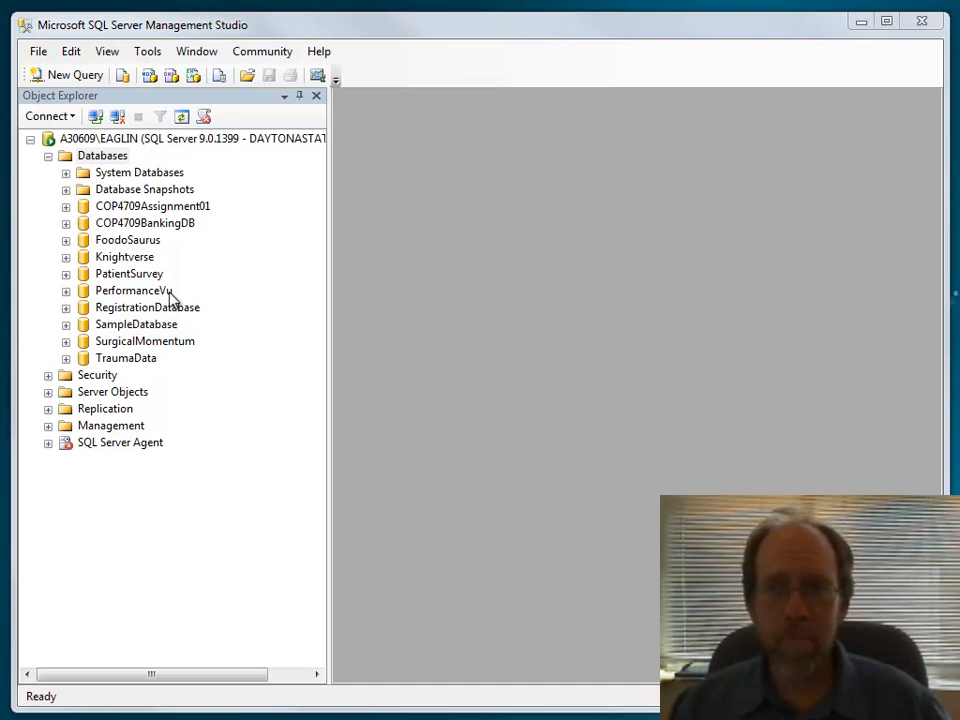
pyautogui.moveTo(112, 176)
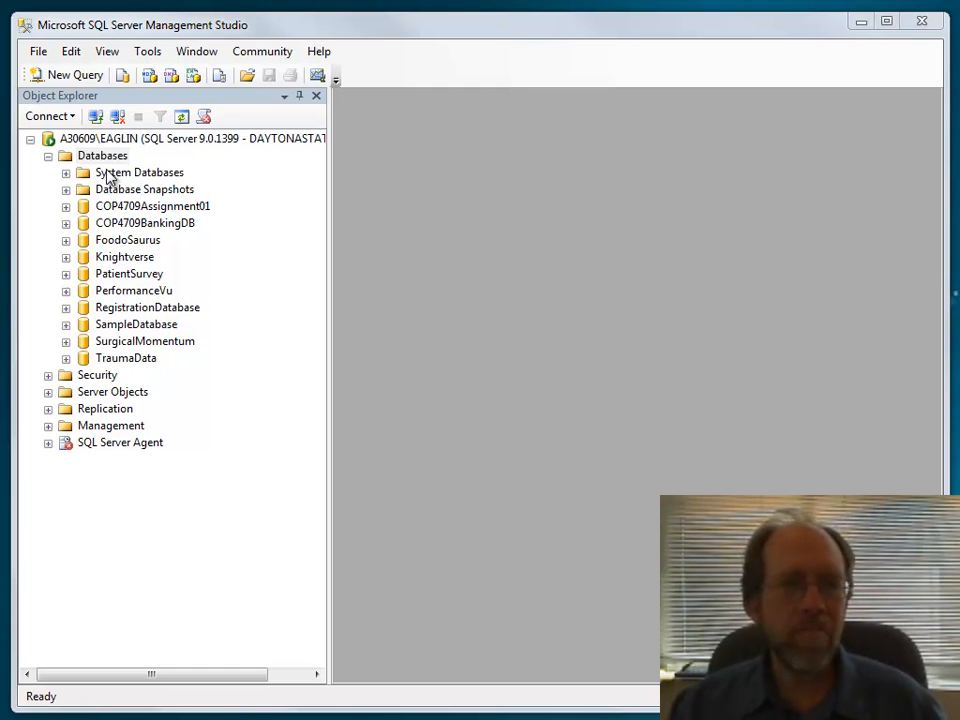
# Step: Bring up the Databases folder's actions in Object Explorer to begin a New Database
pyautogui.rightClick(102, 156)
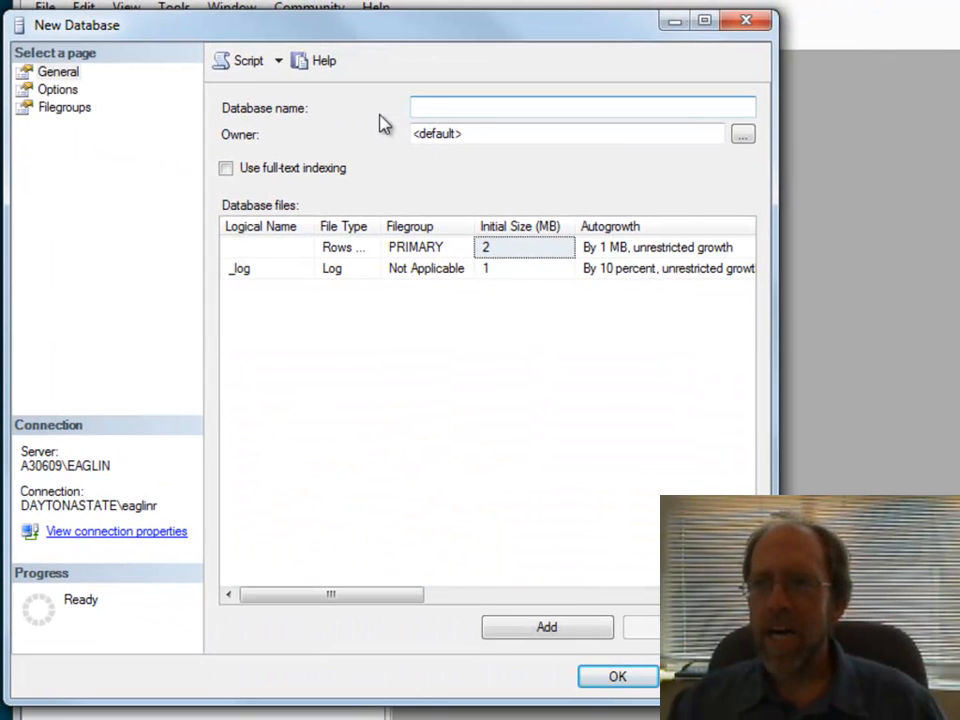
# Step: Name the new database PersonDatabase in the New Database dialog
pyautogui.write('P')
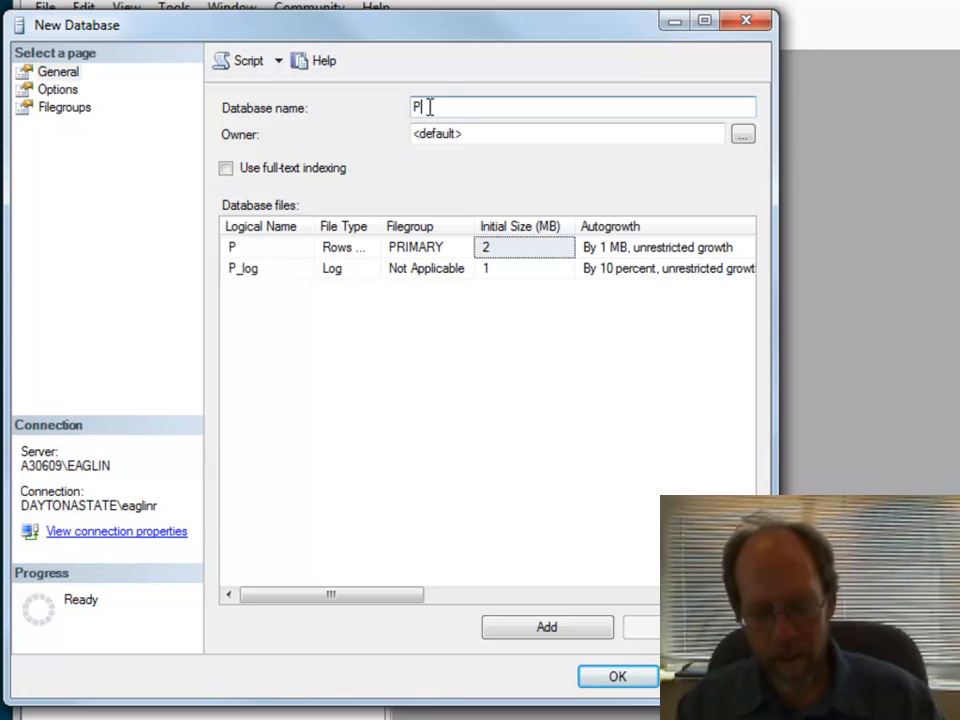
pyautogui.write('ersonD')
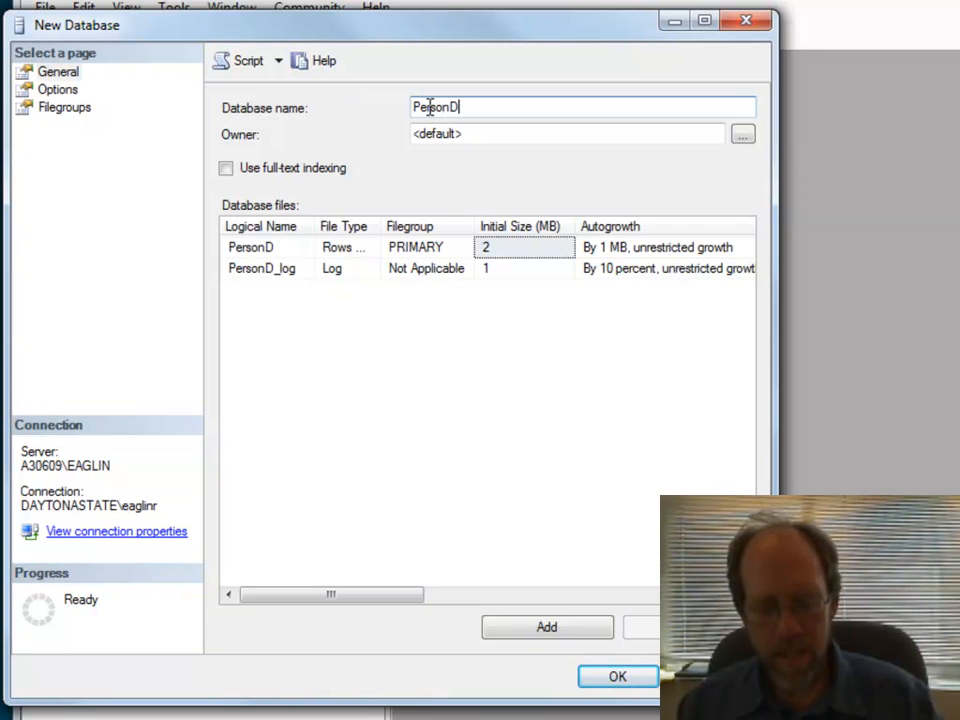
pyautogui.write('atabase')
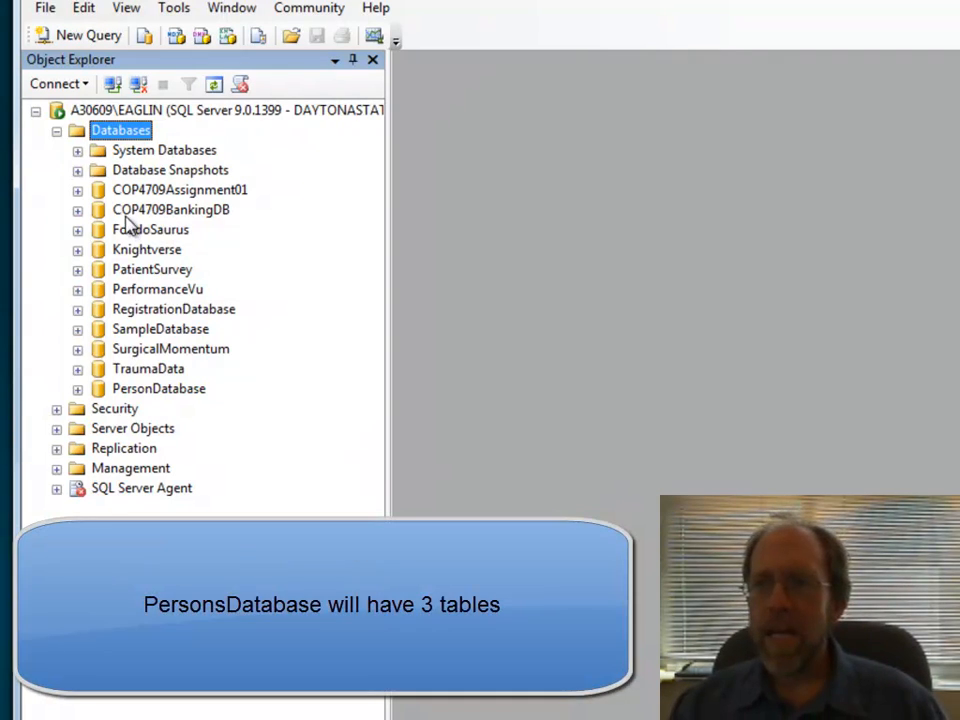
# Step: Refresh the Databases list and expand PersonDatabase to reveal Tables, Views and other folders
pyautogui.rightClick(120, 130)
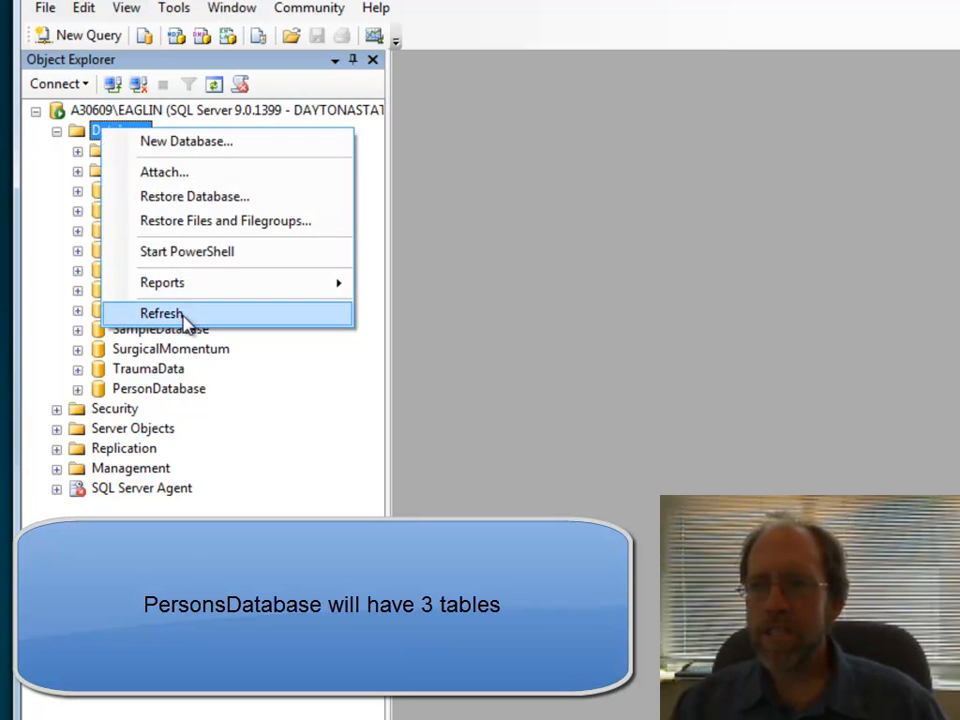
pyautogui.click(162, 312)
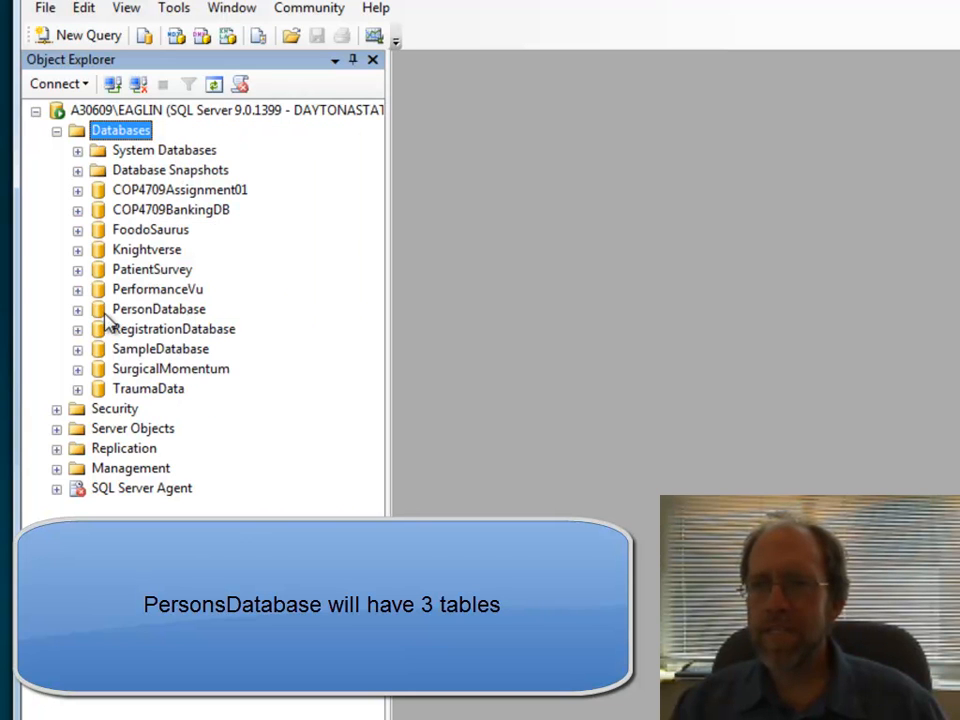
pyautogui.click(76, 308)
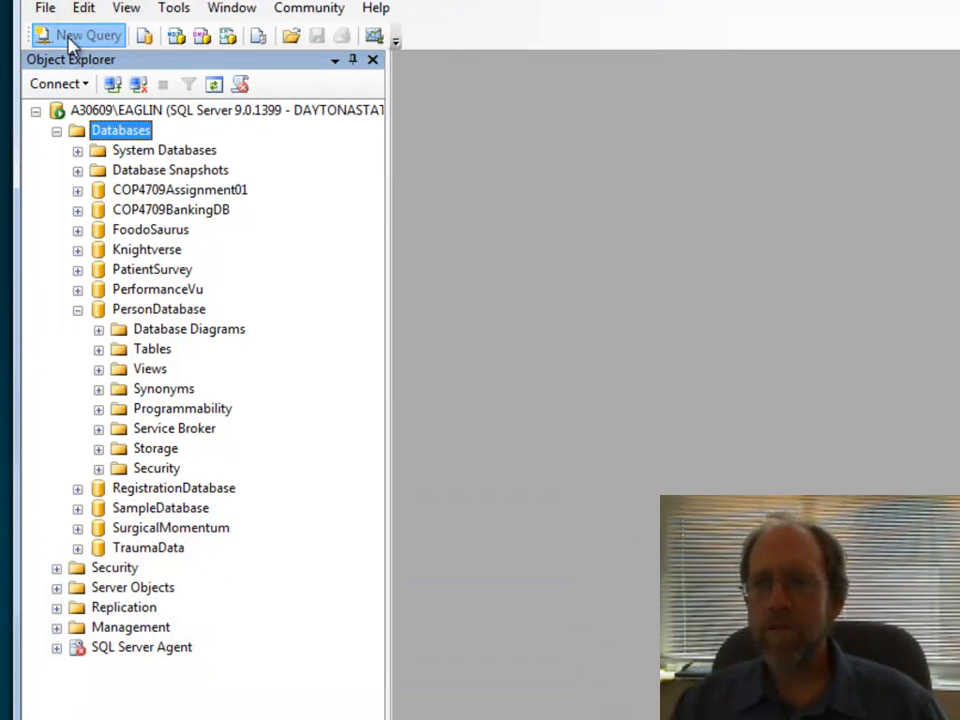
# Step: Begin a new query script with 'use PersonDatabase'
pyautogui.click(84, 36)
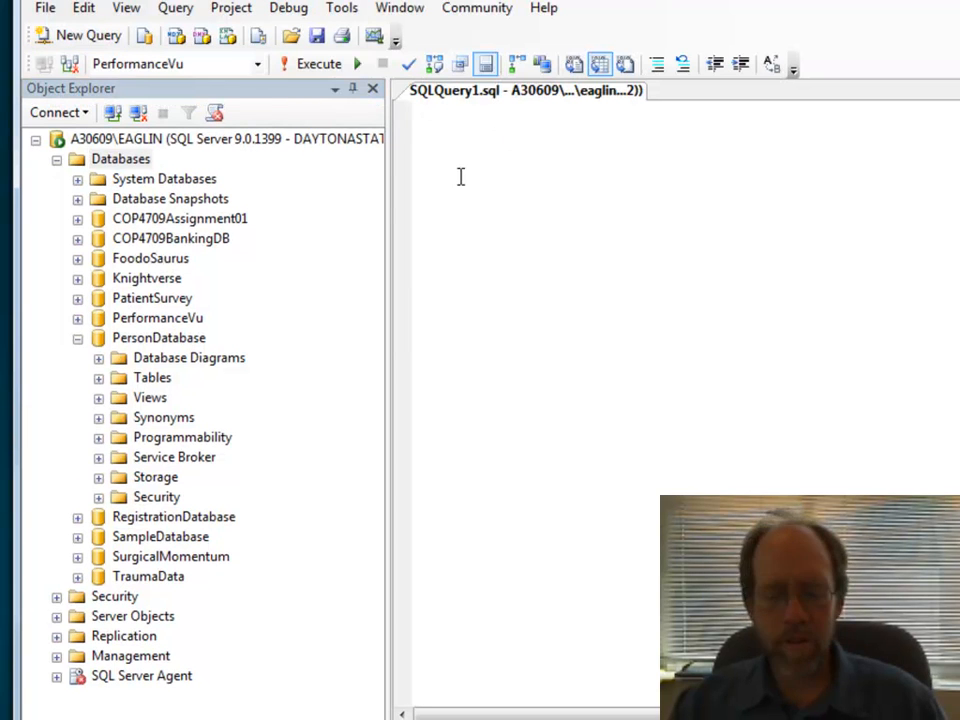
pyautogui.write('use')
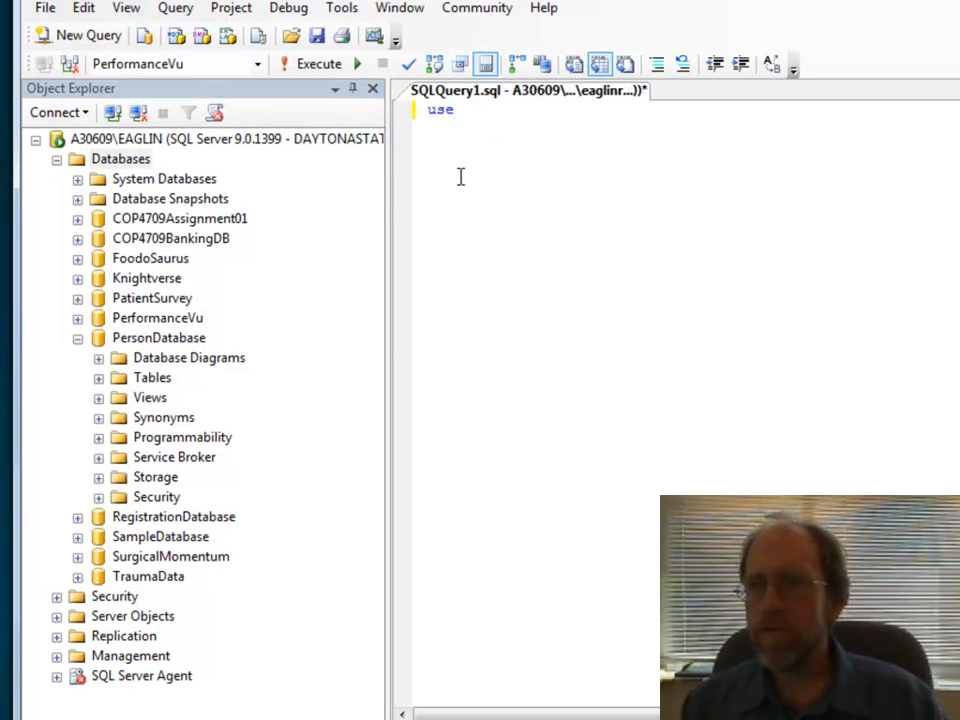
pyautogui.write('Perso')
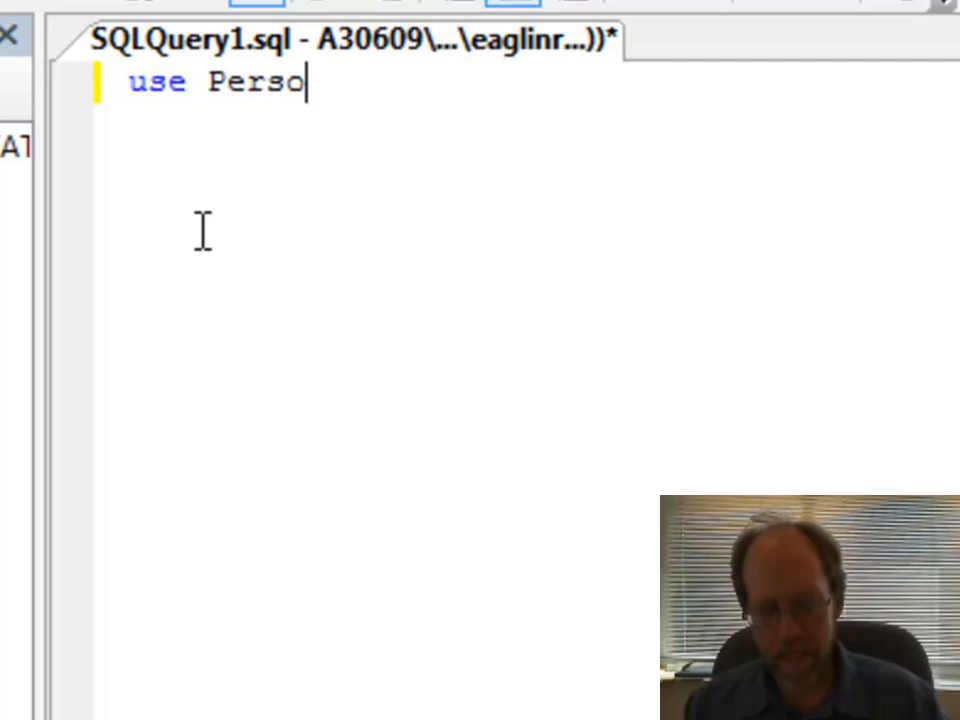
pyautogui.write('nDatabase')
pyautogui.write('GO')
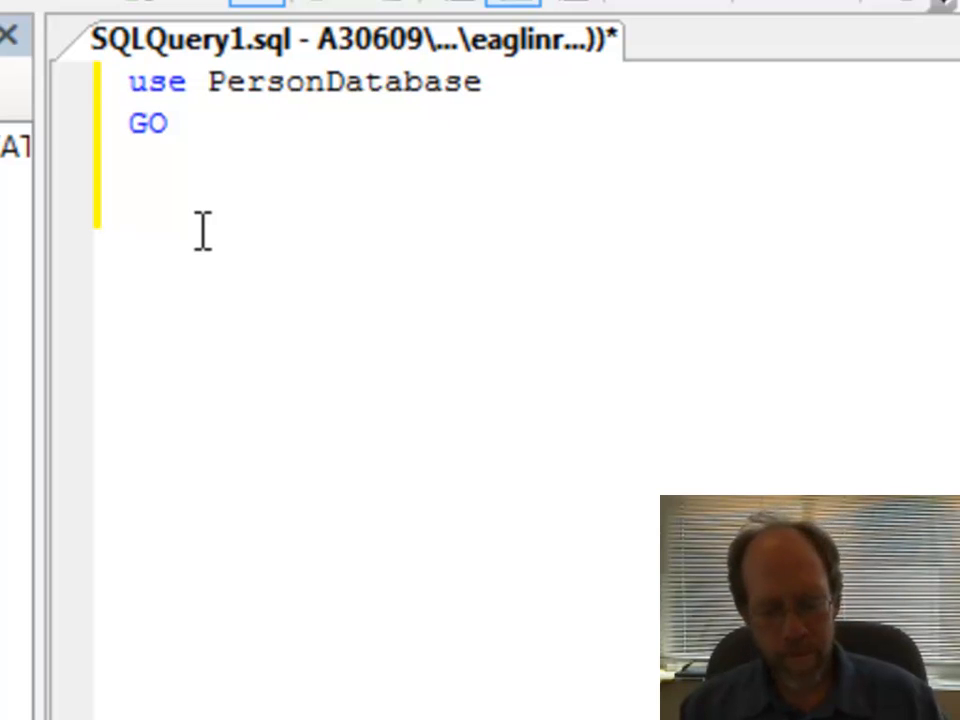
# Step: Write Create table Persons with column id int primary key identity(1,1)
pyautogui.write('Create')
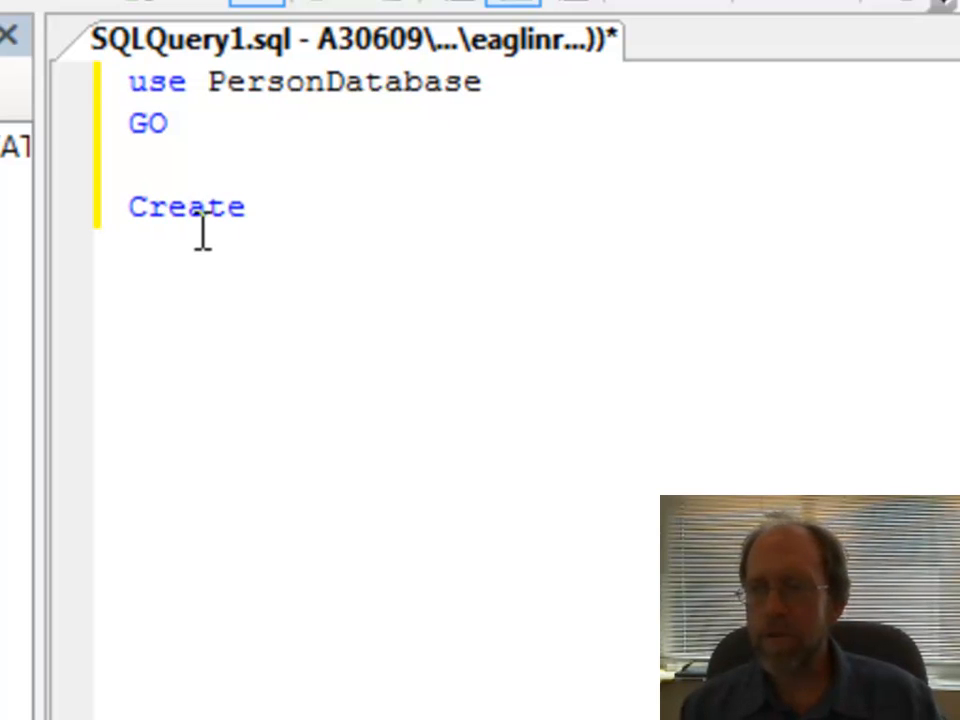
pyautogui.write('table')
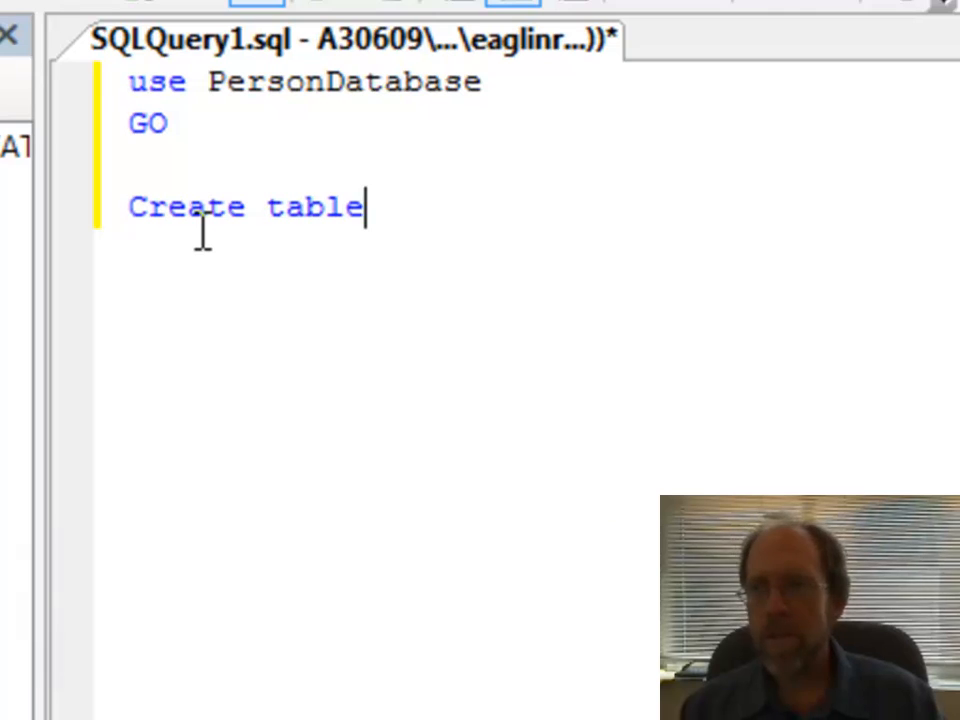
pyautogui.write('Person')
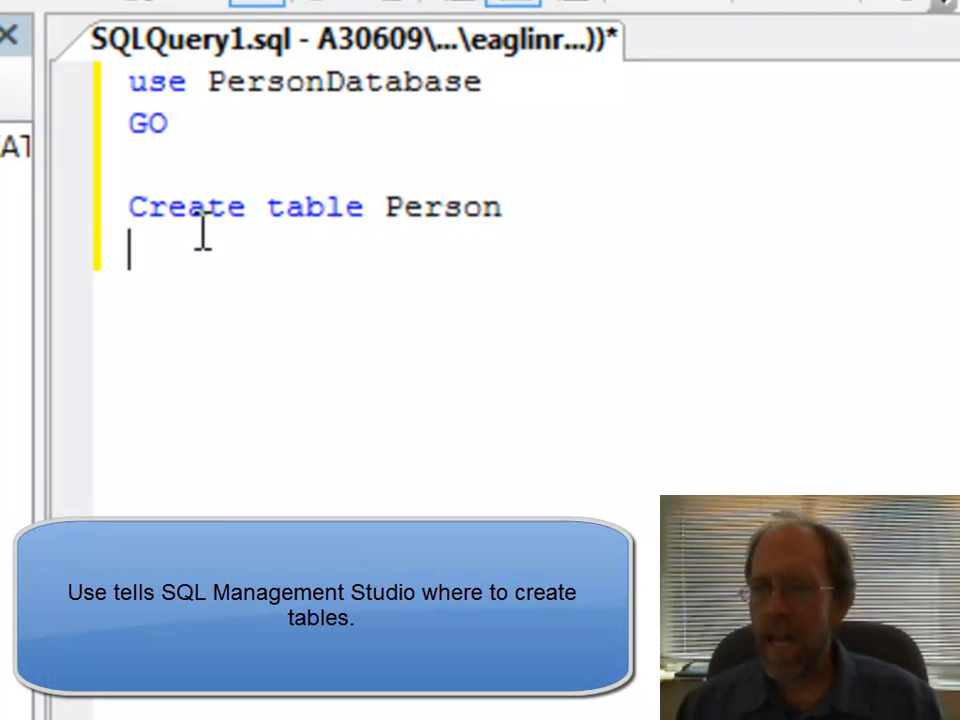
pyautogui.write('(')
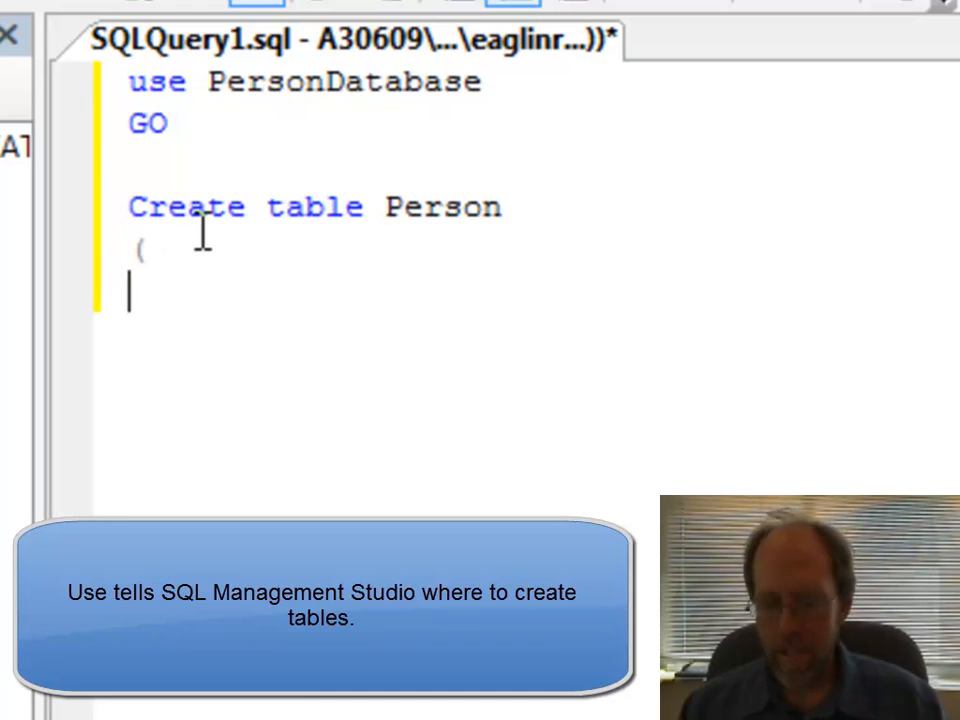
pyautogui.write(')')
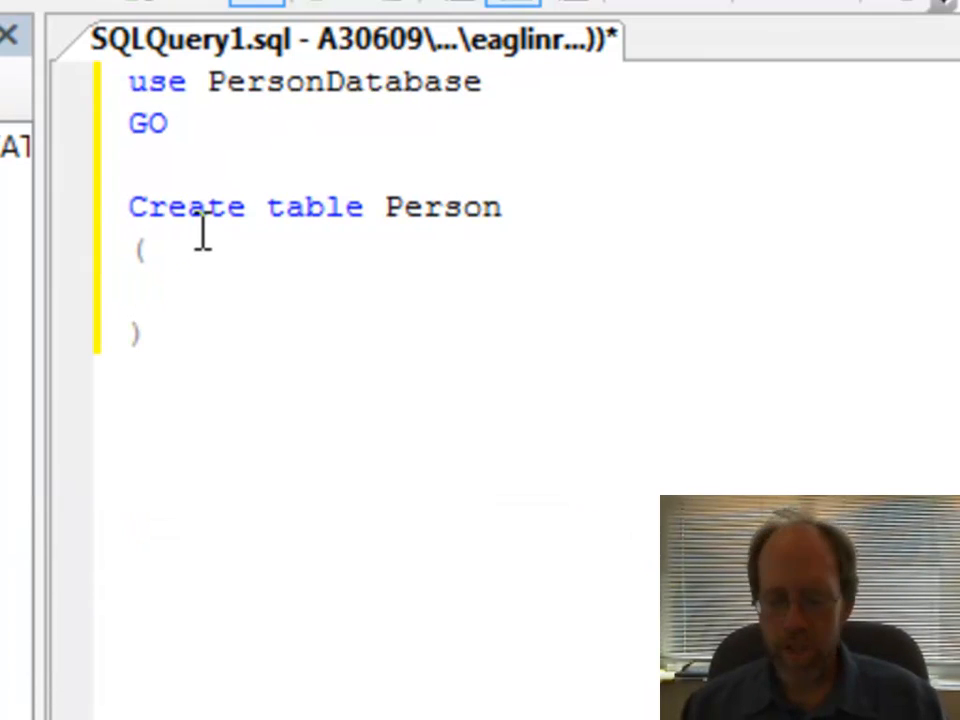
pyautogui.write('id i')
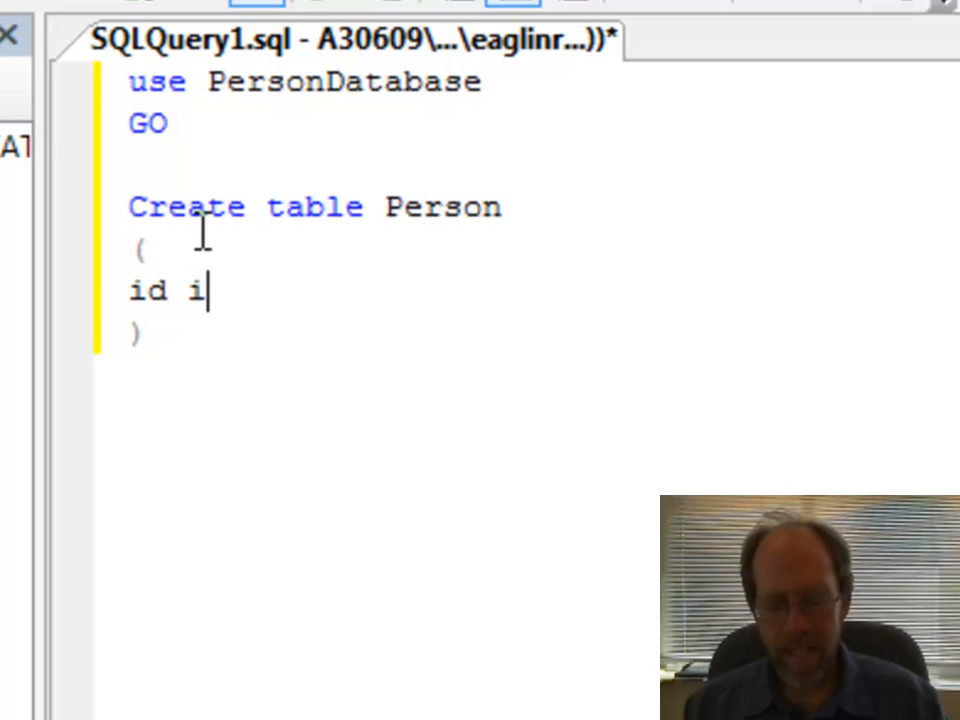
pyautogui.write('nt pri')
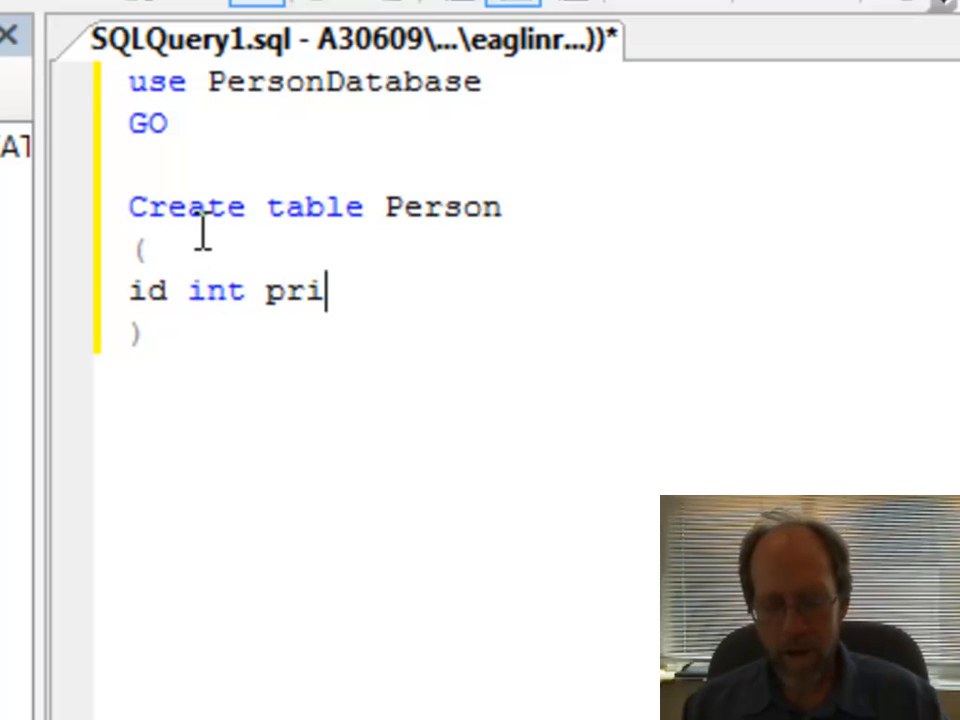
pyautogui.write('mary key')
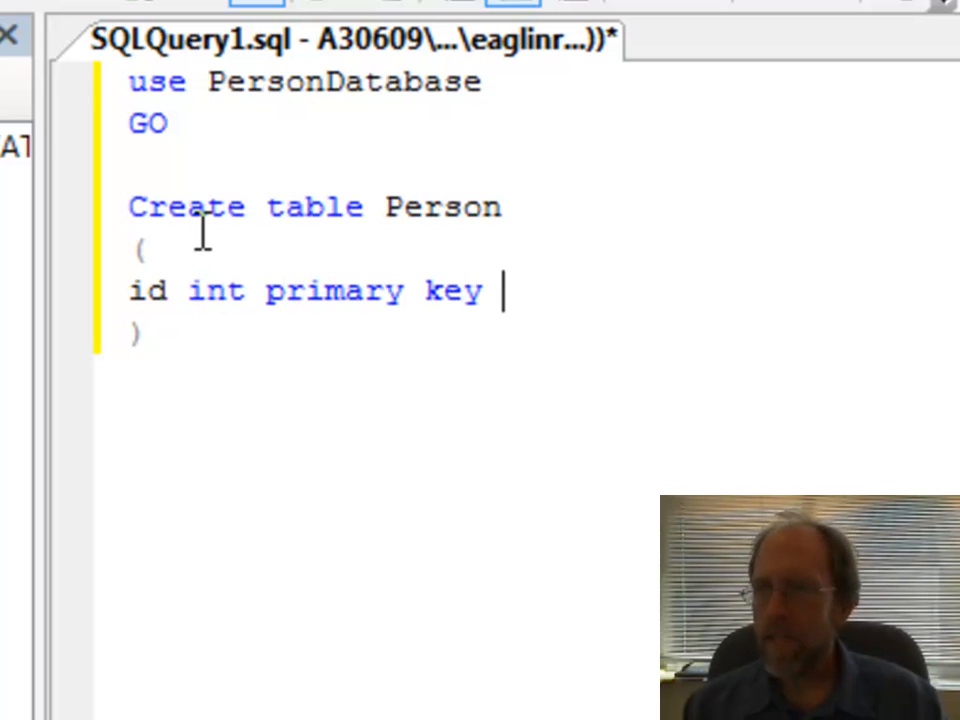
pyautogui.write('iden')
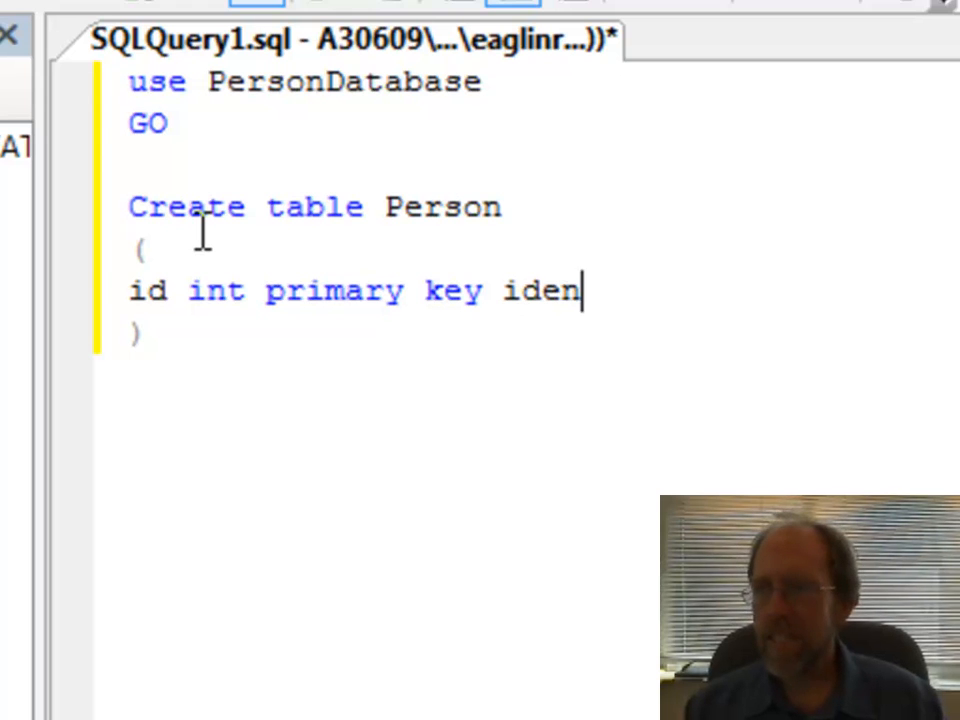
pyautogui.write('tity')
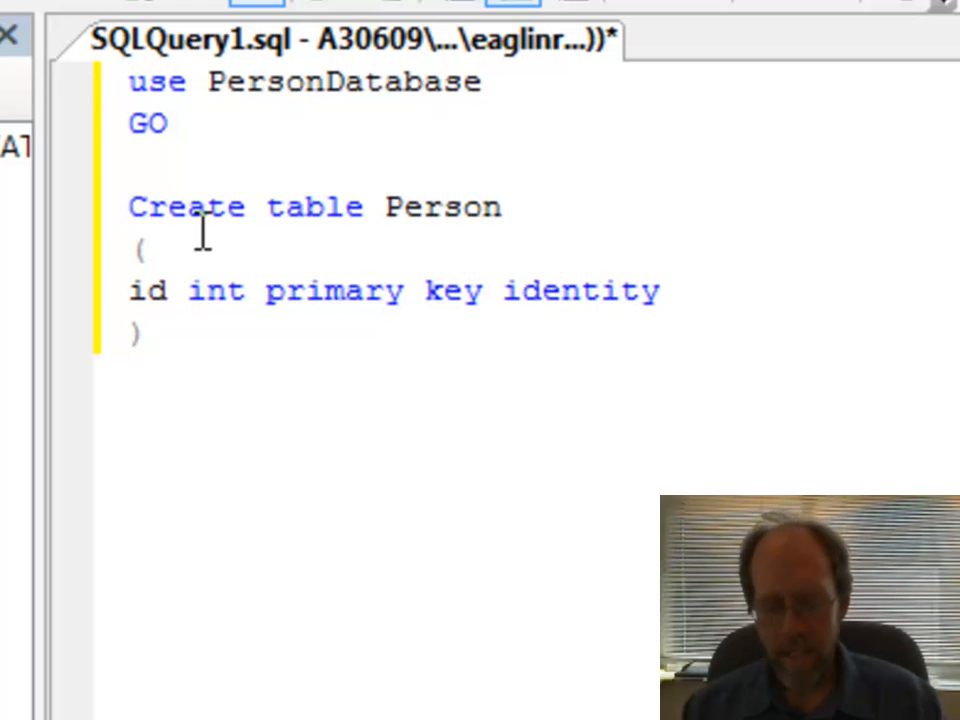
pyautogui.write('(1,')
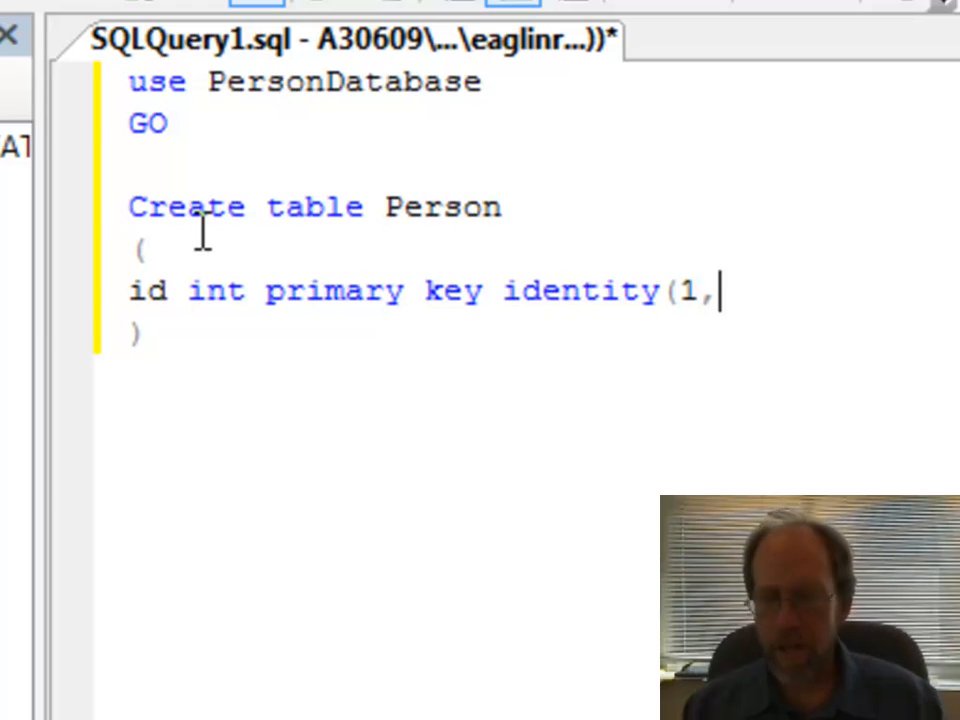
pyautogui.write('1')
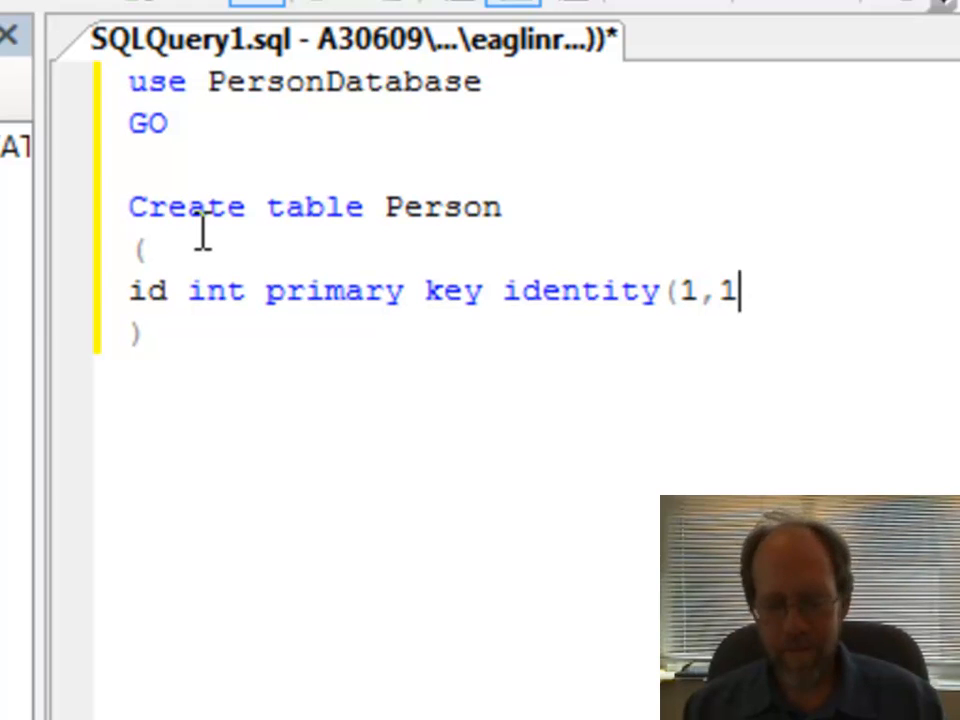
pyautogui.write(')')
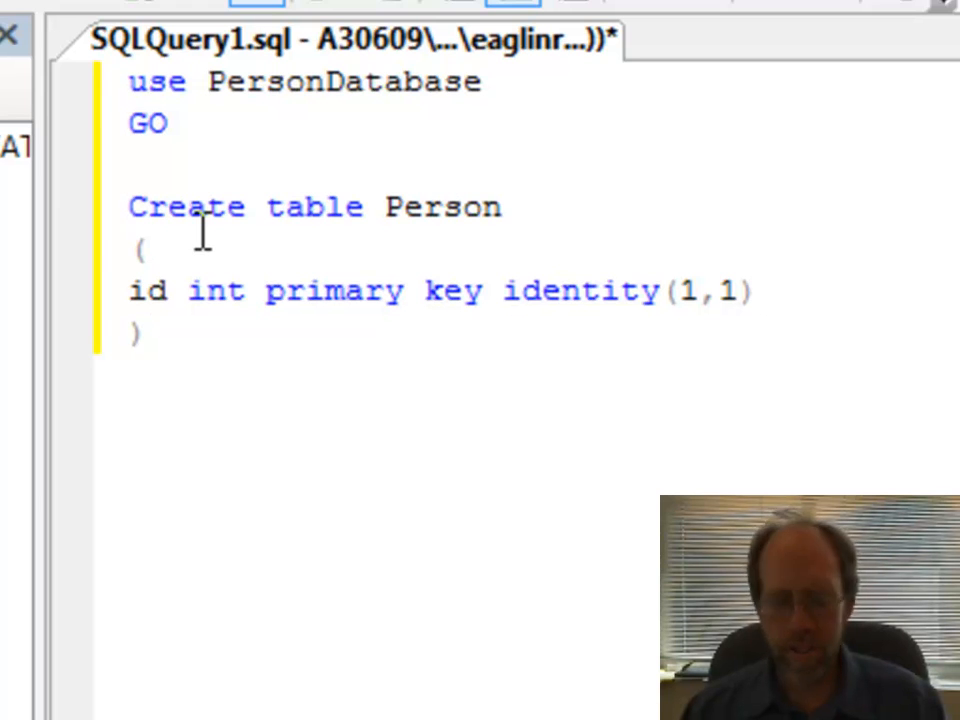
pyautogui.write('s')
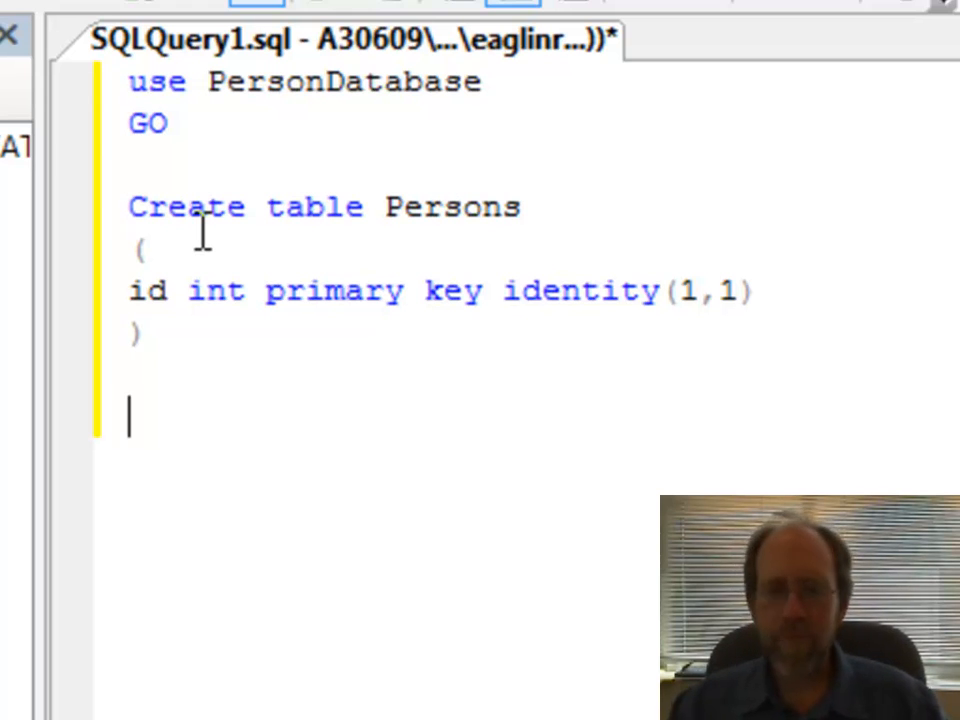
# Step: Write create table Names with id int primary key identity(1,1) and PersonID int
pyautogui.write('create ta')
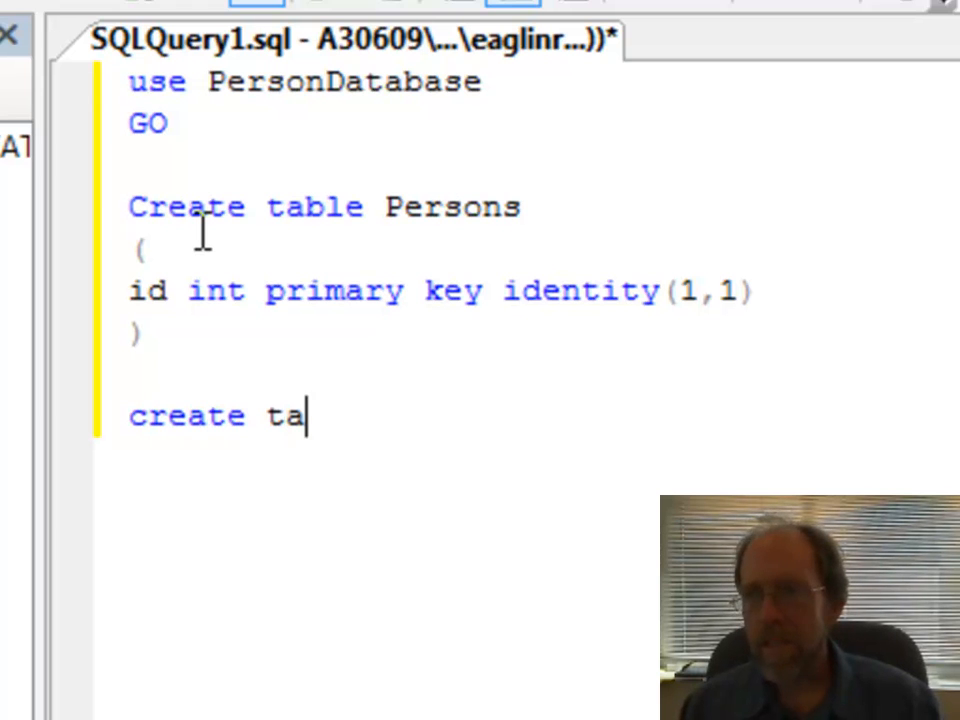
pyautogui.write('l')
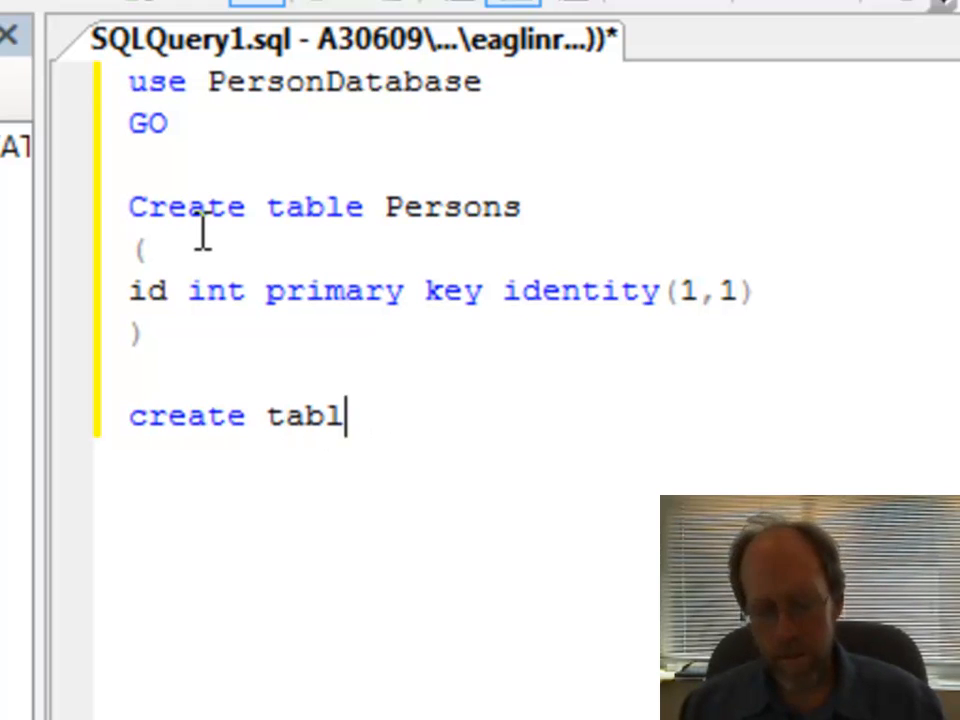
pyautogui.write('e Names')
pyautogui.write('(')
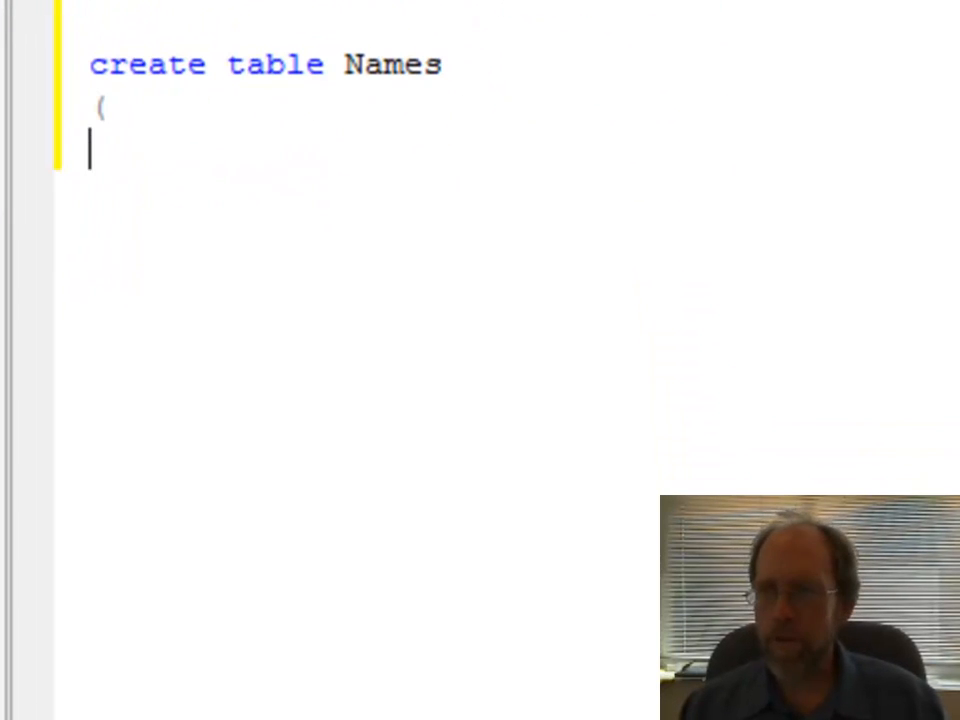
pyautogui.write(')')
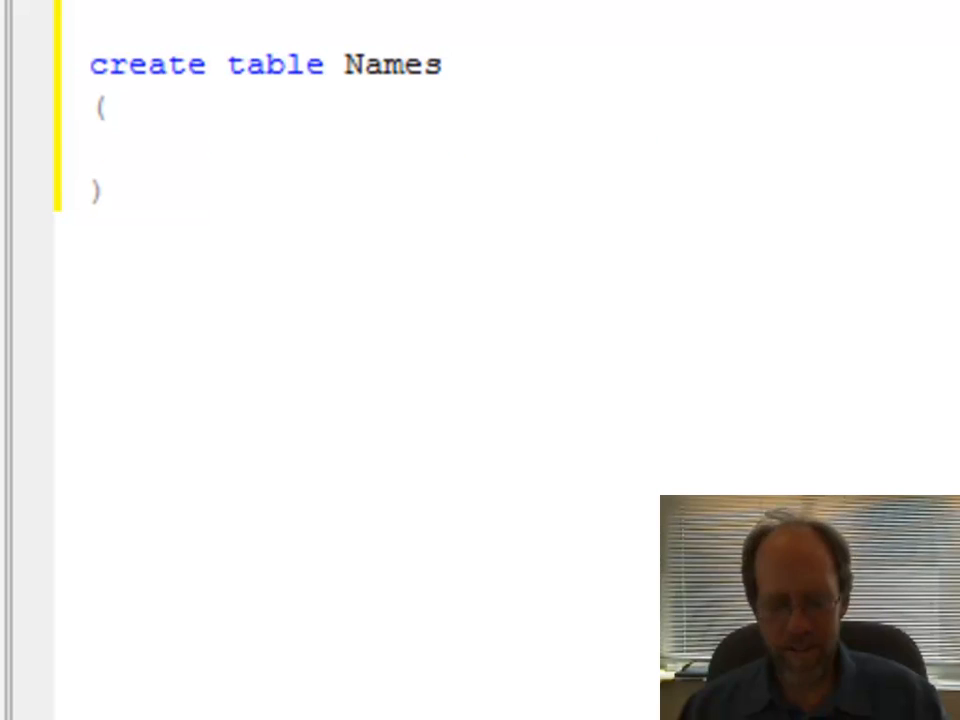
pyautogui.write('id int primary key identity(1,1),')
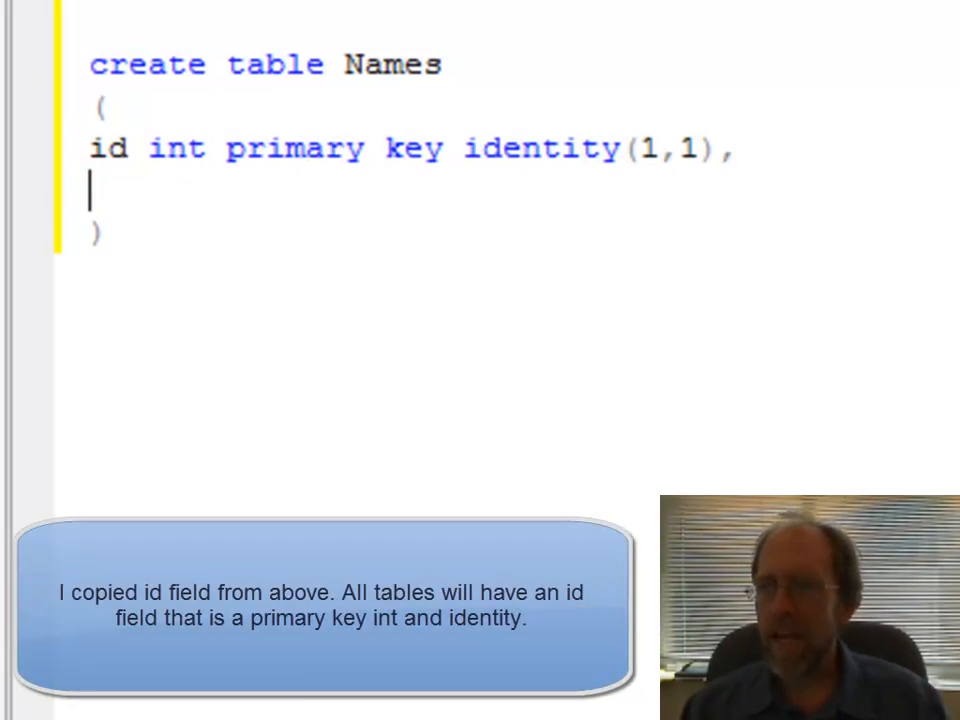
pyautogui.write('PersonID')
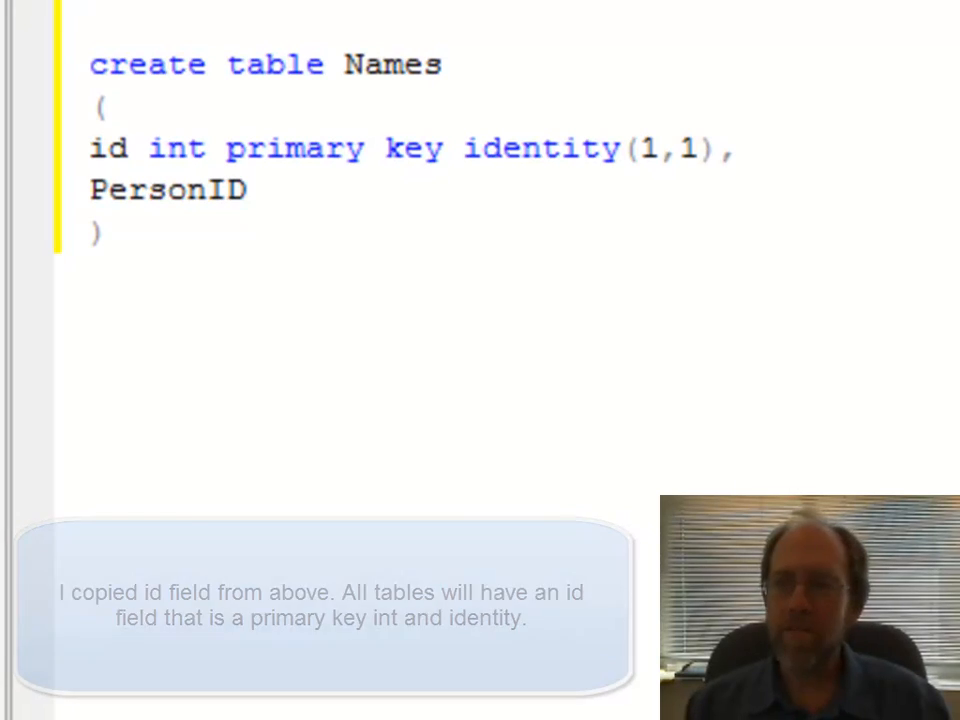
pyautogui.write('int')
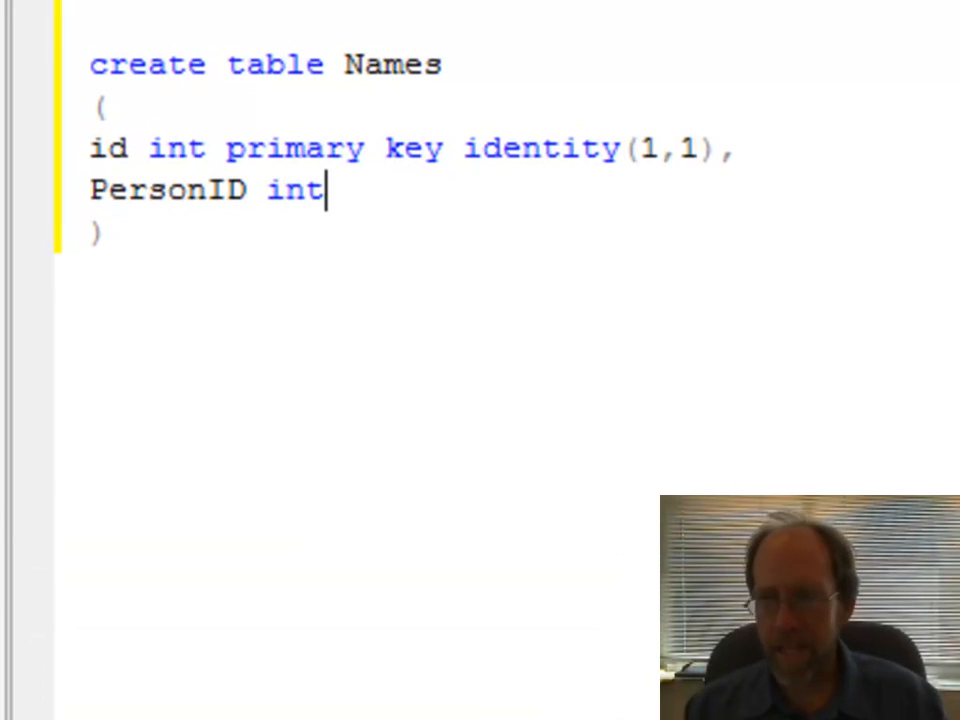
pyautogui.write(',')
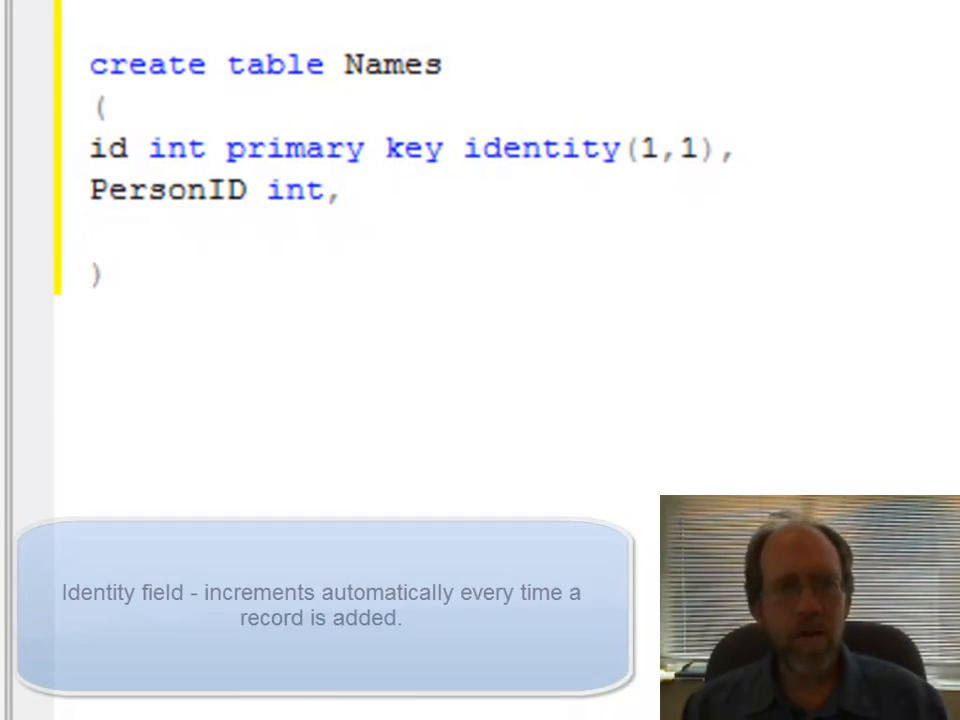
# Step: Add PrefixText and FirstNameText varchar(200) null columns to Names
pyautogui.write('Pref')
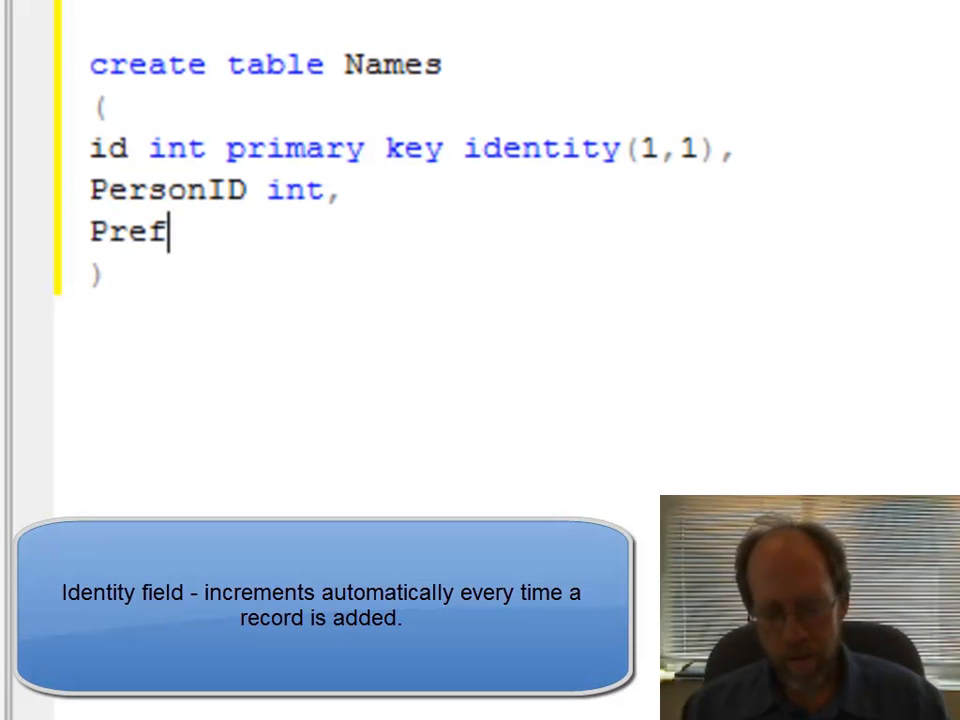
pyautogui.write('ixText varchar')
pyautogui.click(216, 190)
pyautogui.write(' null')
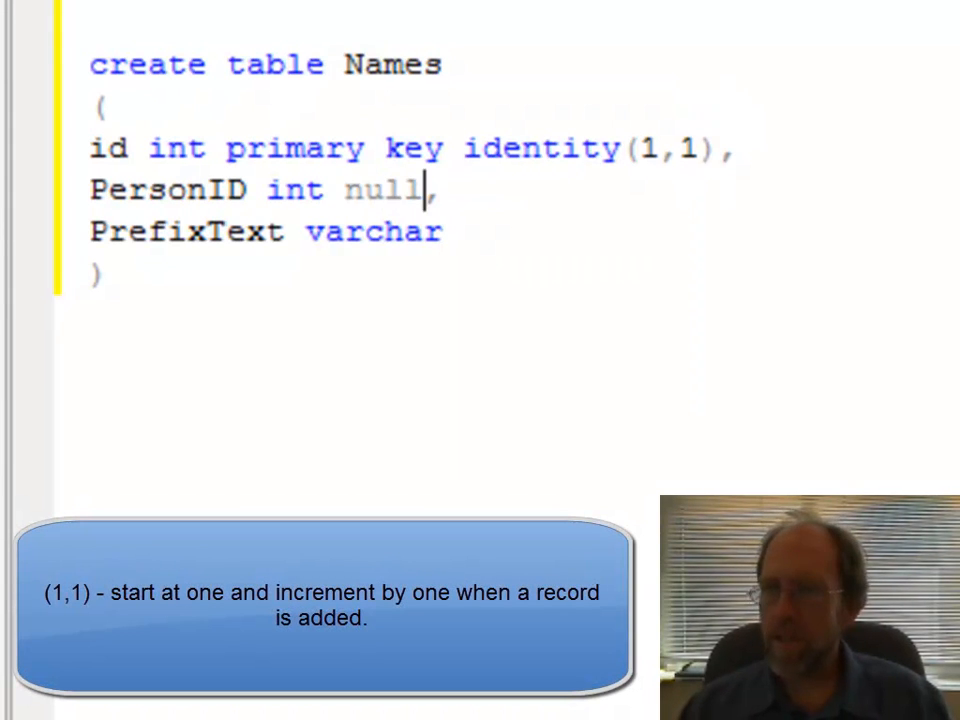
pyautogui.write('(200')
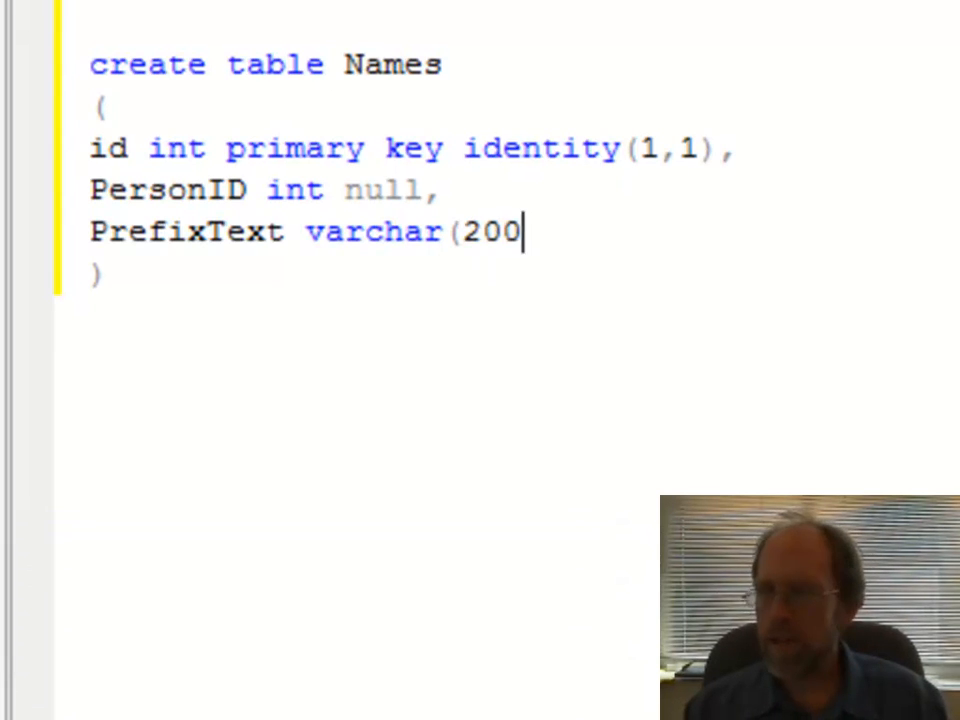
pyautogui.write(') nul')
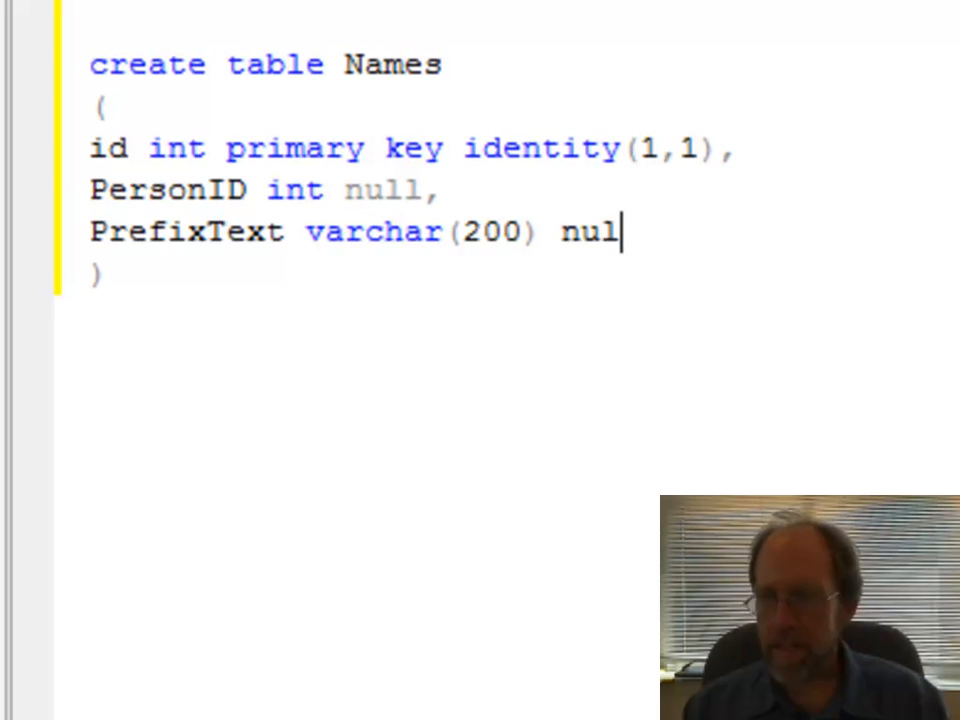
pyautogui.write('l,')
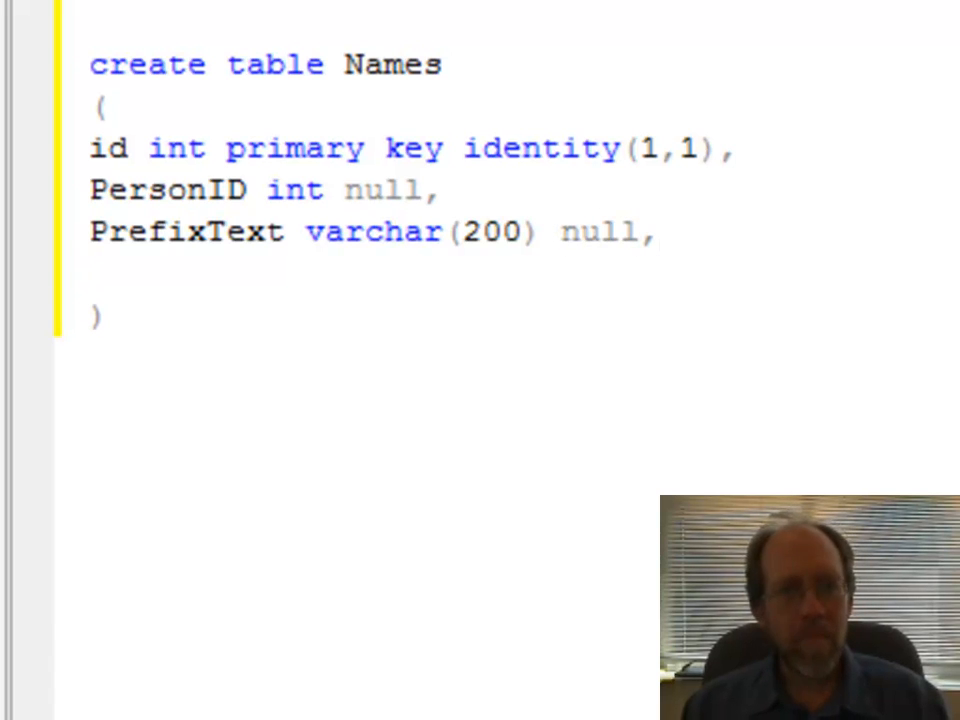
pyautogui.write('FirstNa')
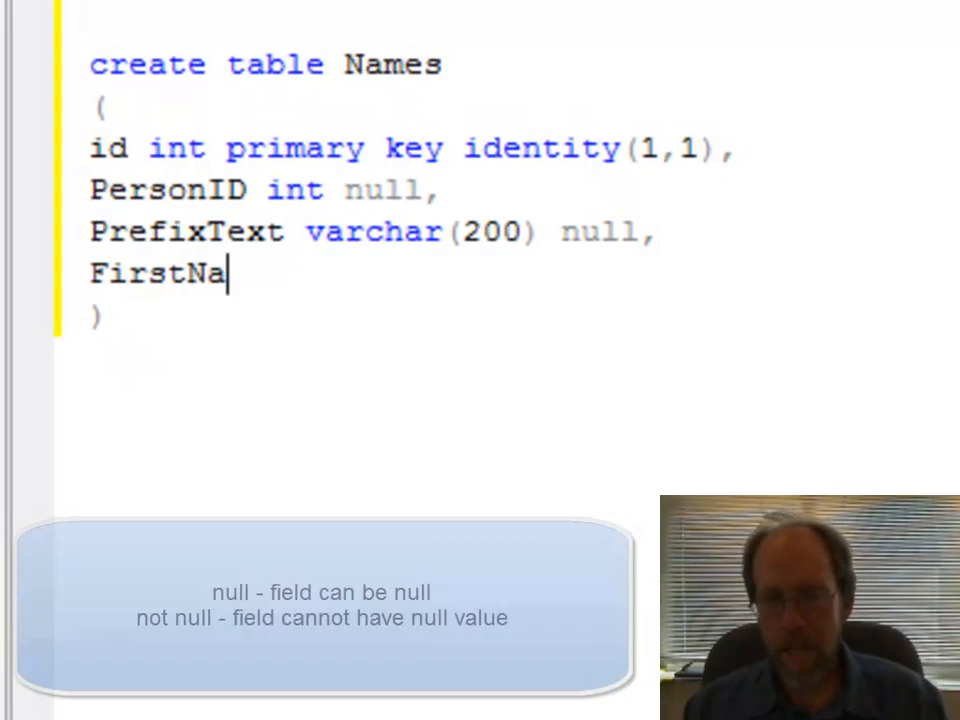
pyautogui.write('meText')
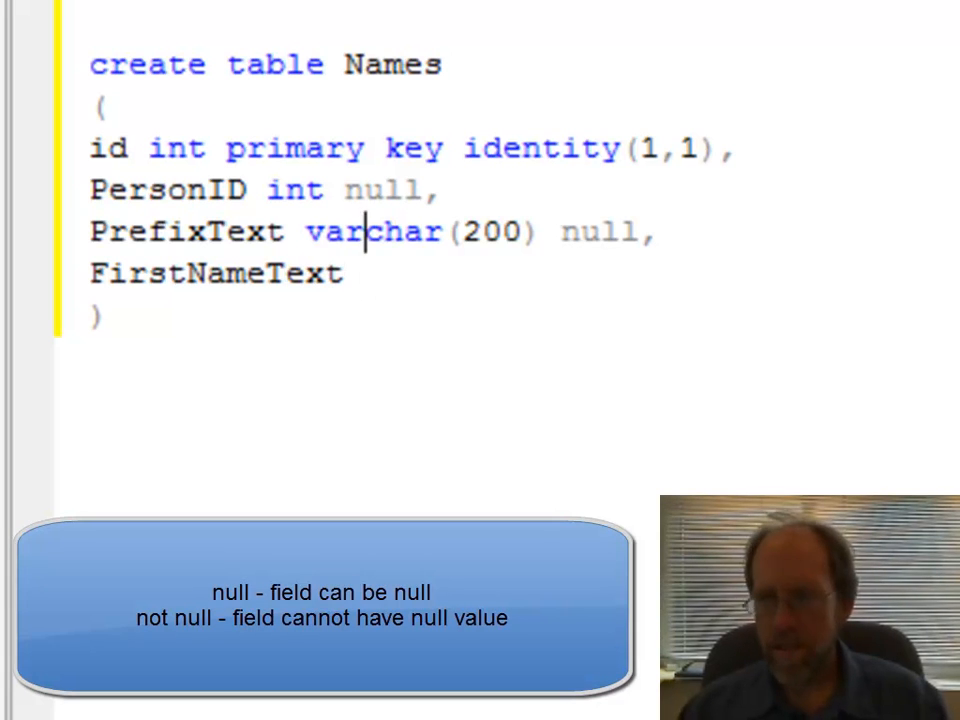
pyautogui.moveTo(302, 232); pyautogui.dragTo(650, 232)
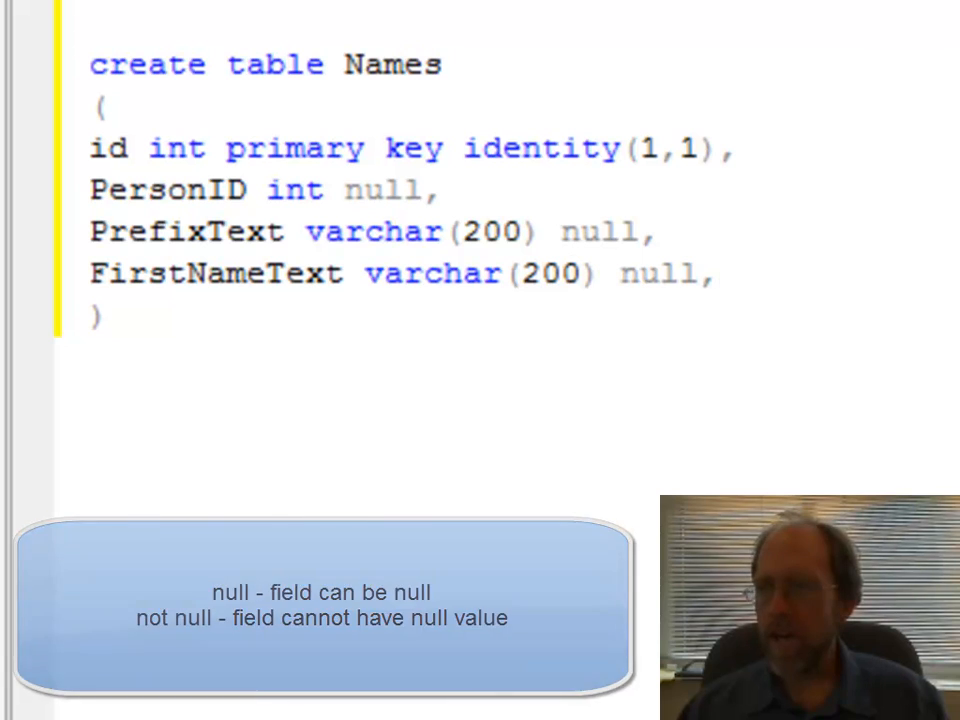
# Step: Add LastNameText and Suffixtext varchar(200) null columns to Names
pyautogui.write('Last')
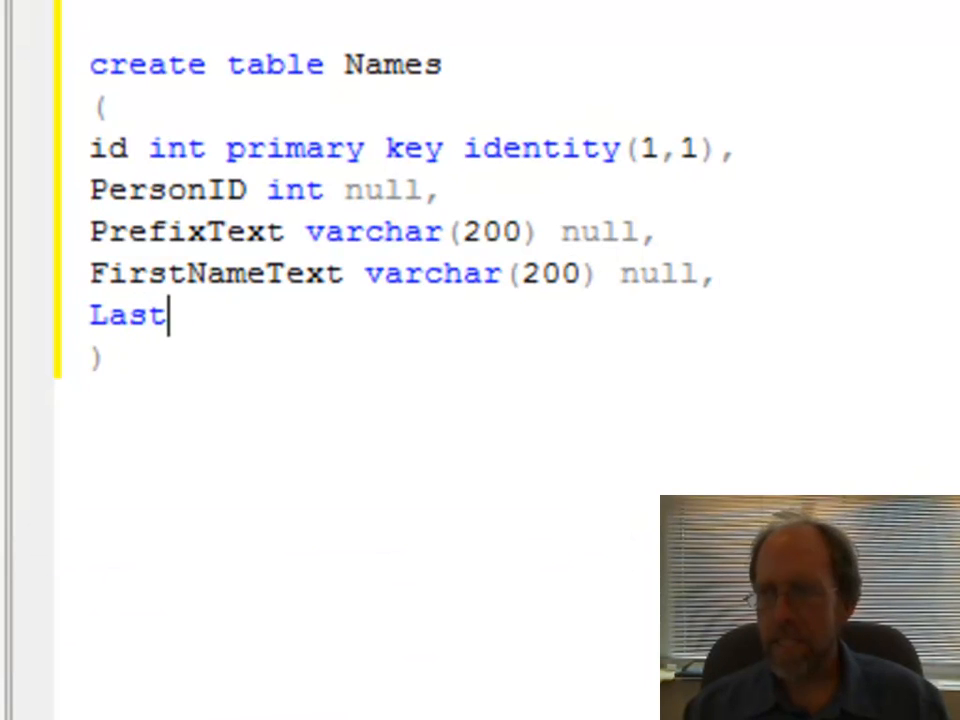
pyautogui.write('NameText')
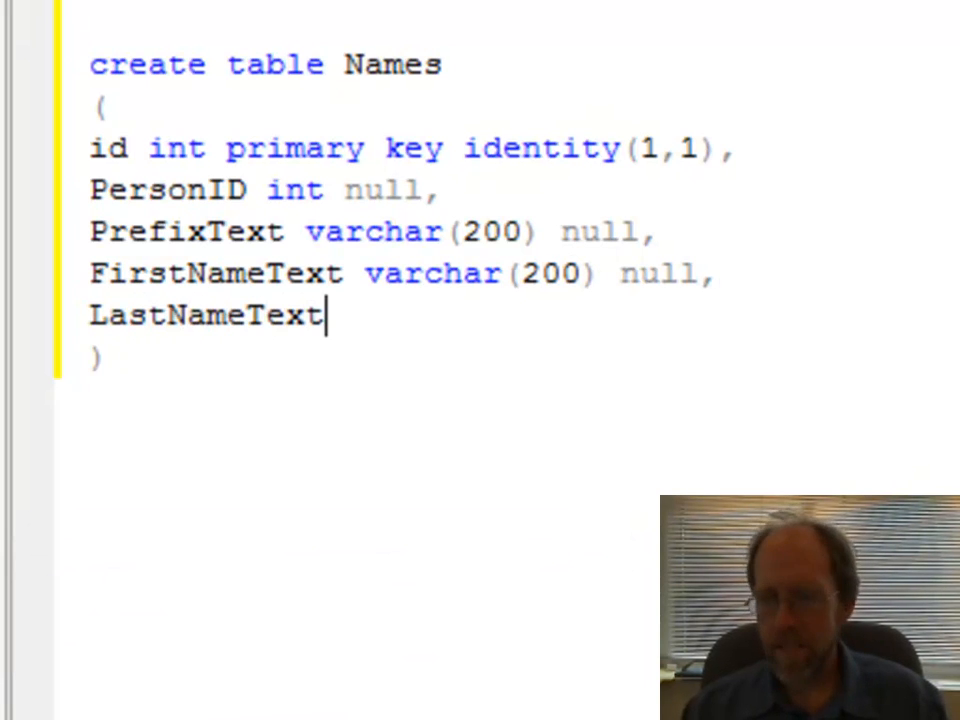
pyautogui.write('varchar(200) null,')
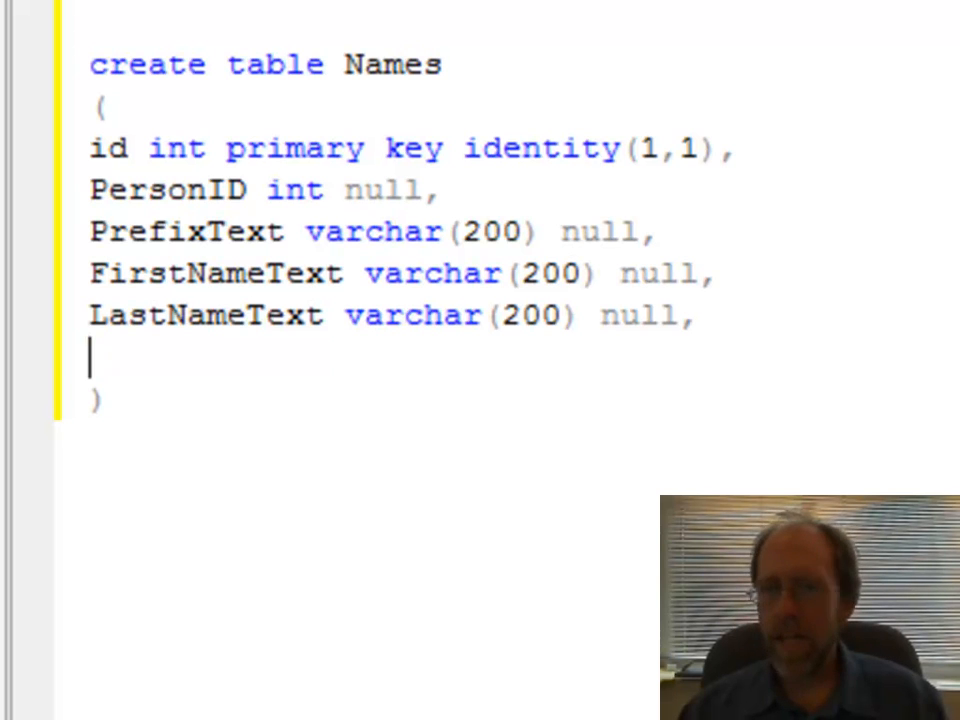
pyautogui.write('Suff')
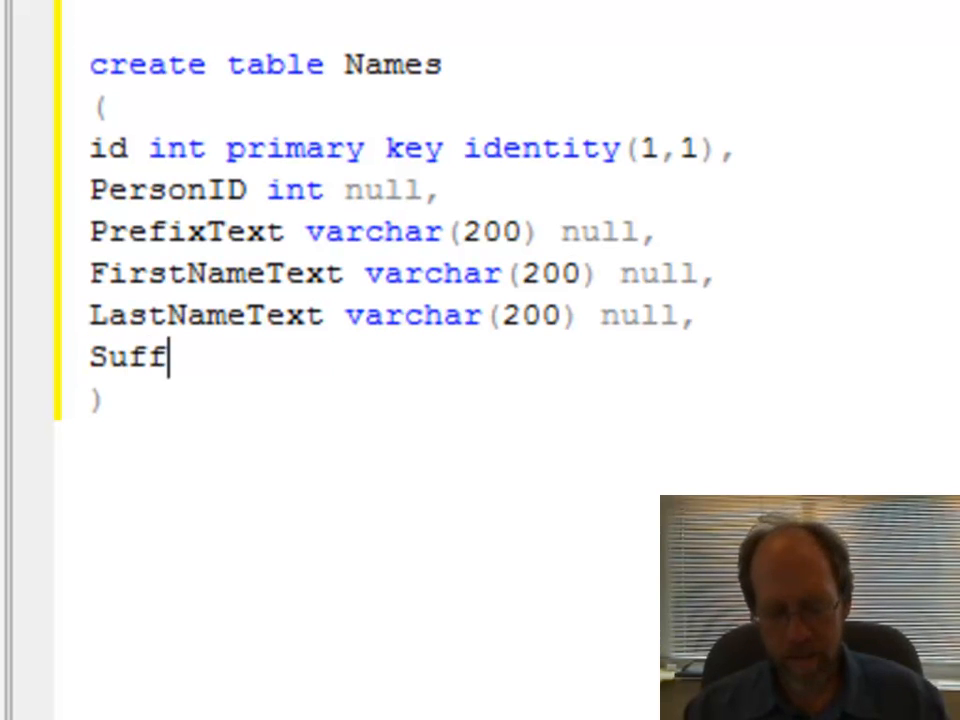
pyautogui.write('ixtext')
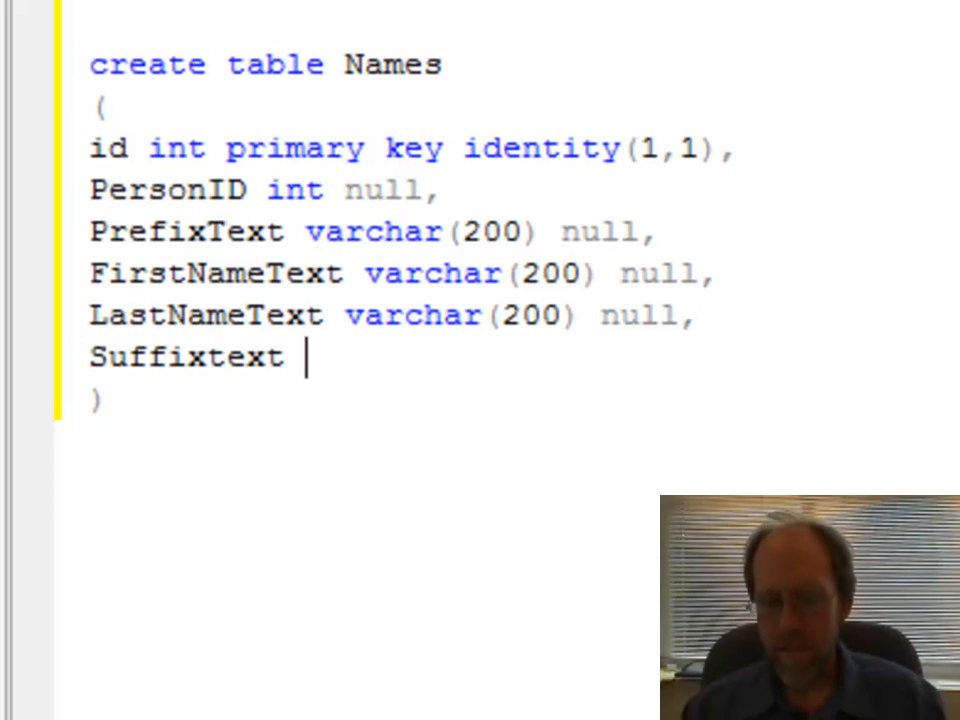
pyautogui.write('varchar(200) null')
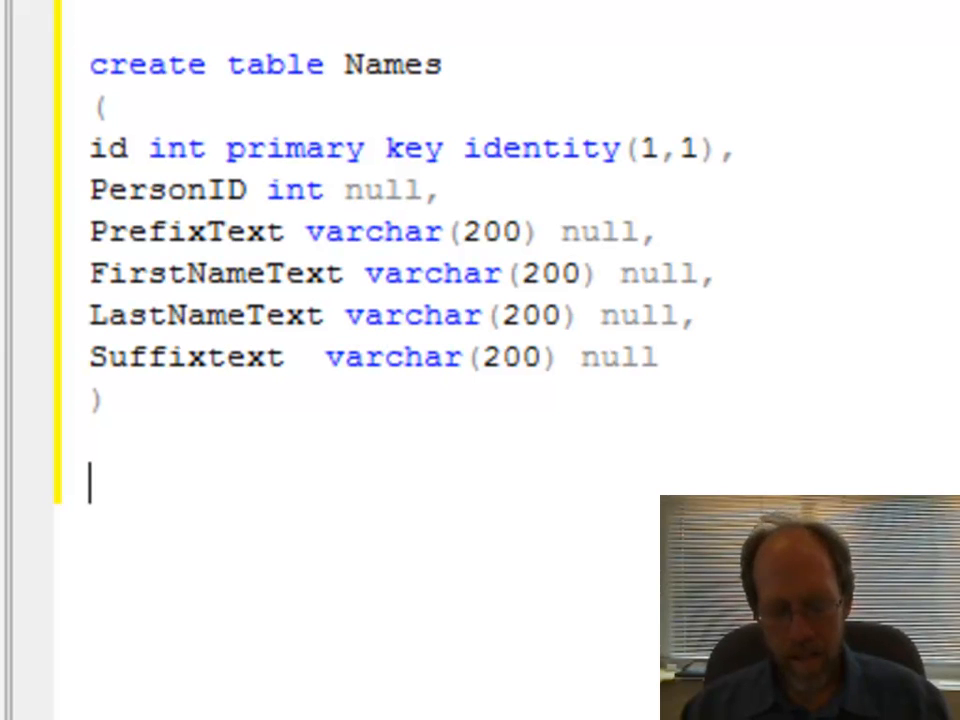
# Step: Write Create table Addresses with id int primary key identity(1,1)
pyautogui.write('Create ta')
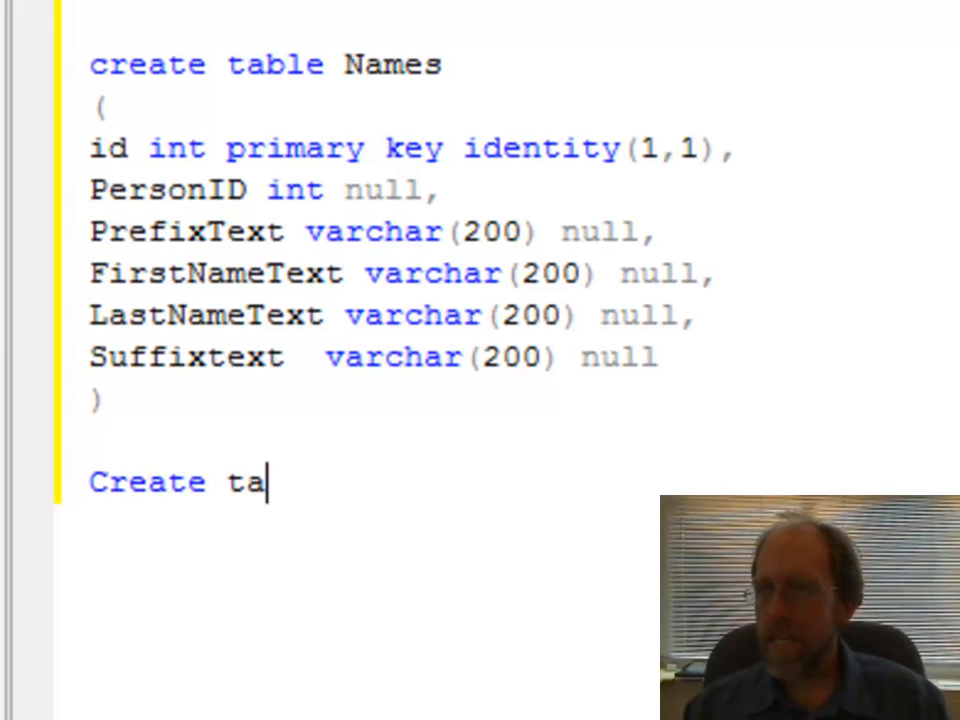
pyautogui.write('ble Addre')
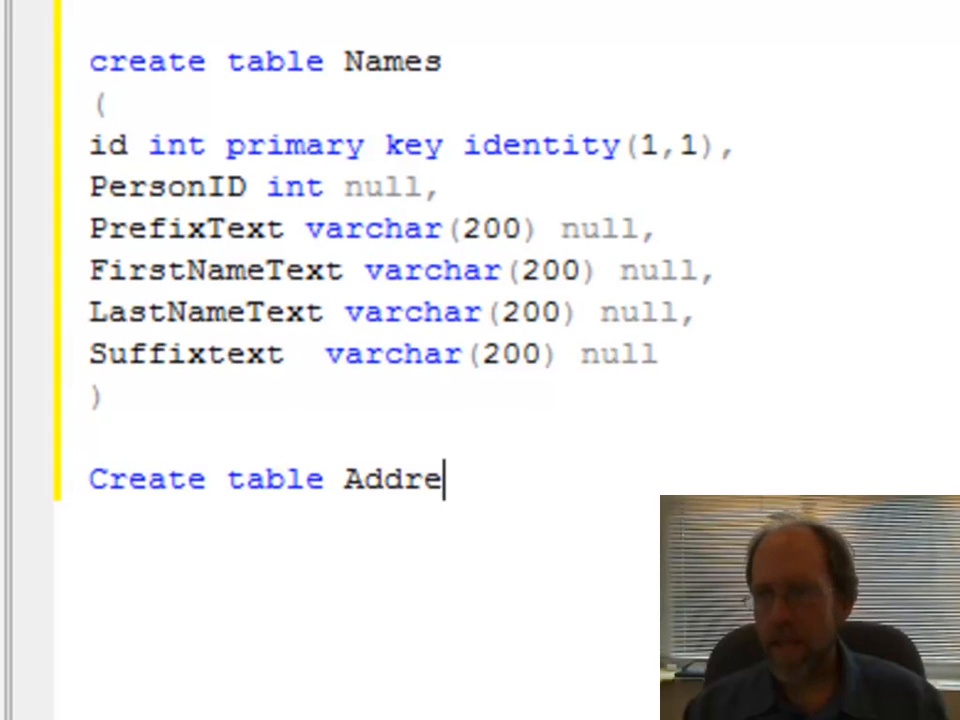
pyautogui.write('sses')
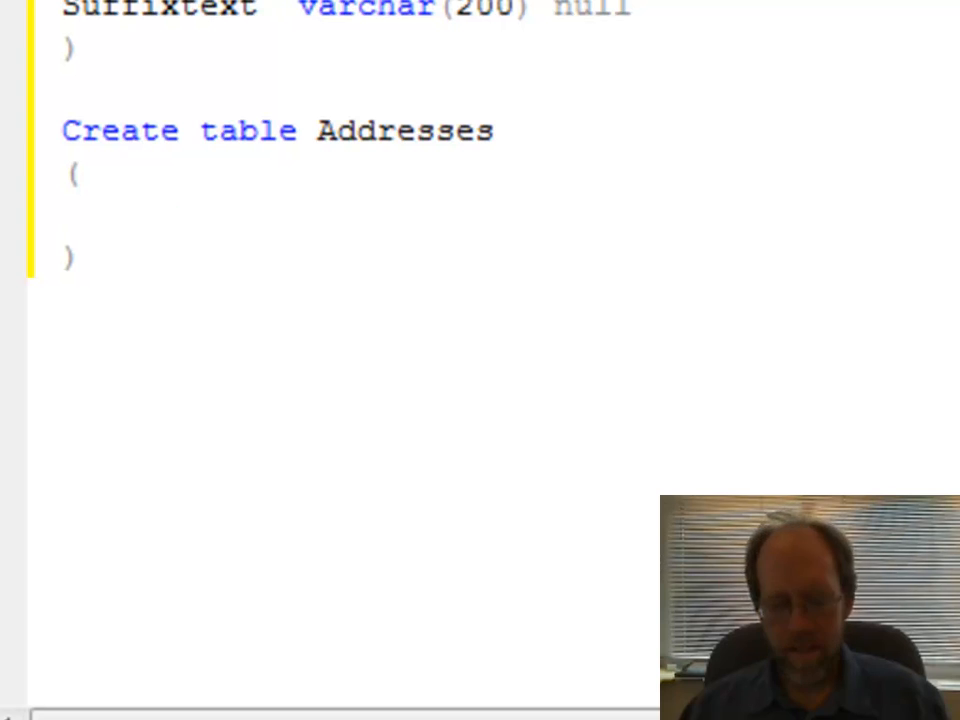
pyautogui.write('id int primary key identity(1,1),')
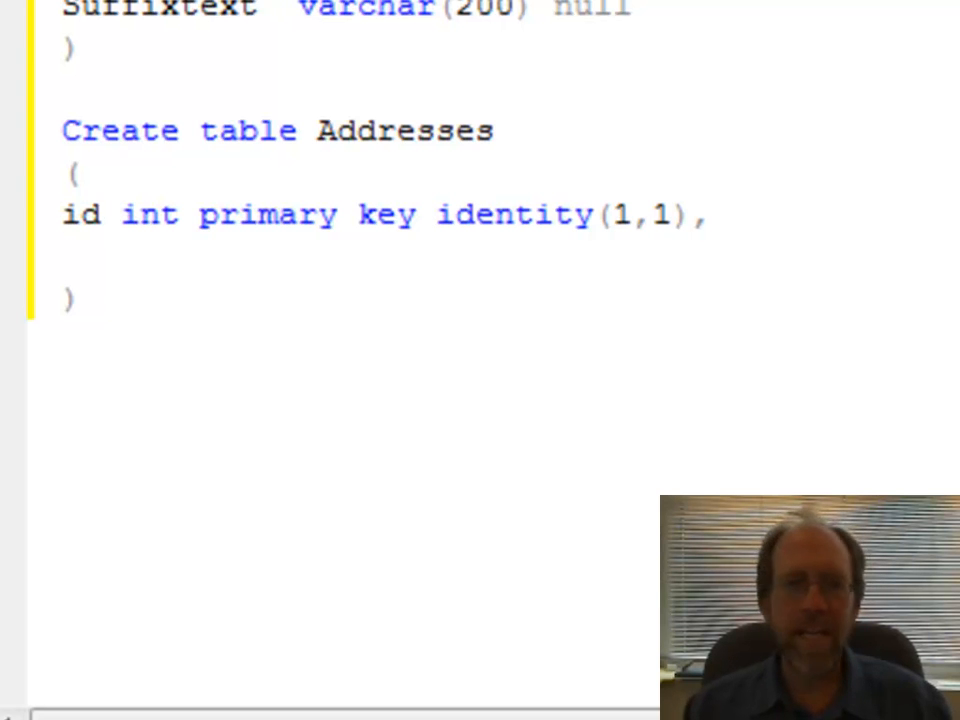
# Step: Add PersonID int not null to the Addresses table
pyautogui.write('Perso')
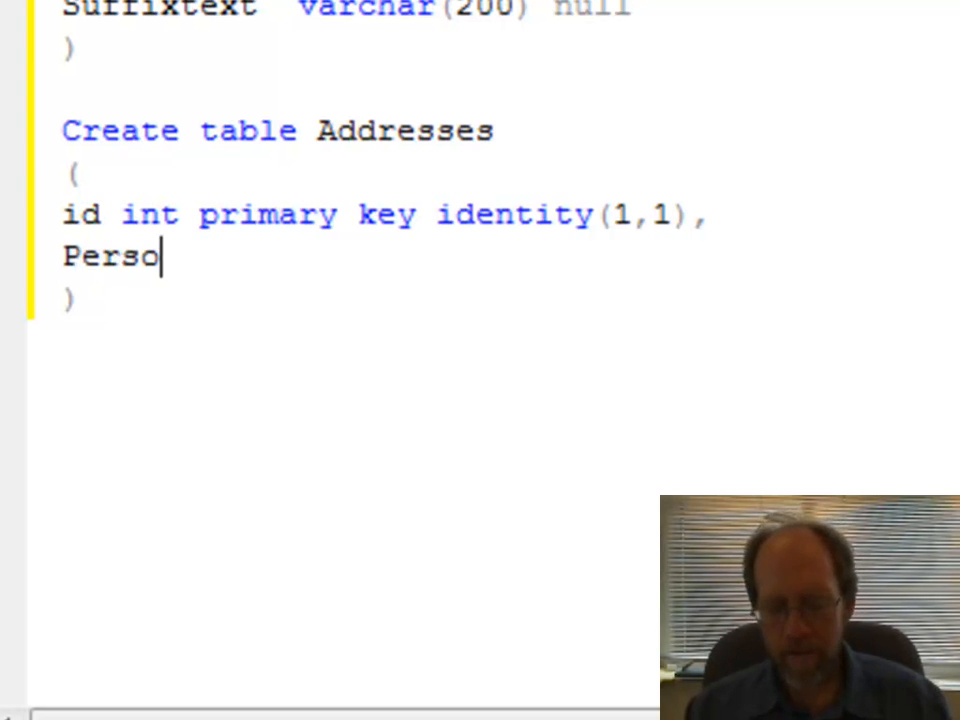
pyautogui.write('nID')
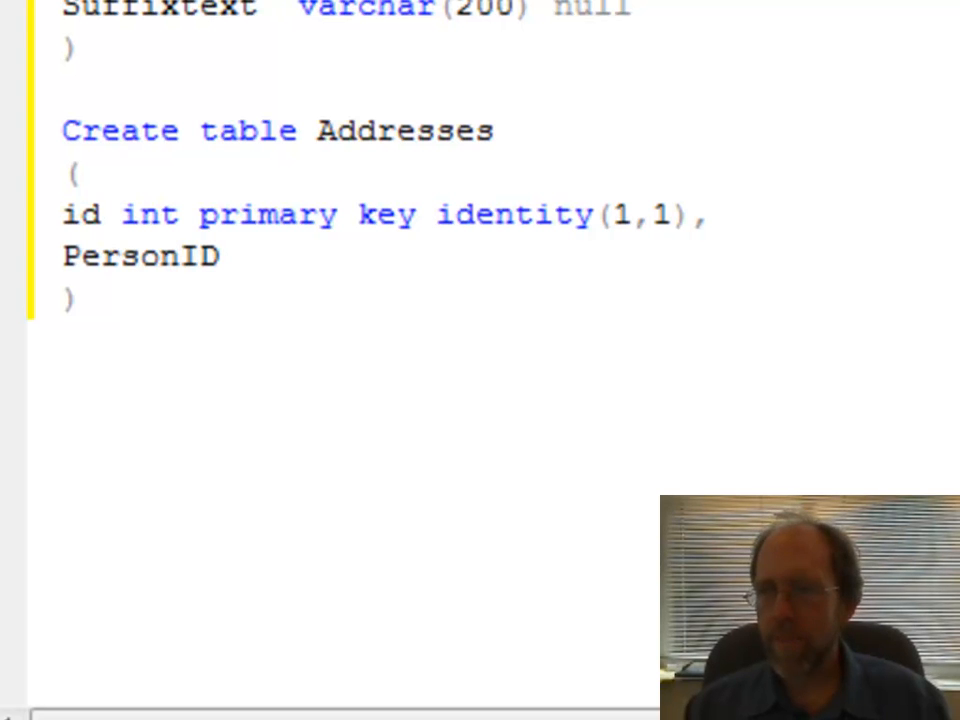
pyautogui.write('int')
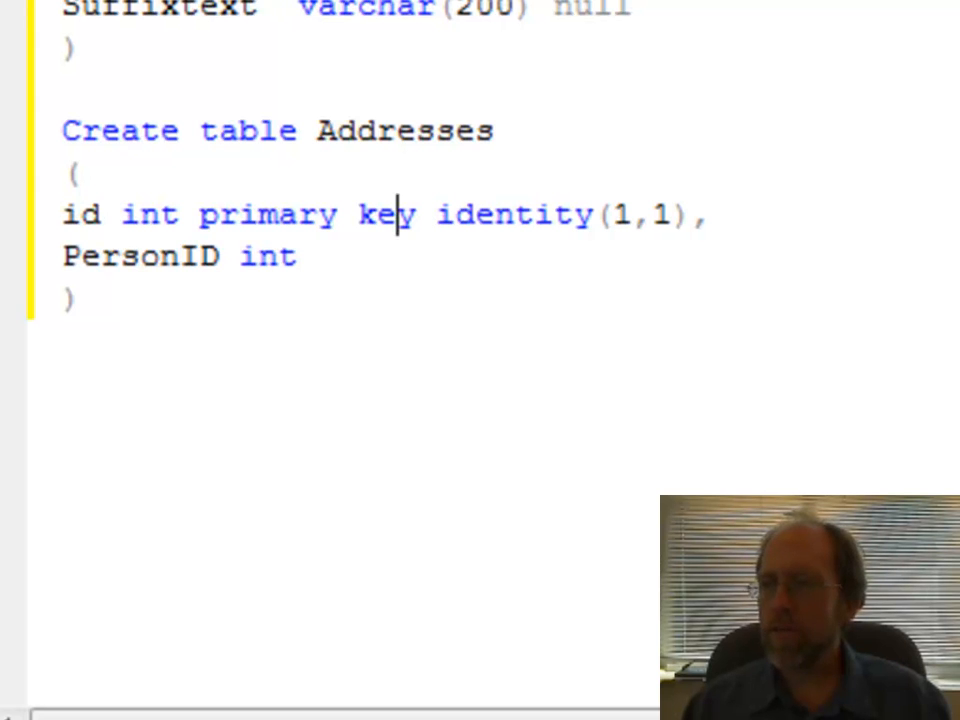
pyautogui.write('not')
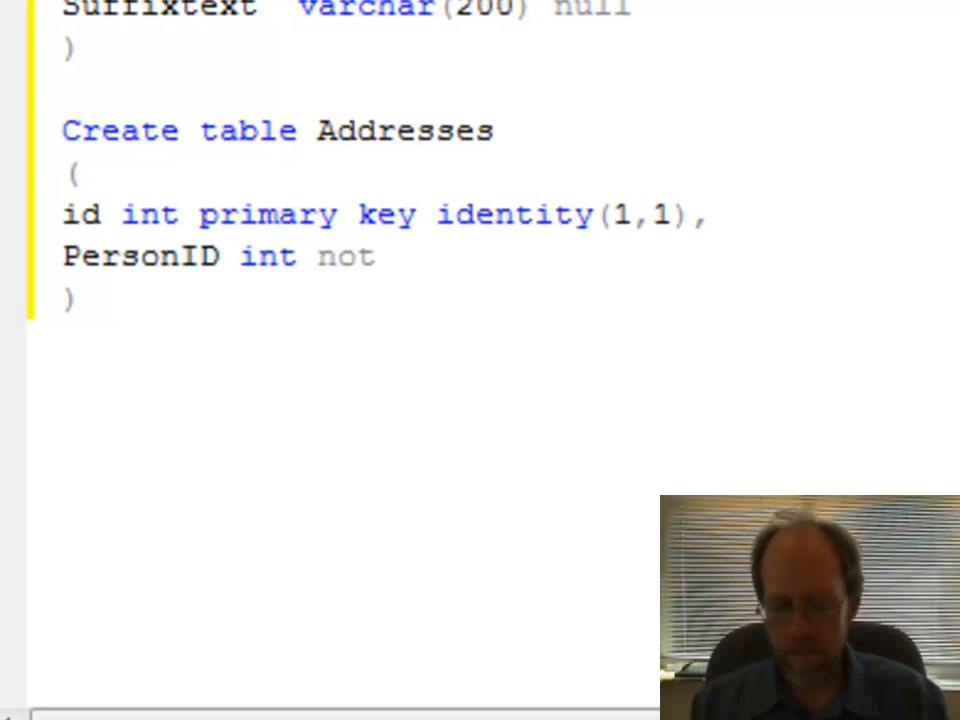
pyautogui.write('null')
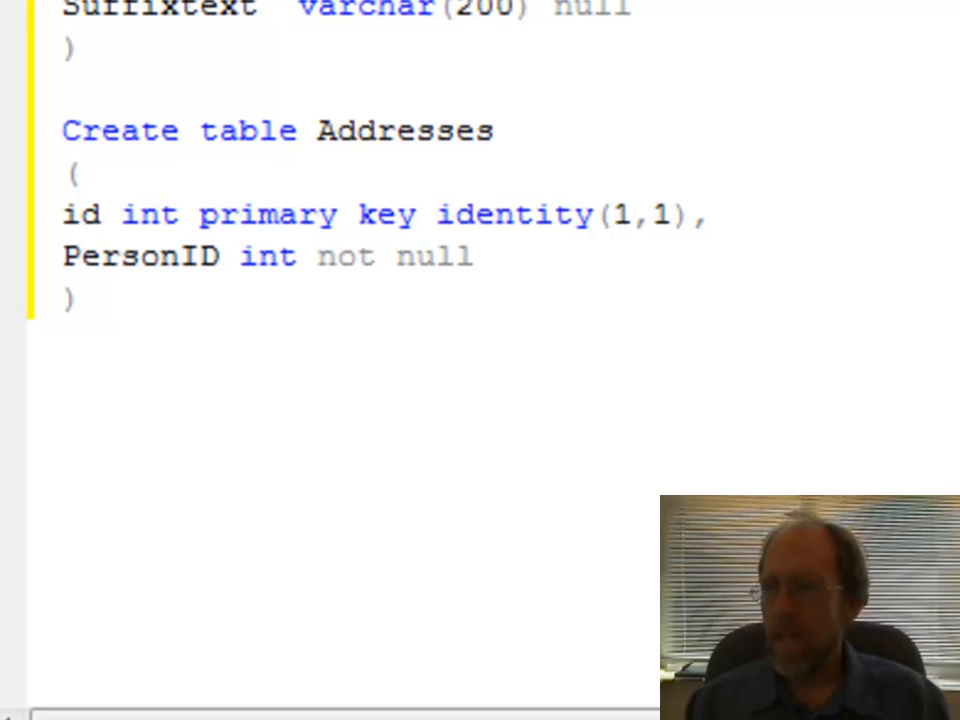
pyautogui.write(',')
pyautogui.write('Num')
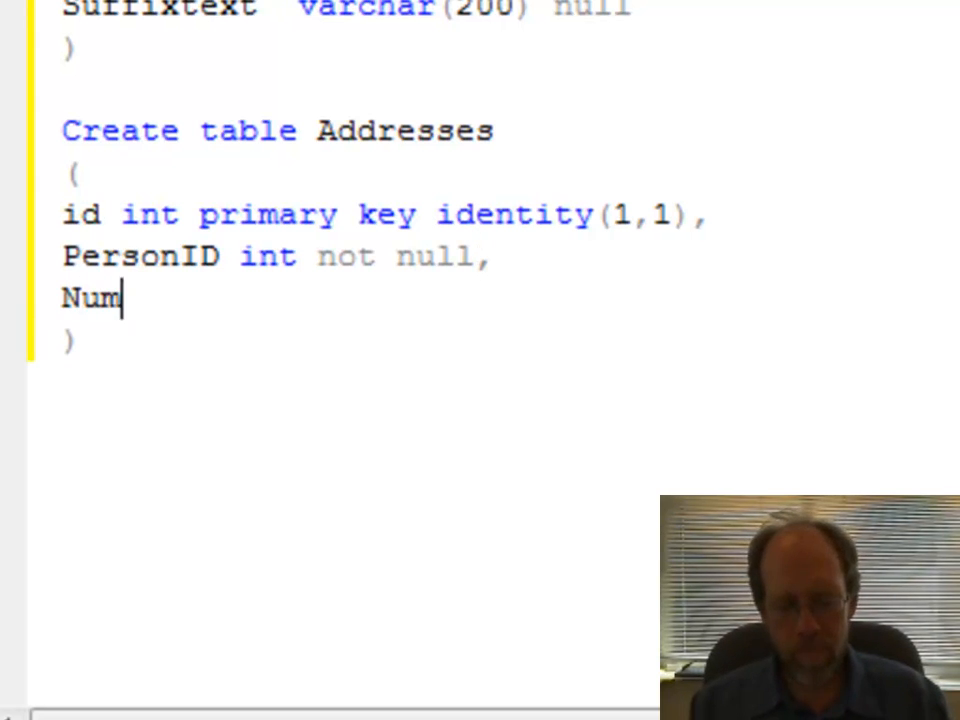
# Step: Add a StreetNumber varchar(20) column and begin the next Addresses column
pyautogui.write('ber varc')
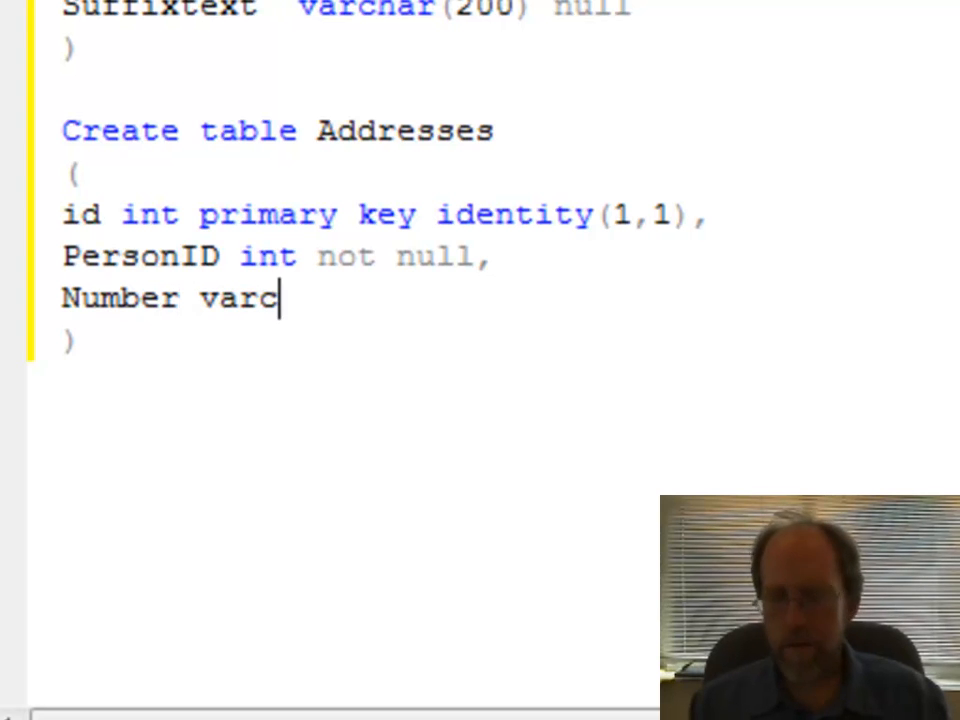
pyautogui.write('har')
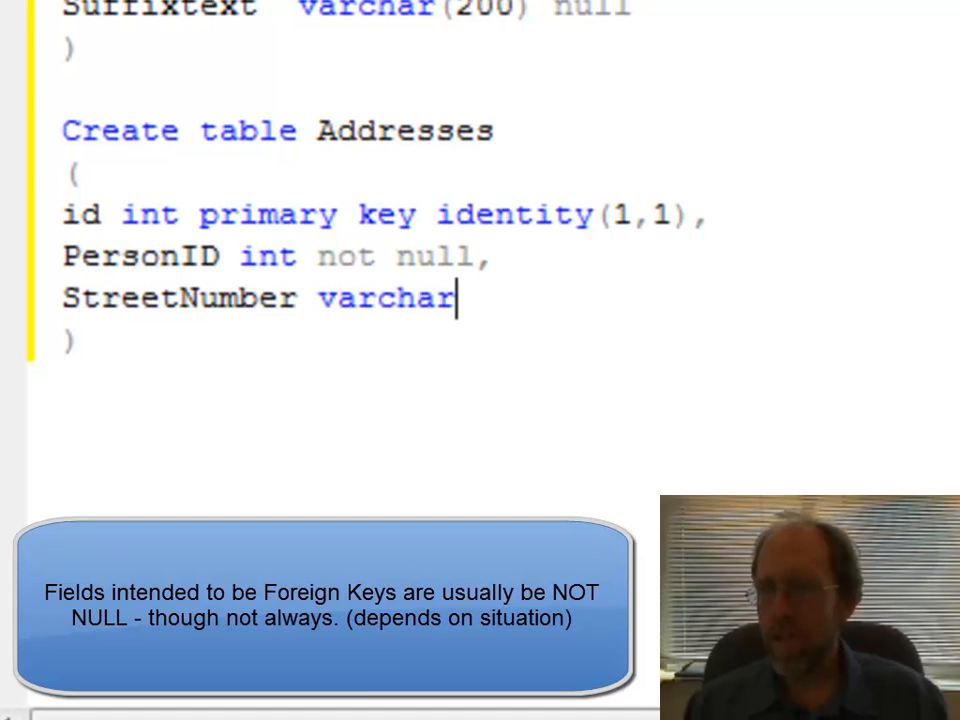
pyautogui.write('(20)')
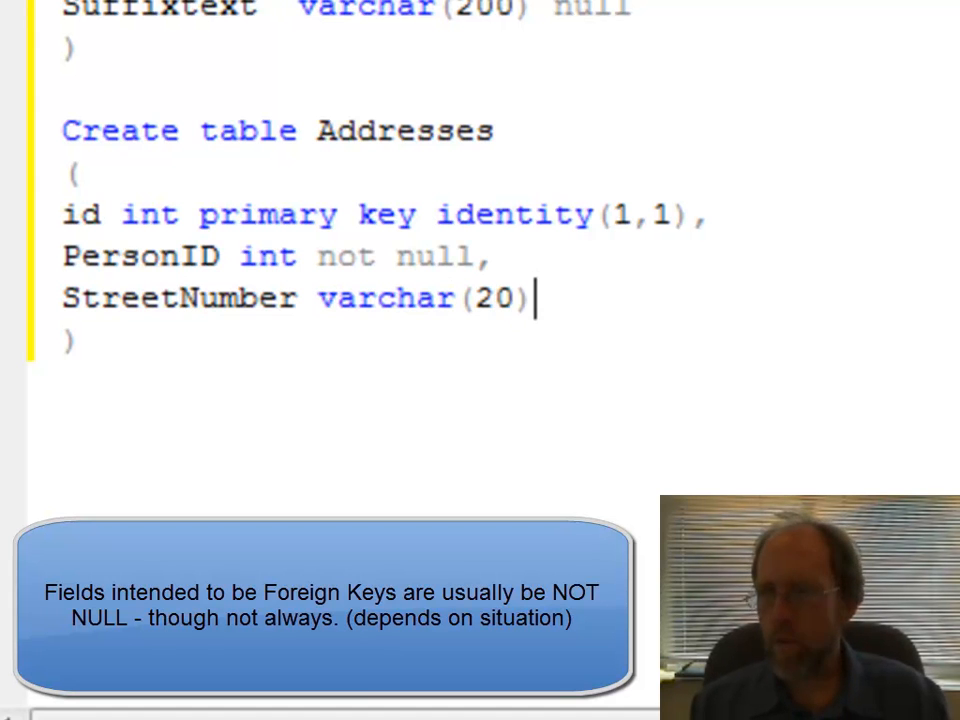
pyautogui.write(',')
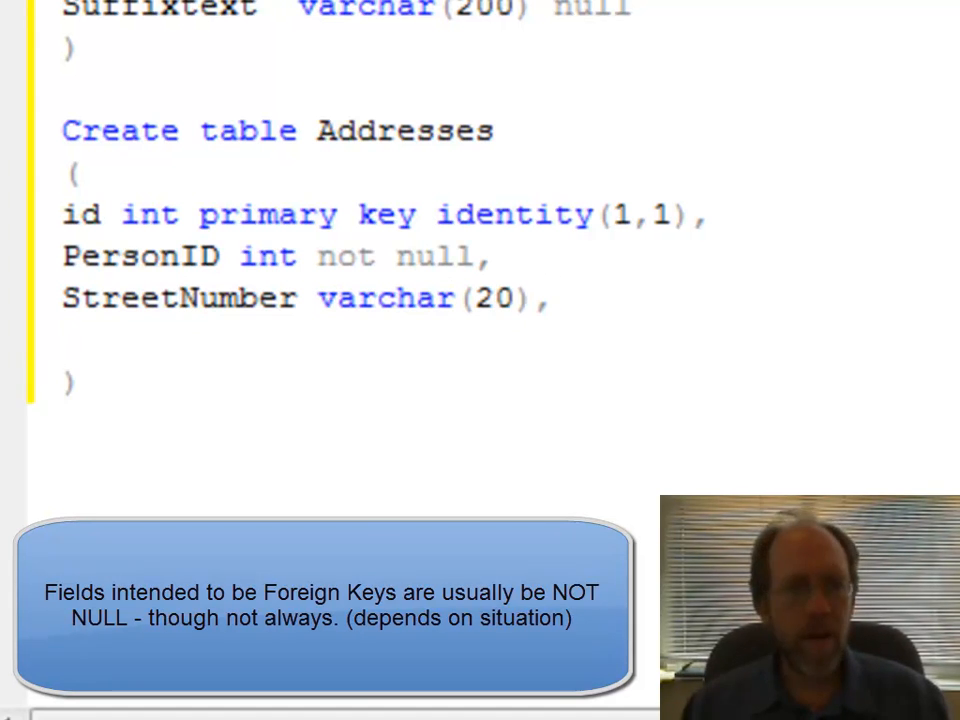
pyautogui.write('S')
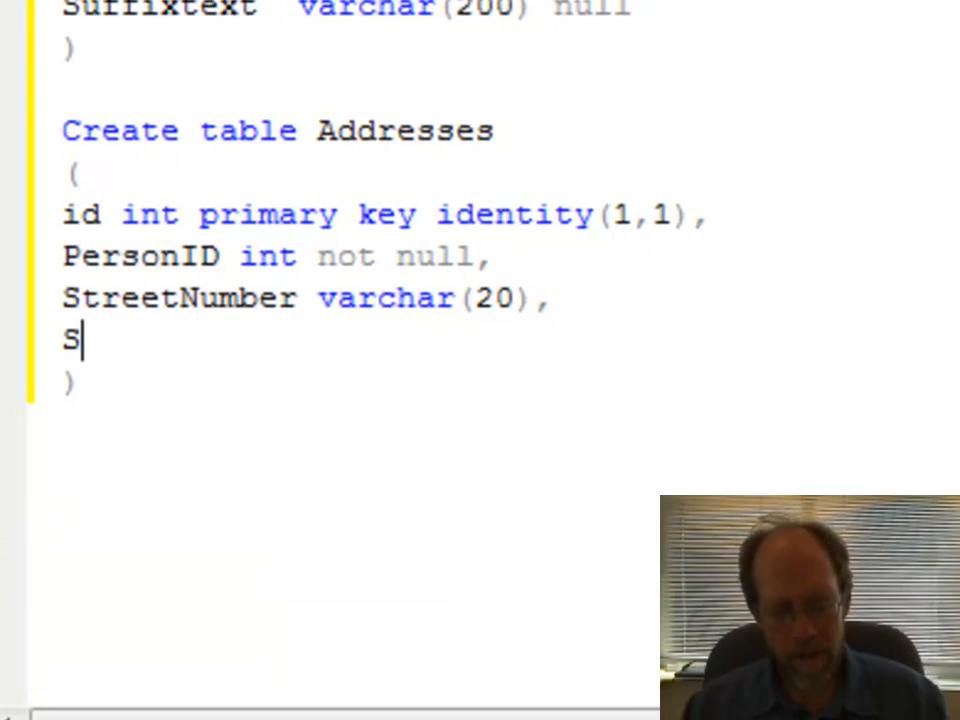
# Step: Add Street and City varchar(200) null columns to Addresses
pyautogui.write('treet')
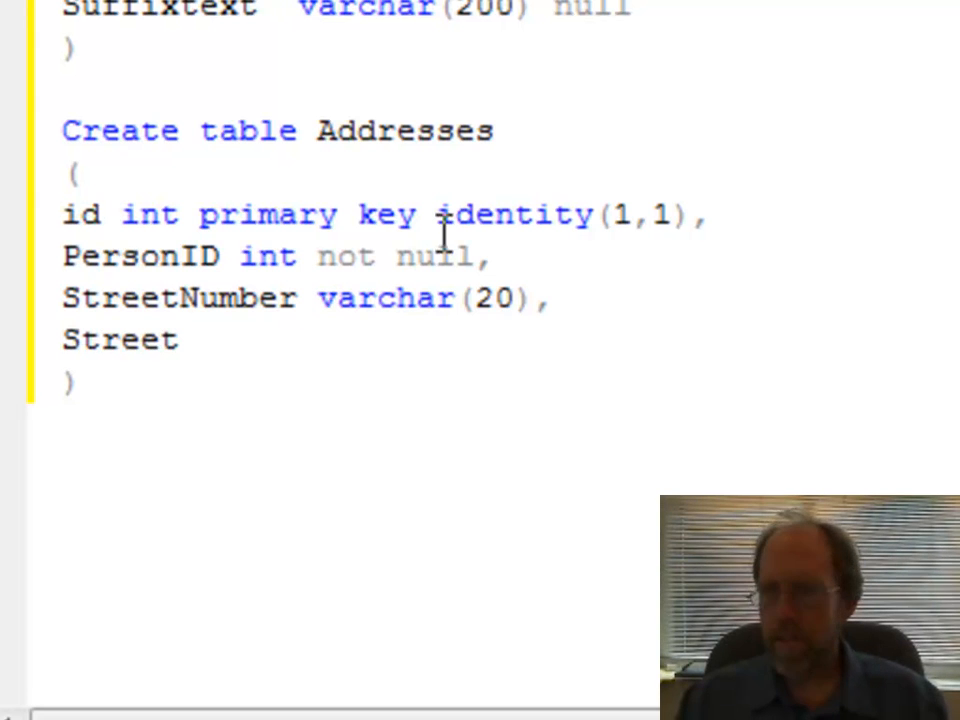
pyautogui.write('varchar(200) null,')
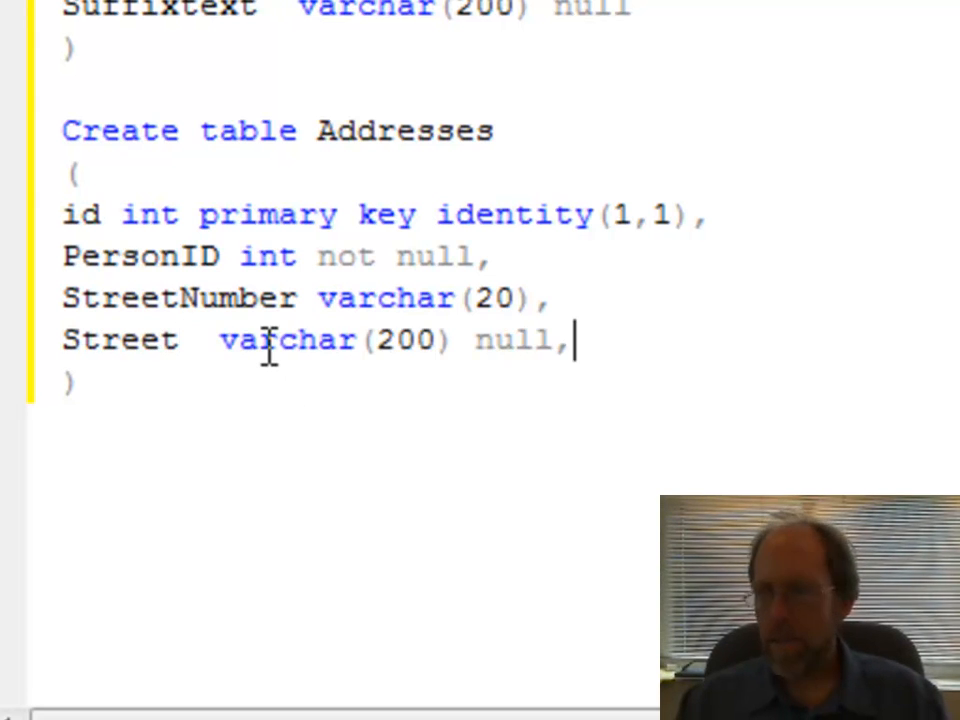
pyautogui.click(200, 340)
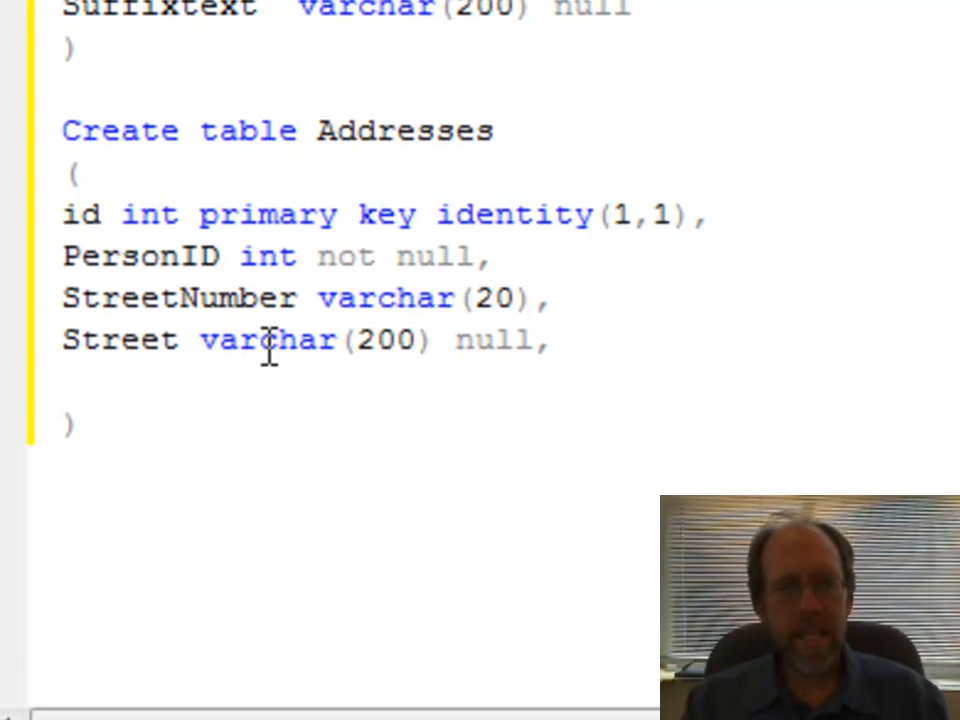
pyautogui.write('City varchar(200) null,')
pyautogui.write('S')
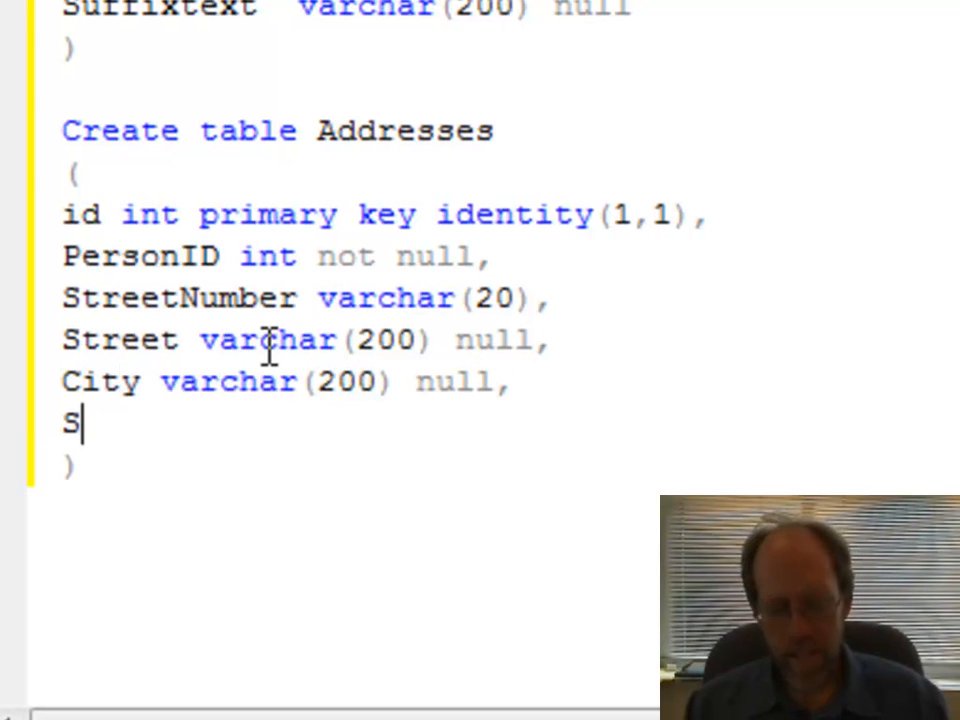
# Step: Add [State] varchar(2) and zipcode varchar(10) columns, completing the Addresses script
pyautogui.write('tate va')
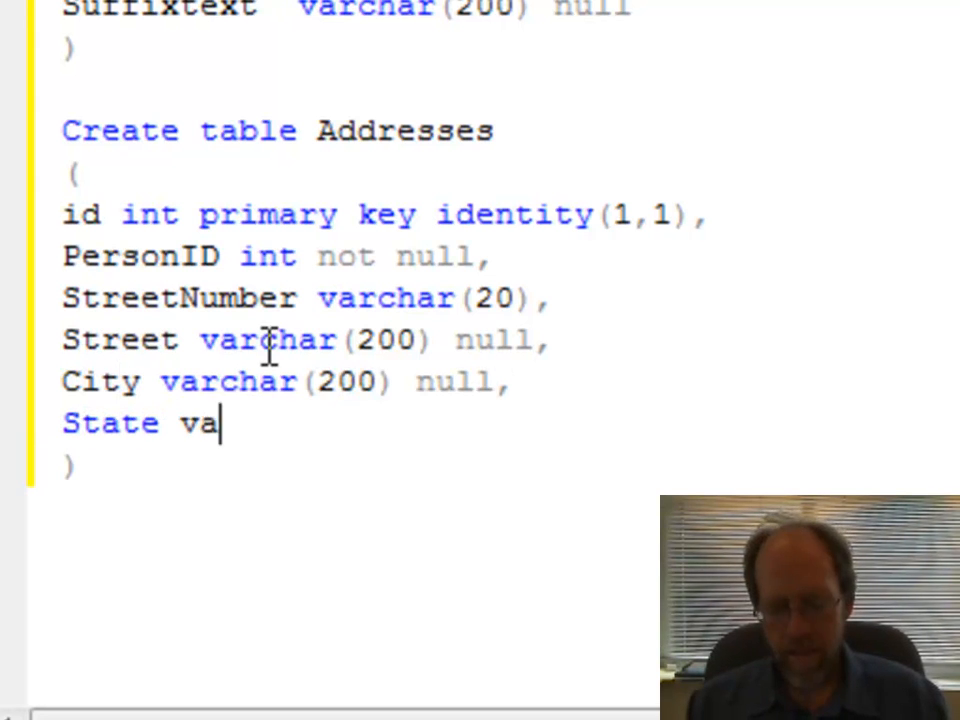
pyautogui.write('rchar(')
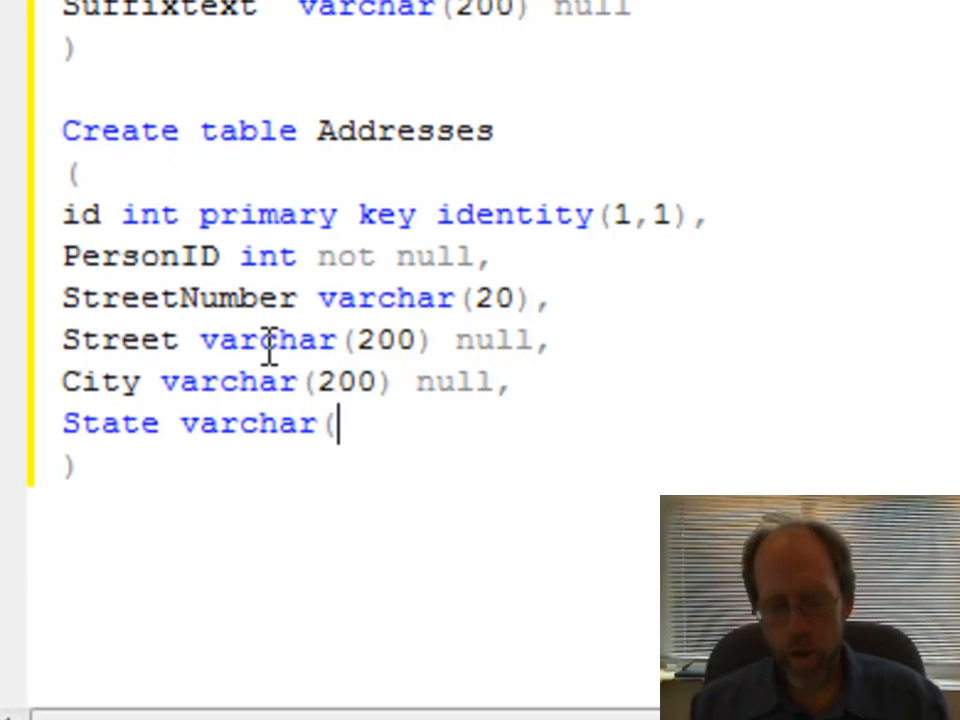
pyautogui.write('2),')
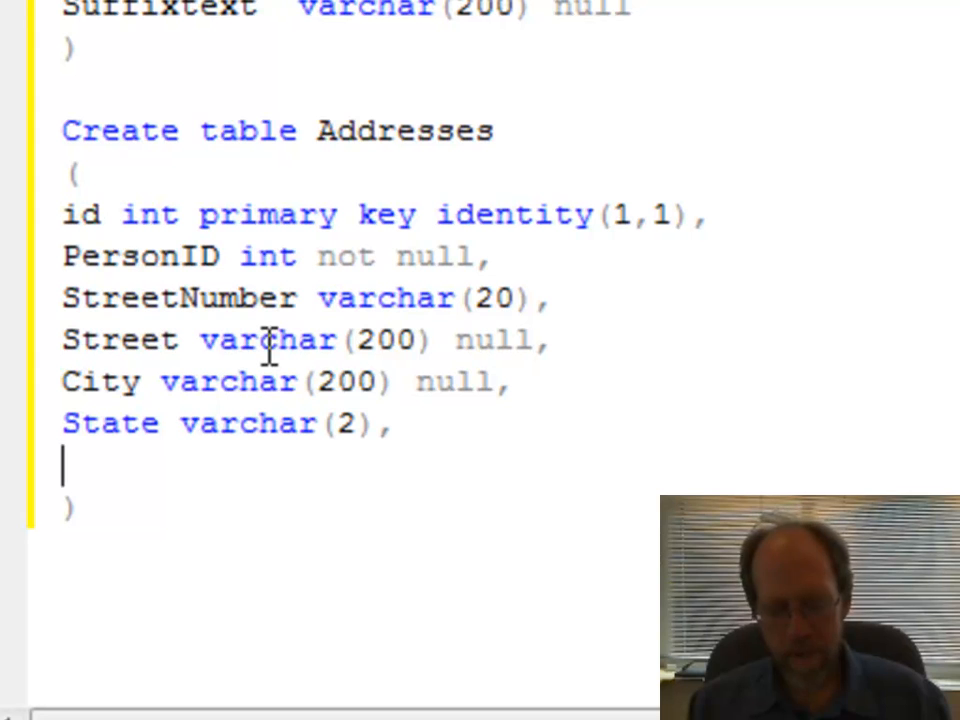
pyautogui.write('zipcode')
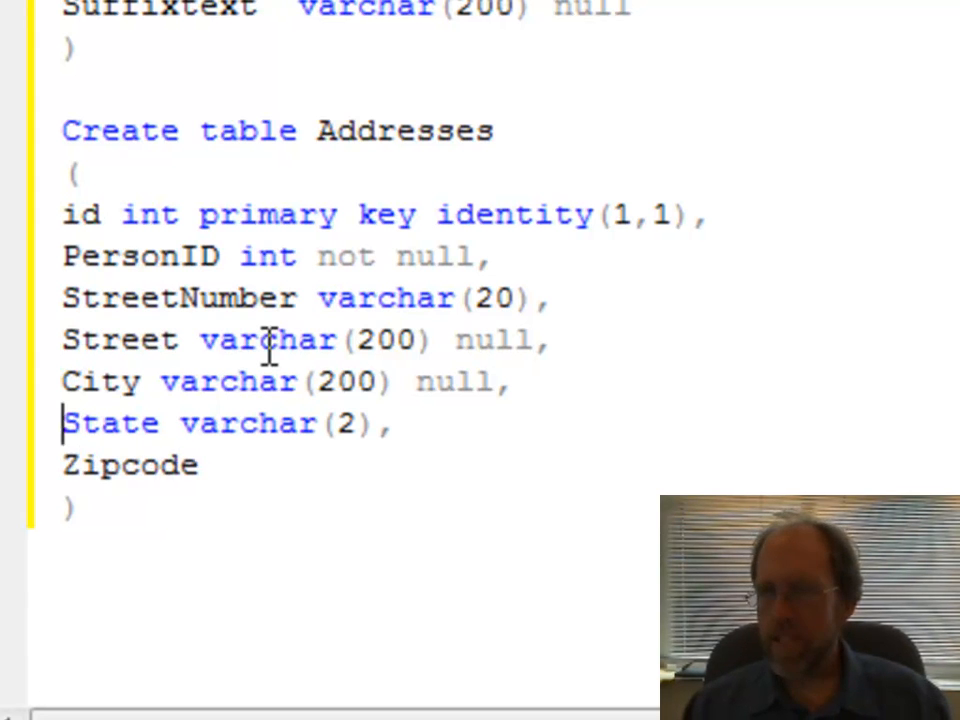
pyautogui.write('[')
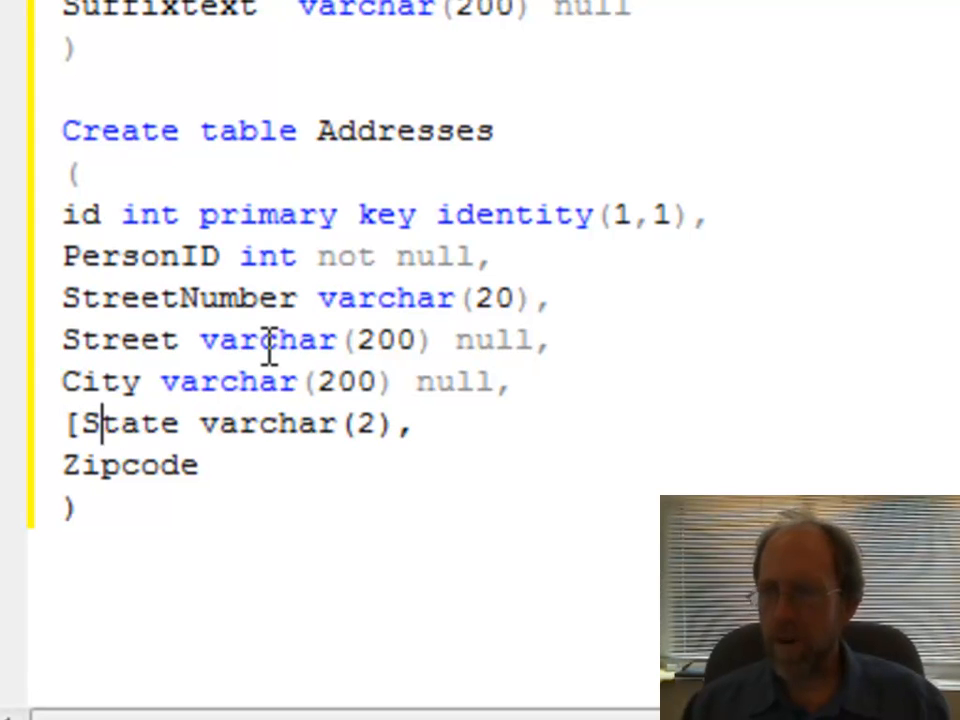
pyautogui.write(']')
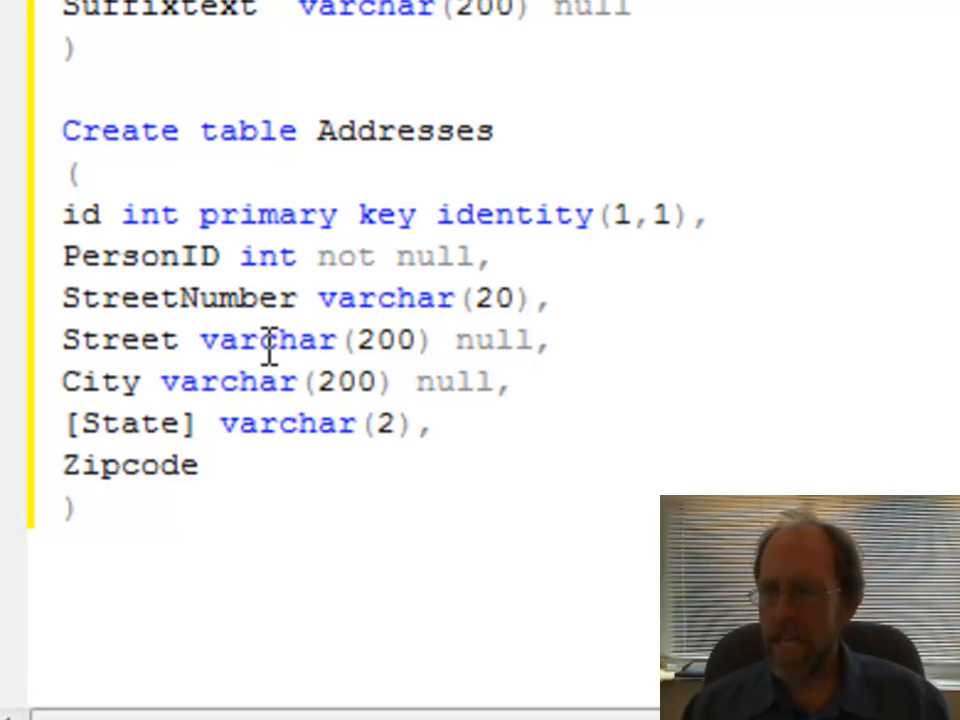
pyautogui.write('varc')
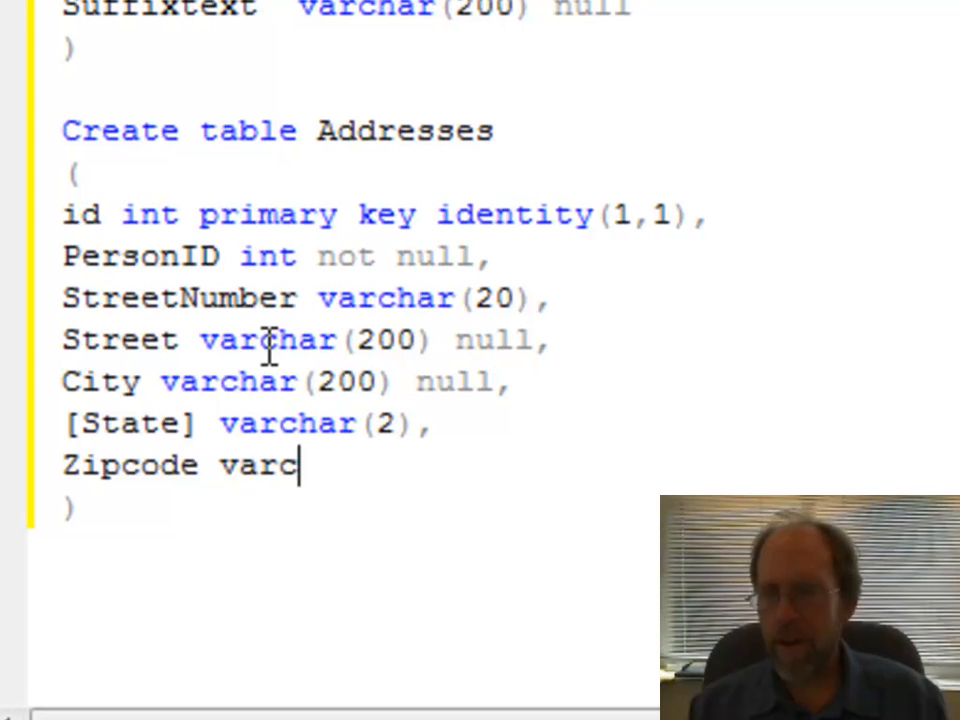
pyautogui.write('har')
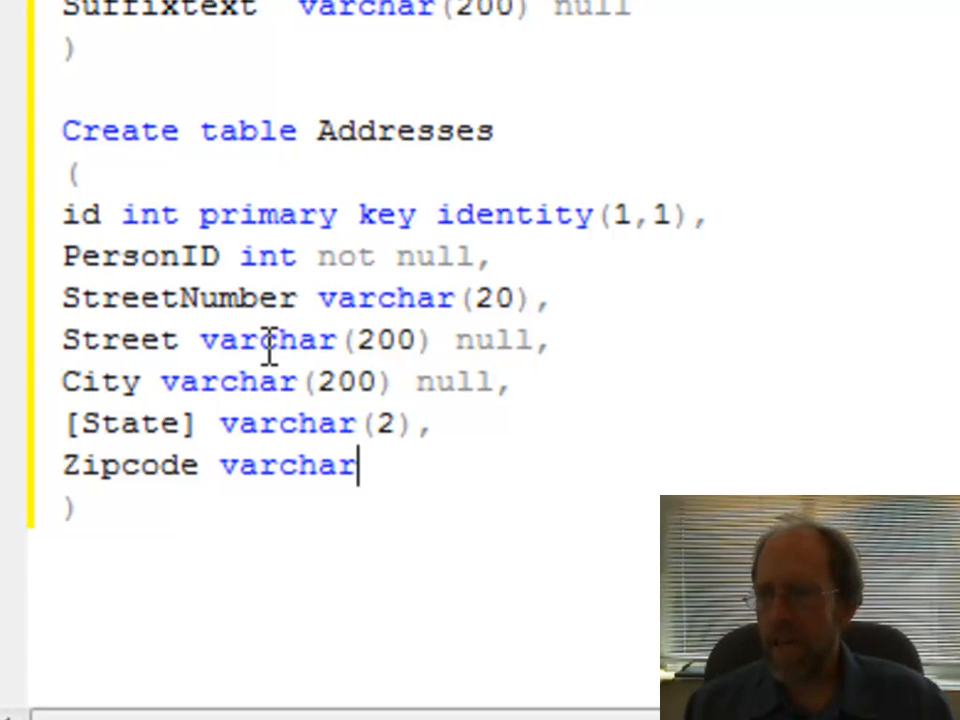
pyautogui.write('(10)')
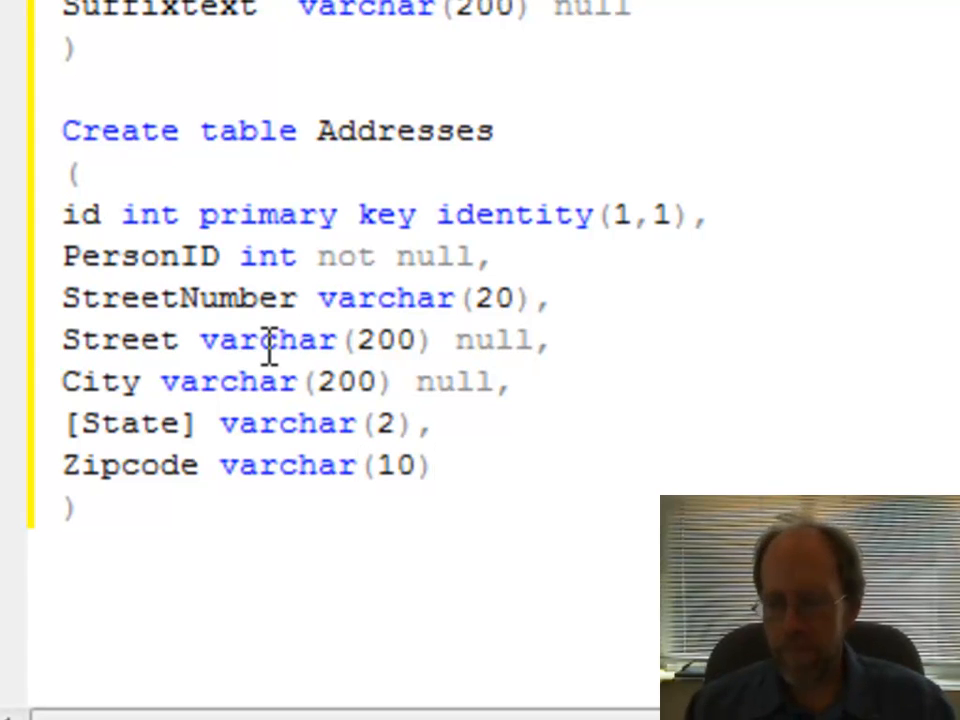
pyautogui.click(430, 464)
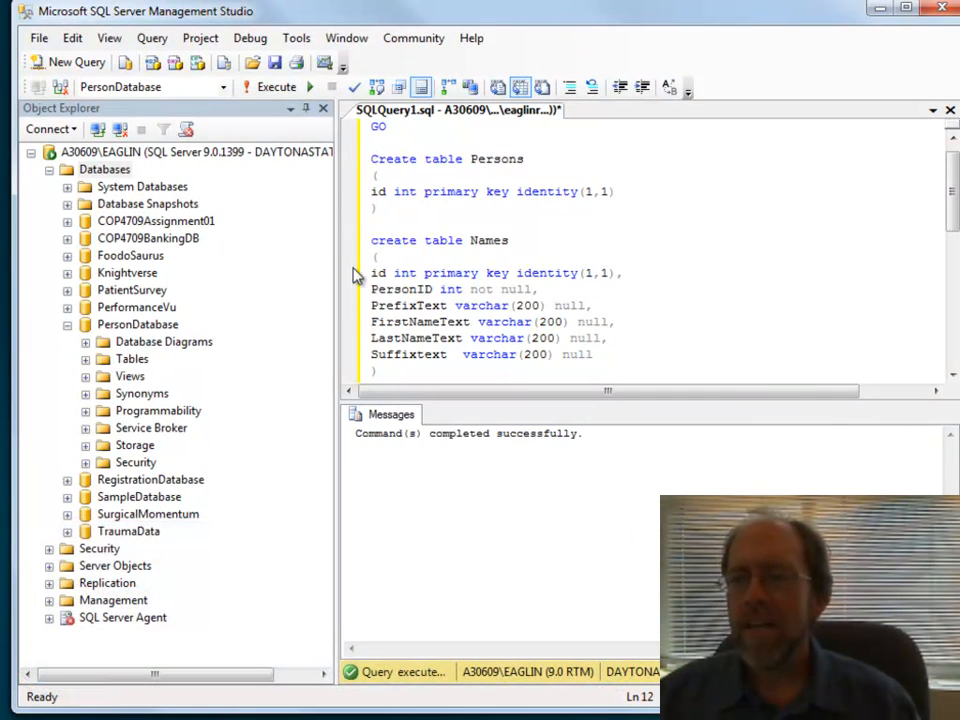
pyautogui.moveTo(210, 328)
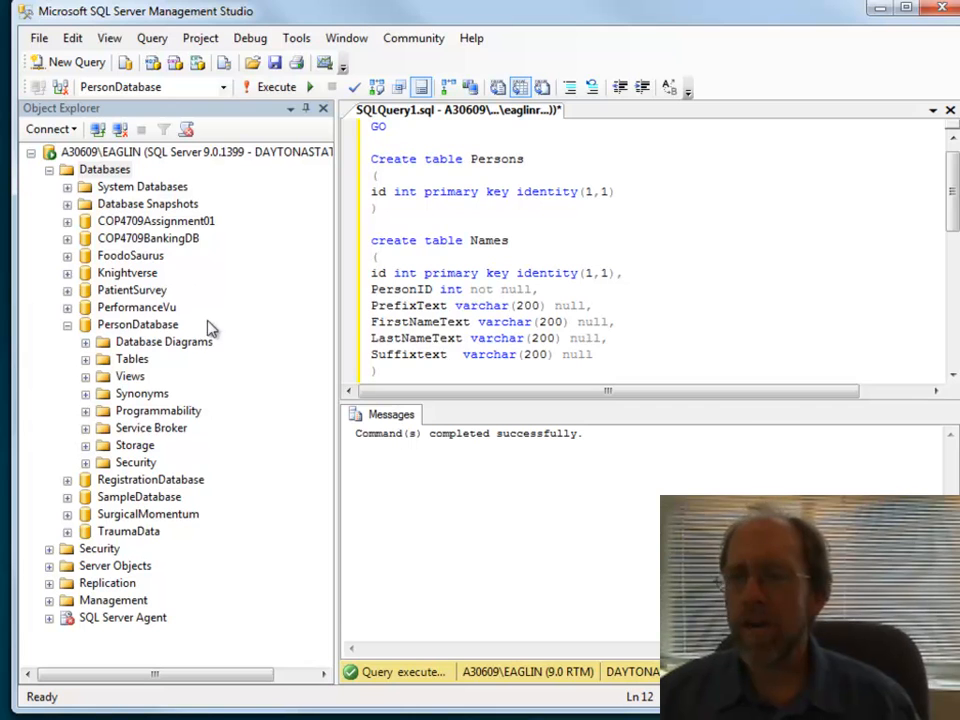
# Step: Bring up PersonDatabase's actions in Object Explorer after the script completed
pyautogui.rightClick(138, 324)
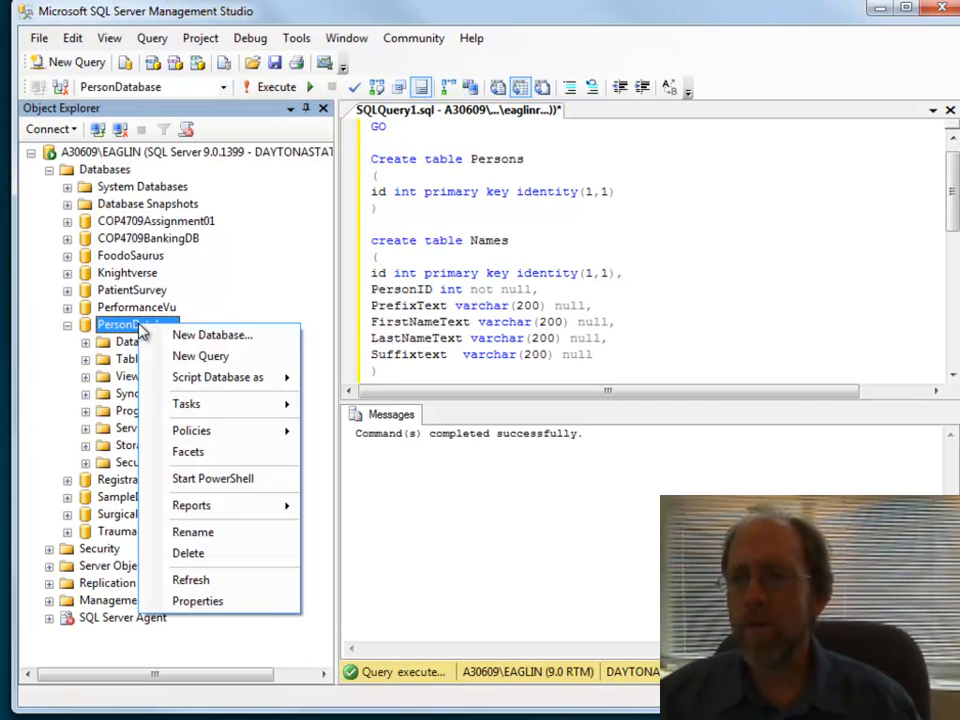
pyautogui.moveTo(196, 404)
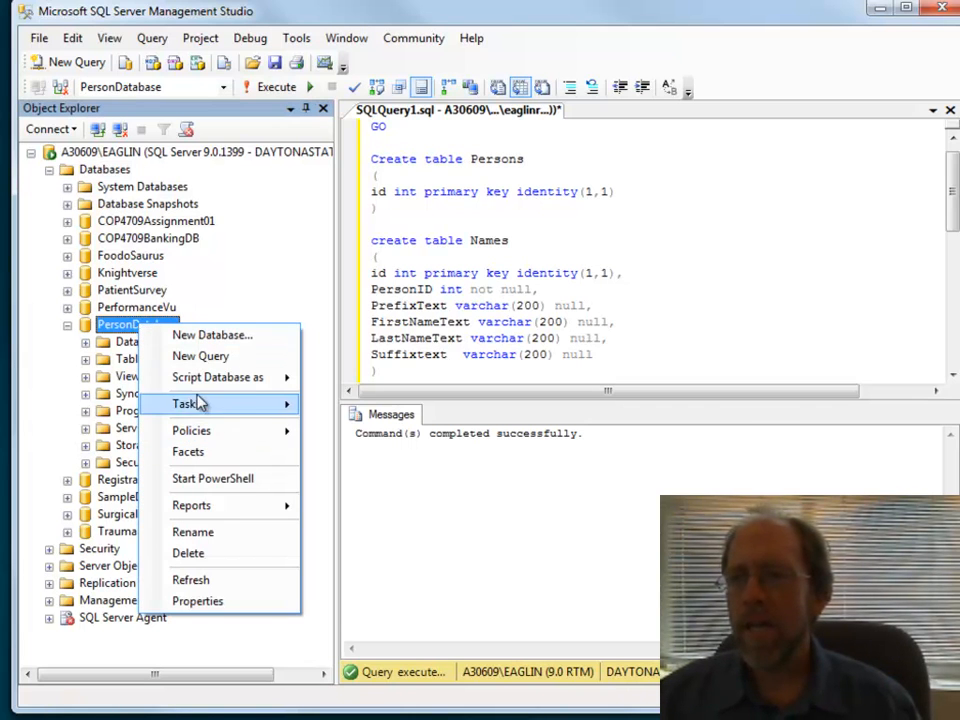
pyautogui.moveTo(70, 338)
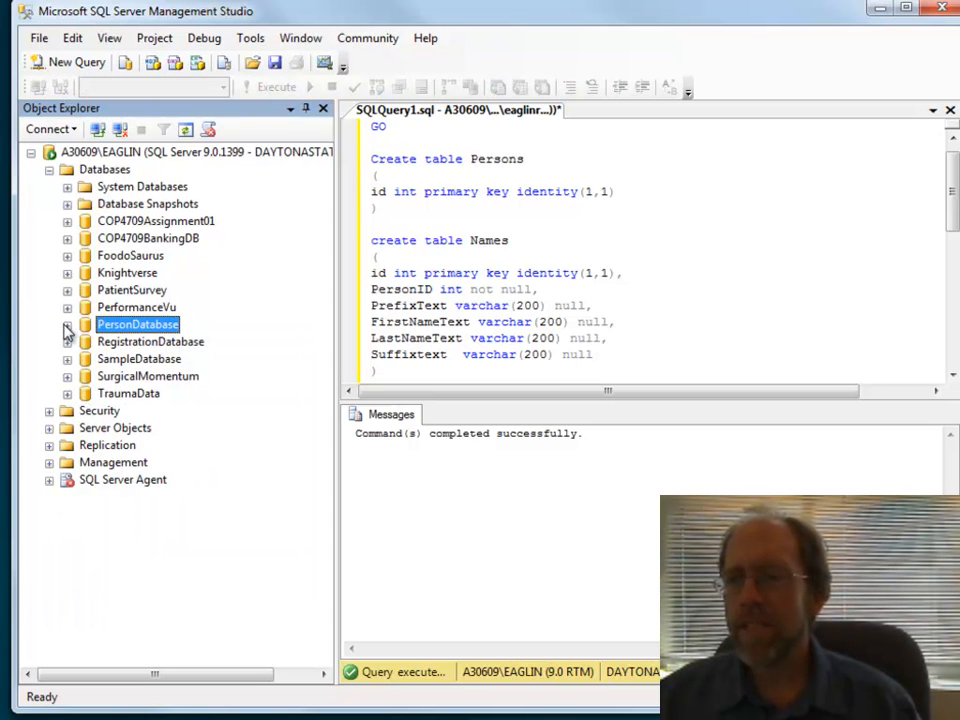
# Step: Create a new database diagram for PersonDatabase containing the Addresses, Names and Persons tables
pyautogui.click(68, 324)
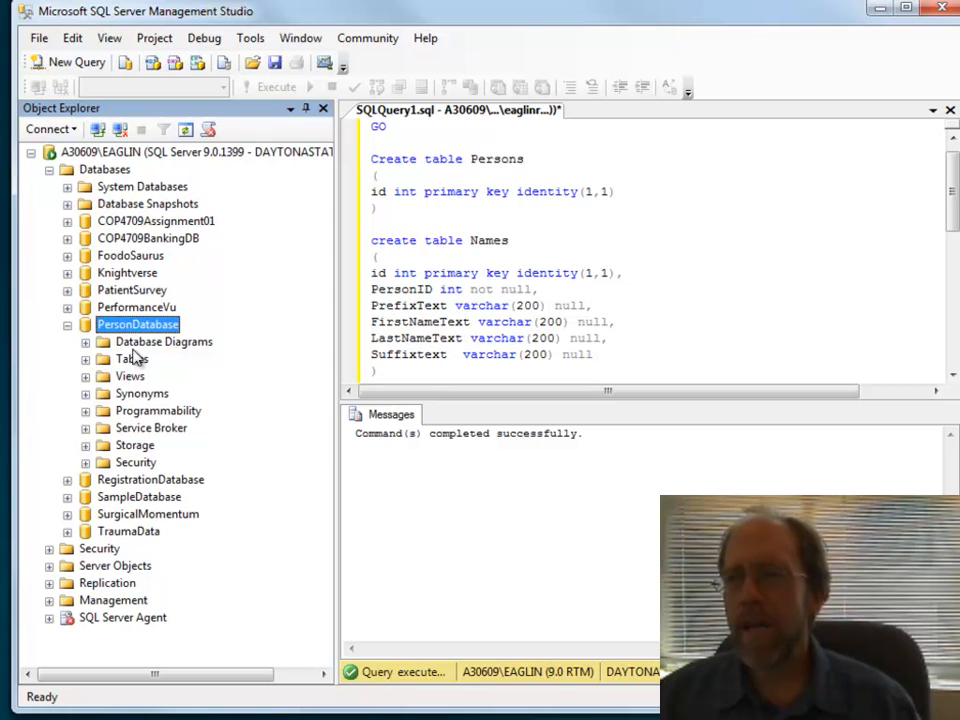
pyautogui.rightClick(164, 340)
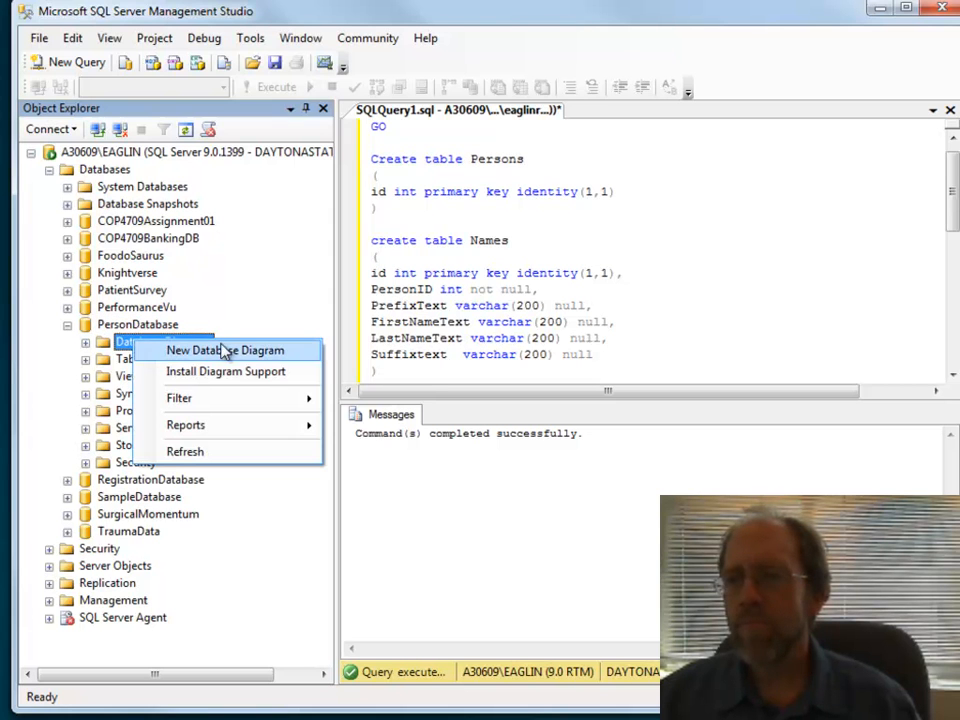
pyautogui.click(226, 350)
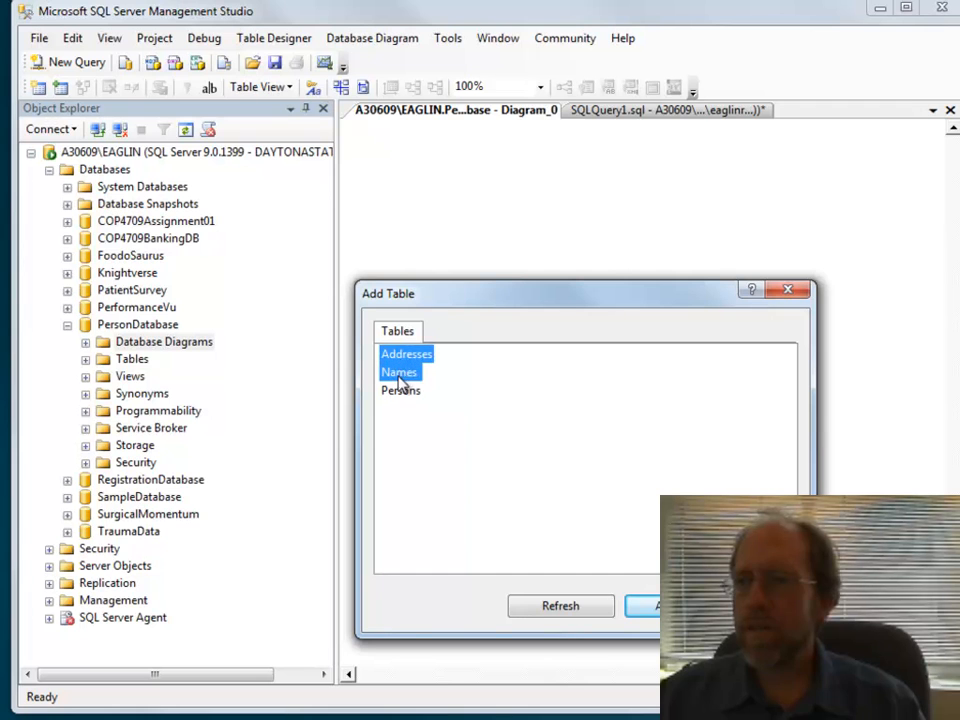
pyautogui.click(660, 604)
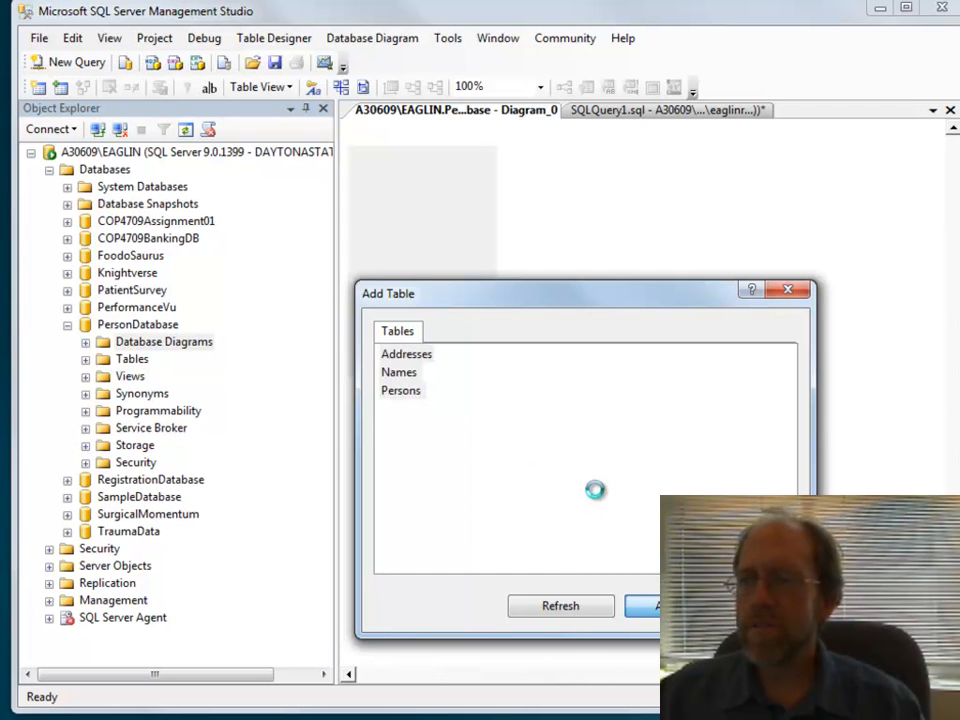
pyautogui.click(656, 604)
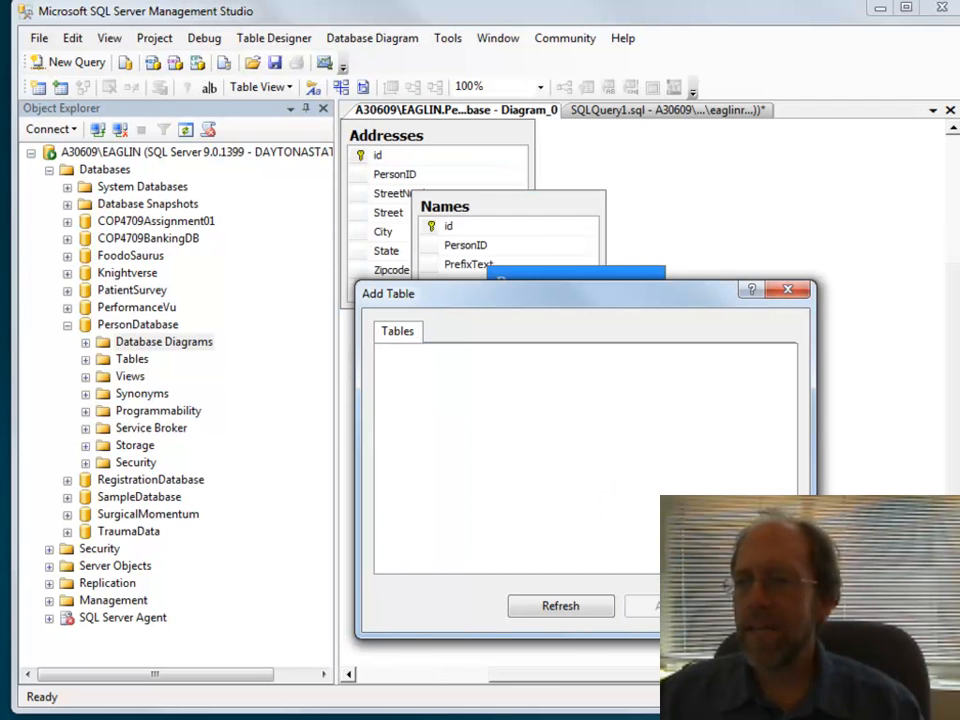
pyautogui.click(788, 288)
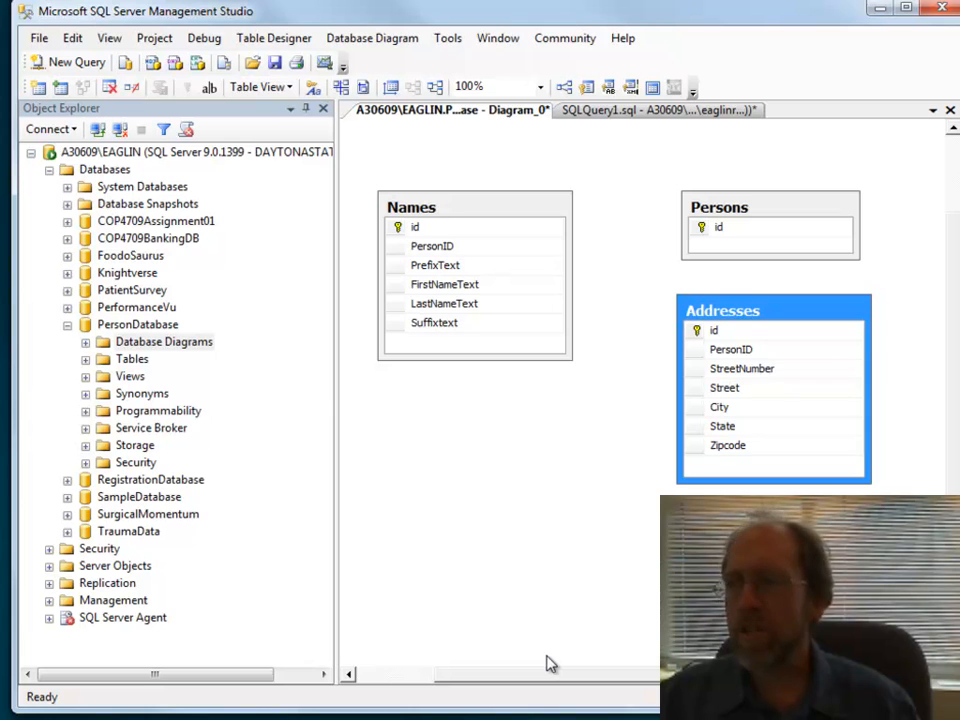
pyautogui.moveTo(592, 110)
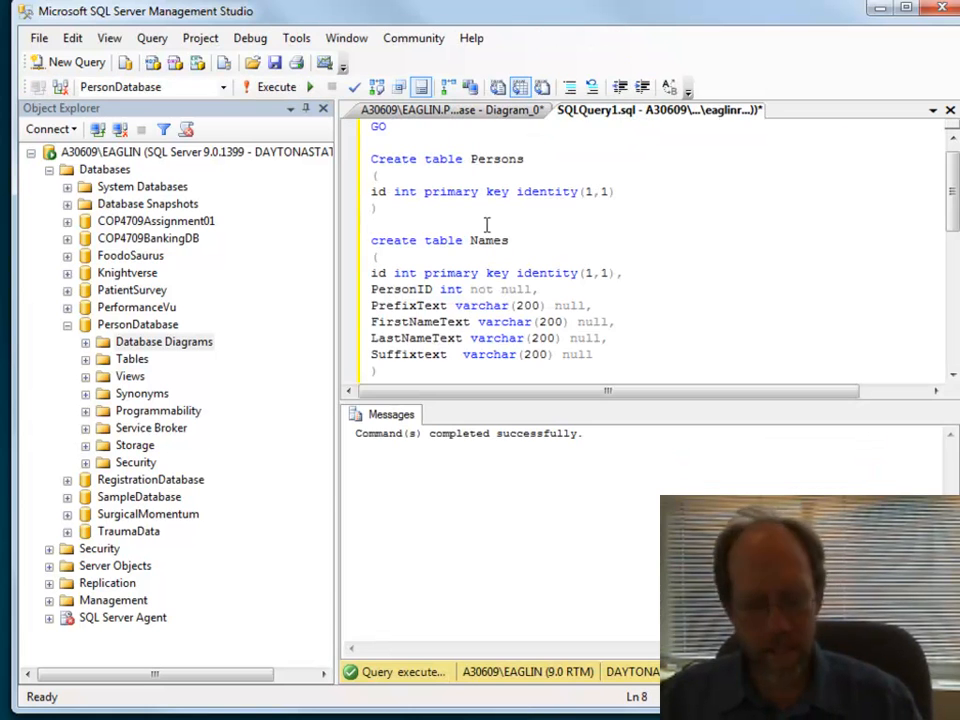
# Step: Write an ALTER TABLE Names statement adding a foreign key from PersonID to Persons(id)
pyautogui.moveTo(372, 158); pyautogui.dragTo(388, 192)
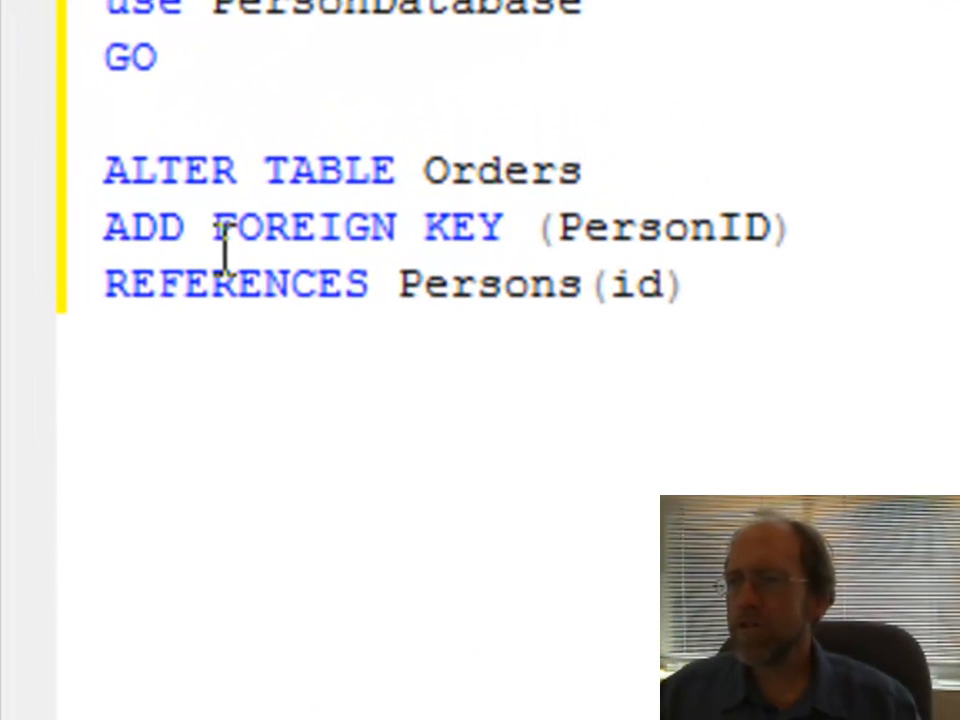
pyautogui.write('Na')
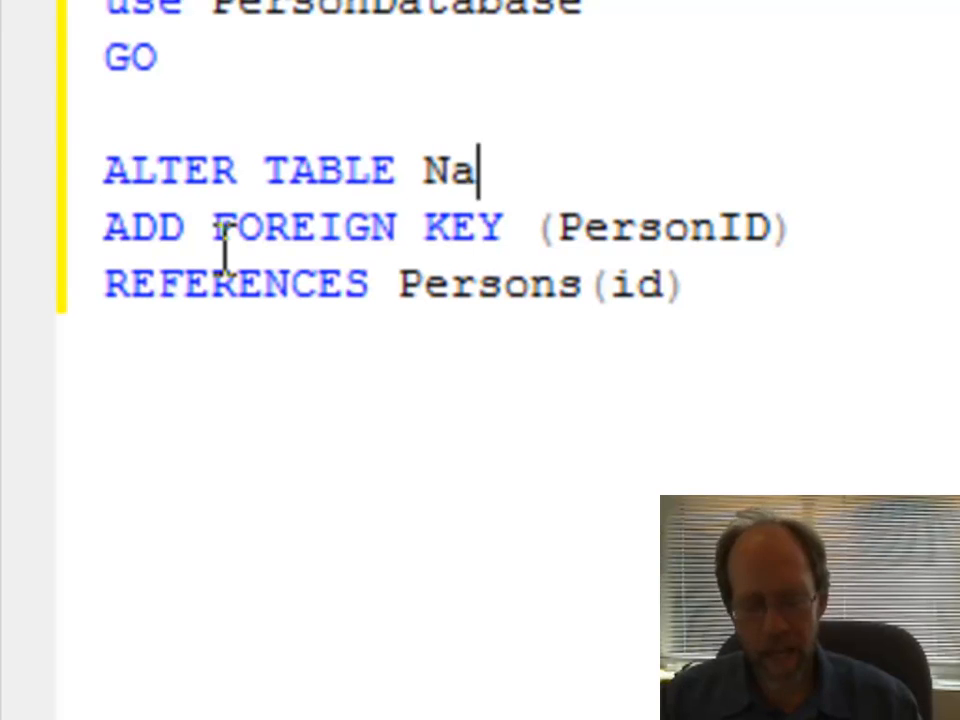
pyautogui.write('mes')
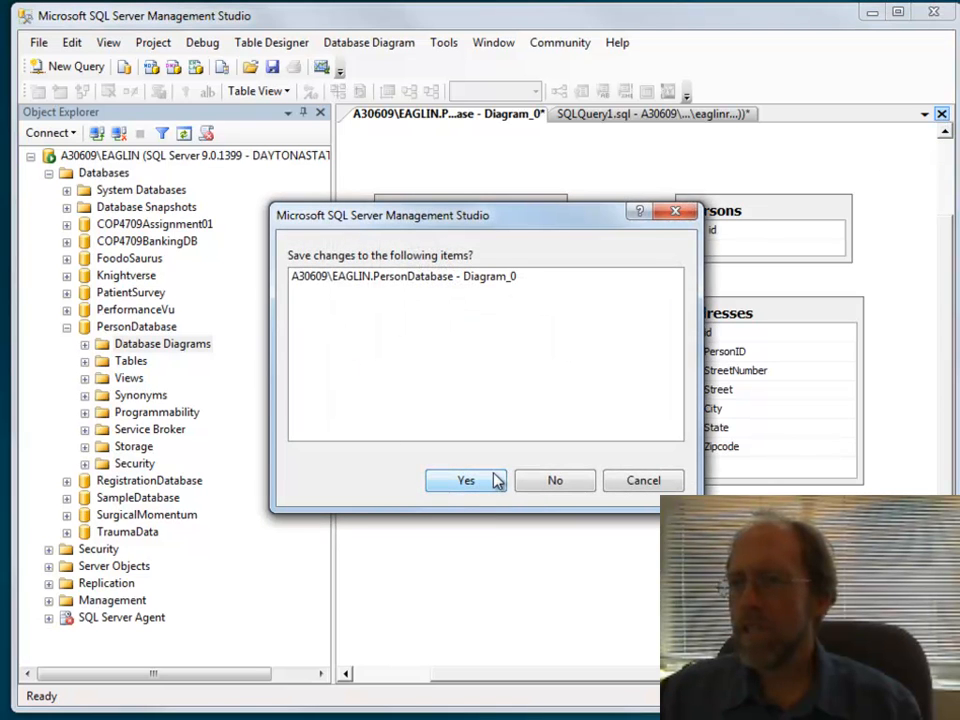
# Step: Close the first diagram unsaved, create a new one with Addresses, Names and Persons, and arrange the tables
pyautogui.click(464, 480)
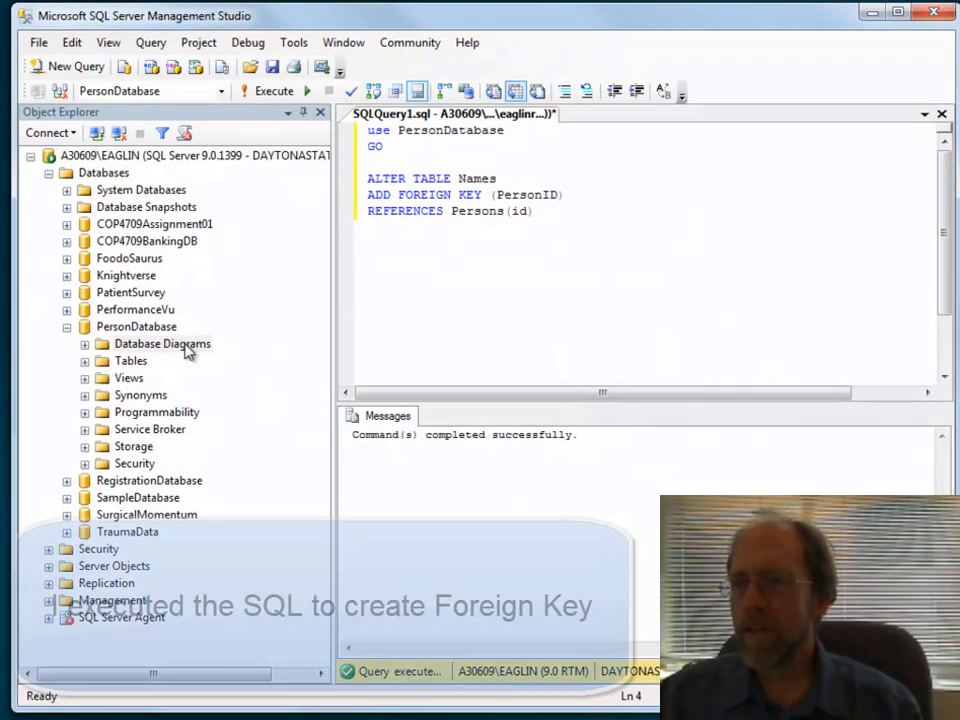
pyautogui.rightClick(162, 344)
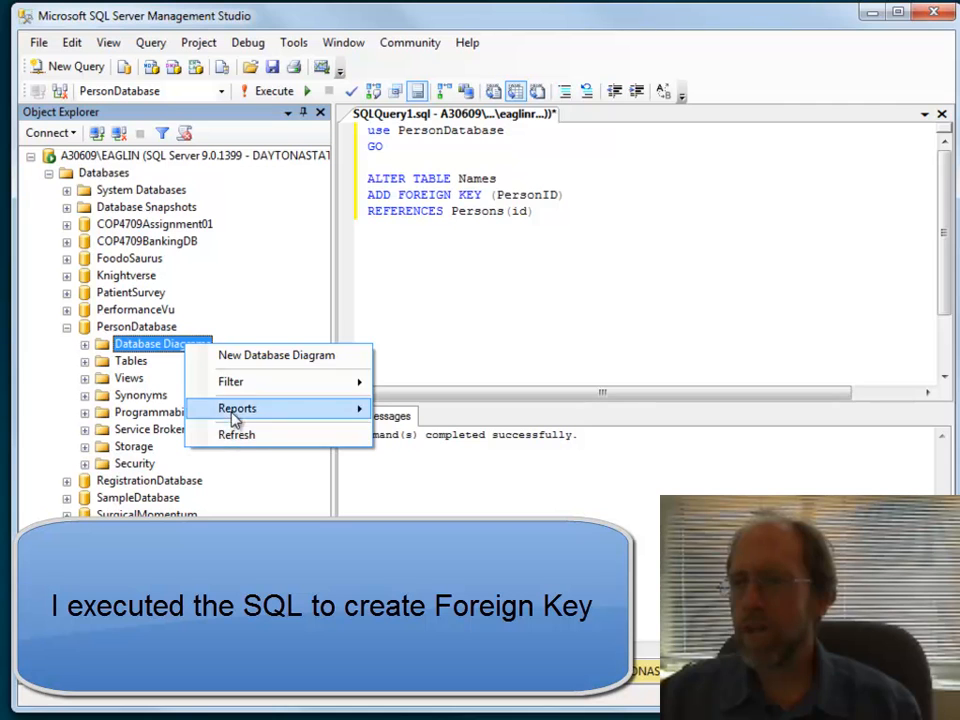
pyautogui.click(280, 356)
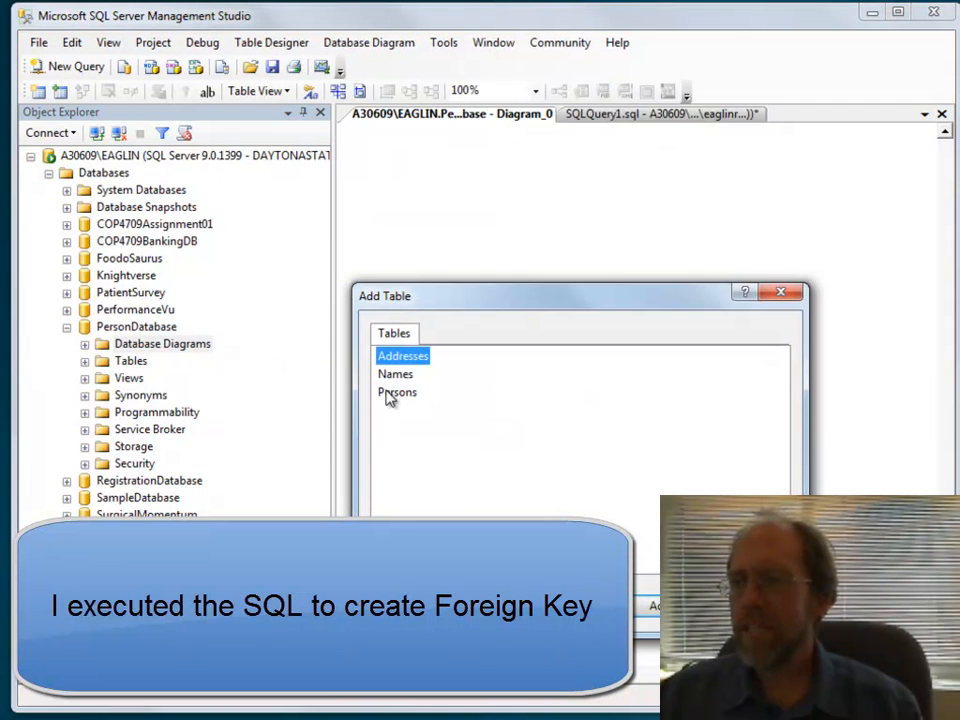
pyautogui.click(656, 604)
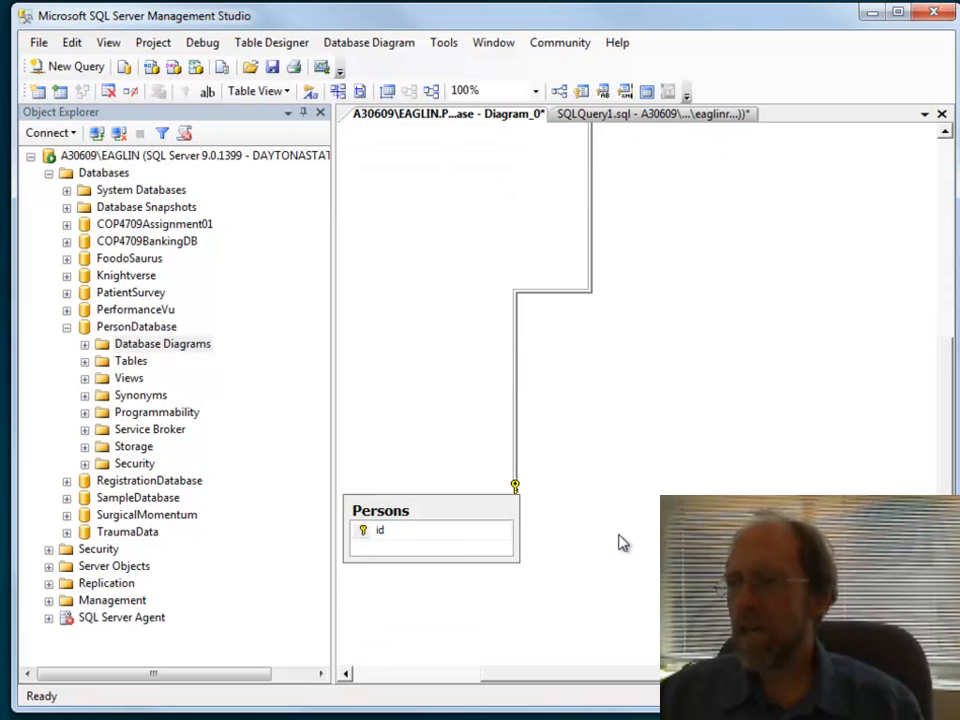
pyautogui.moveTo(430, 510); pyautogui.dragTo(464, 176)
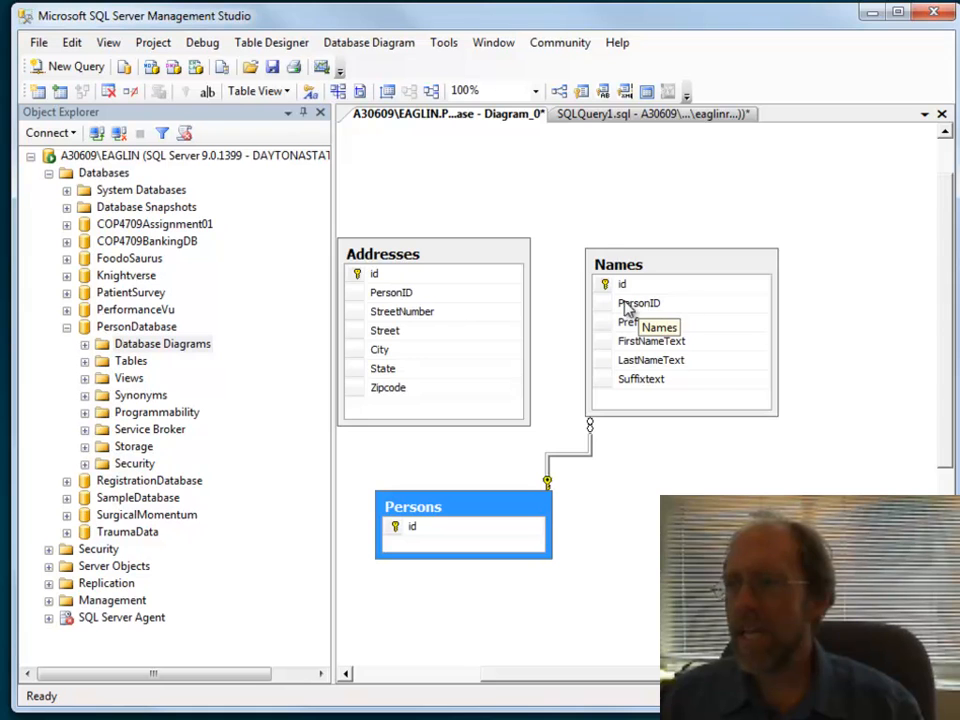
pyautogui.moveTo(450, 432)
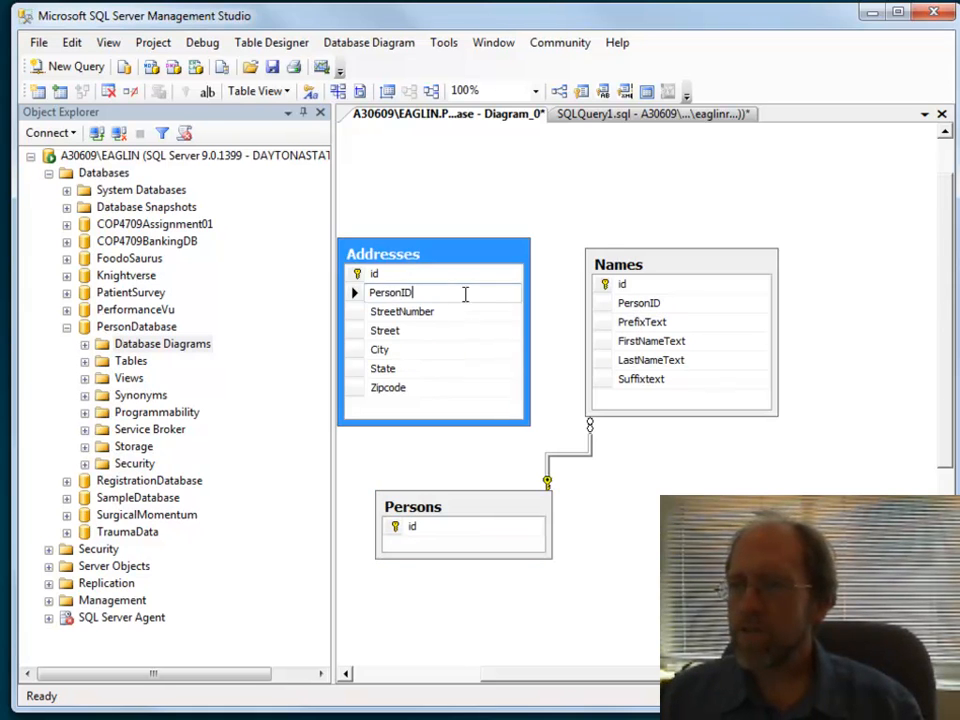
# Step: Create the relationship from Addresses.PersonID to Persons.id and confirm it
pyautogui.click(392, 292)
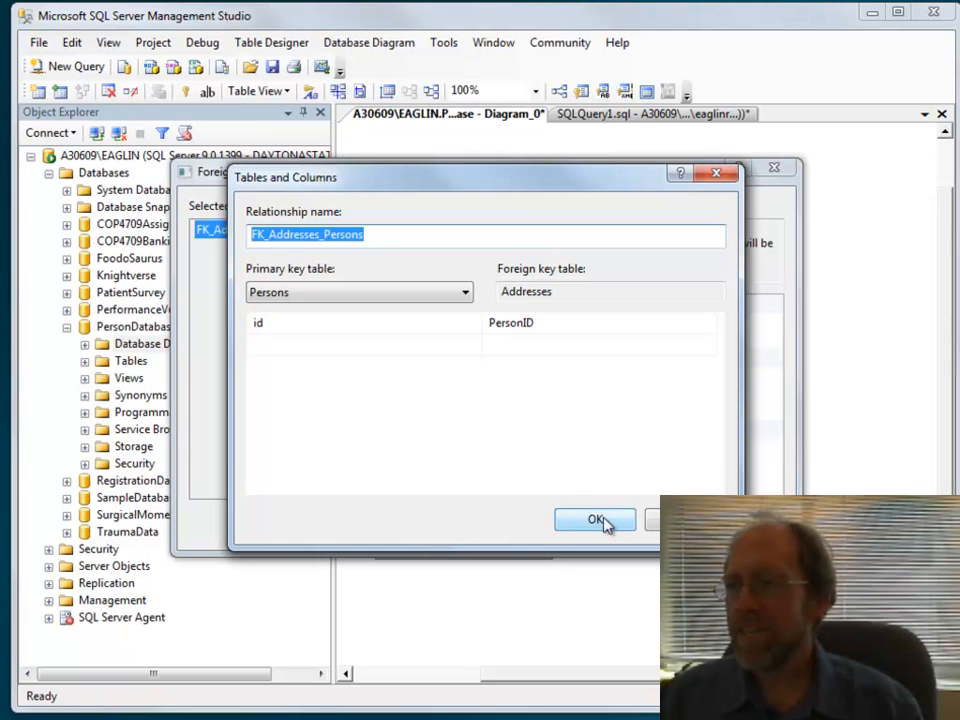
pyautogui.click(596, 520)
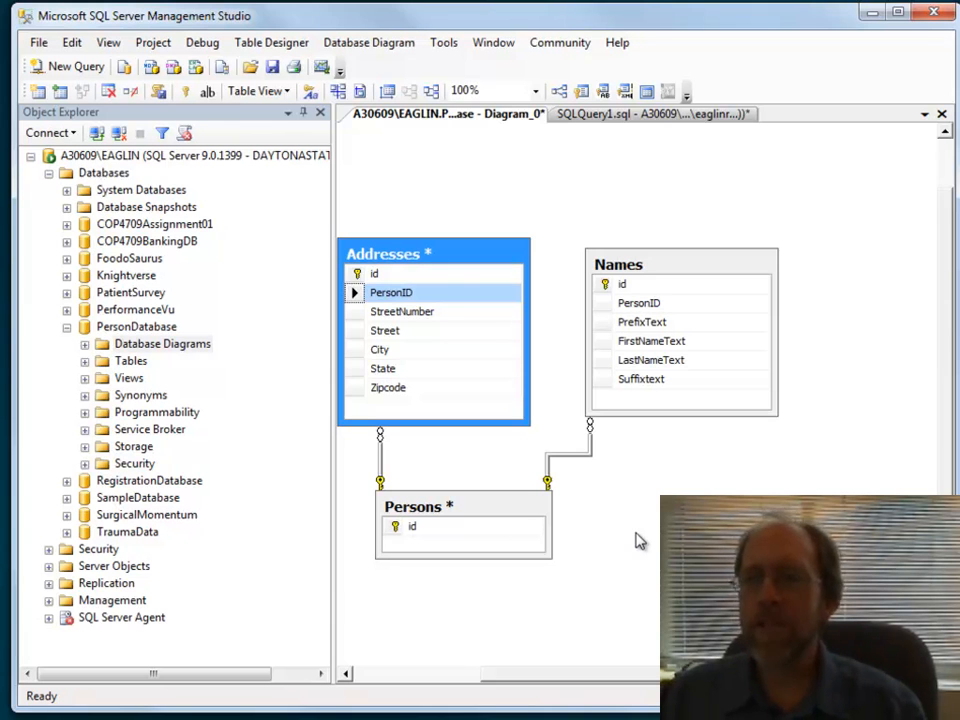
pyautogui.moveTo(778, 492)
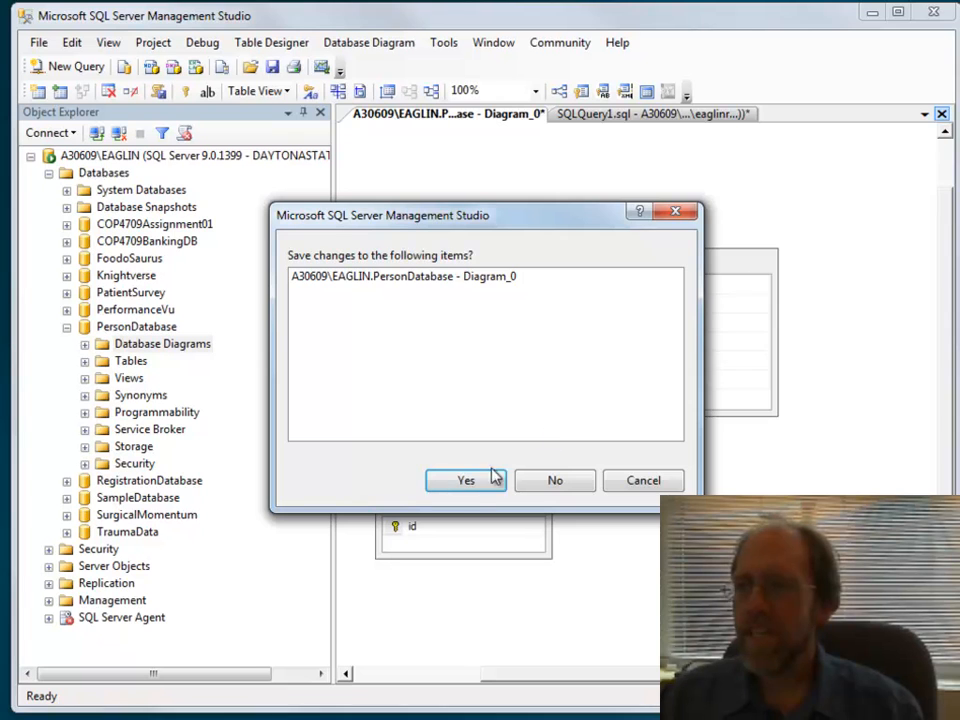
# Step: Save the diagram as Diagram_0, refresh Database Diagrams and reopen dbo.Diagram_0
pyautogui.click(464, 480)
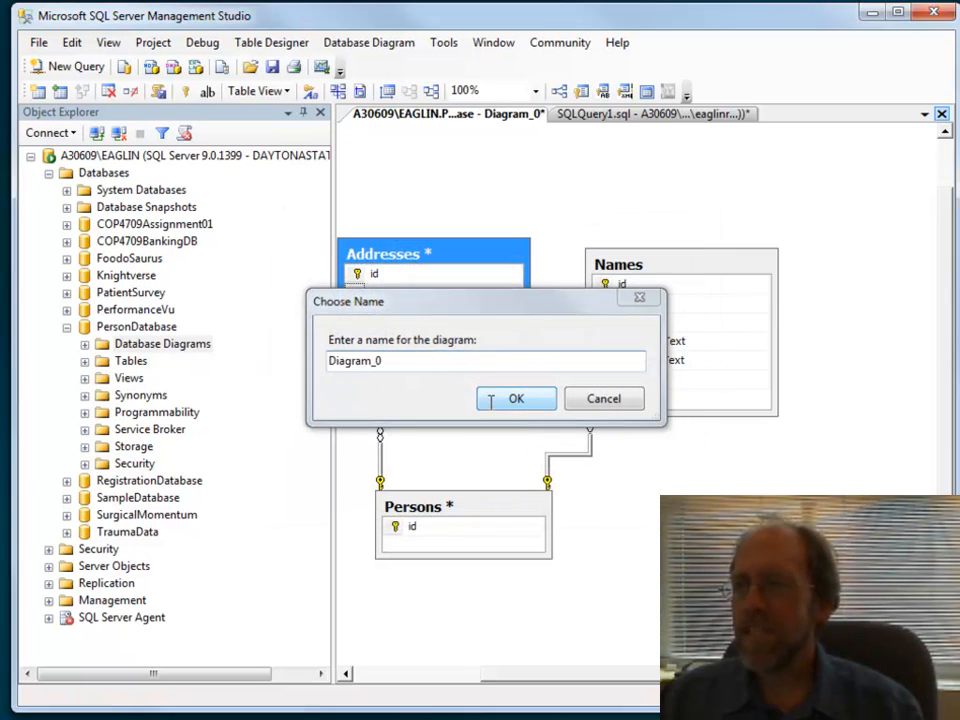
pyautogui.click(516, 398)
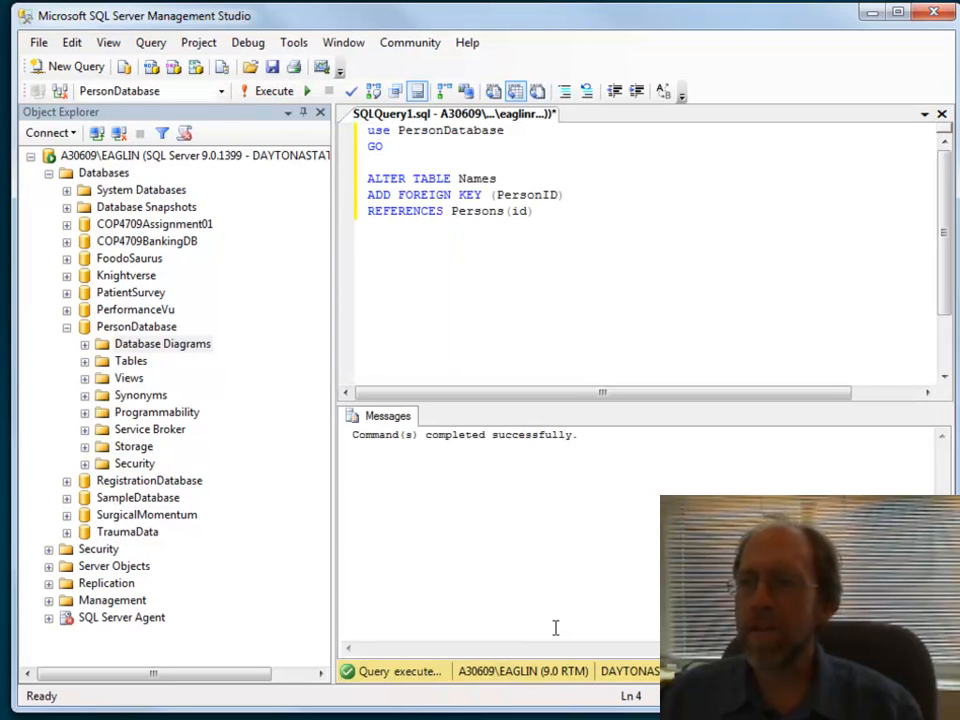
pyautogui.moveTo(336, 416)
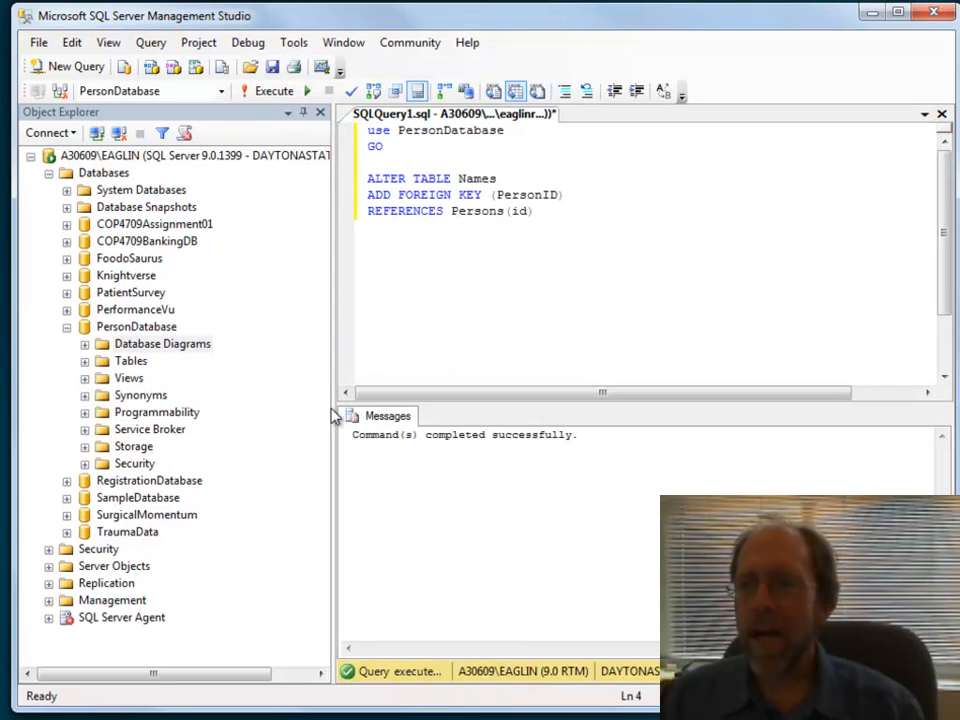
pyautogui.rightClick(162, 344)
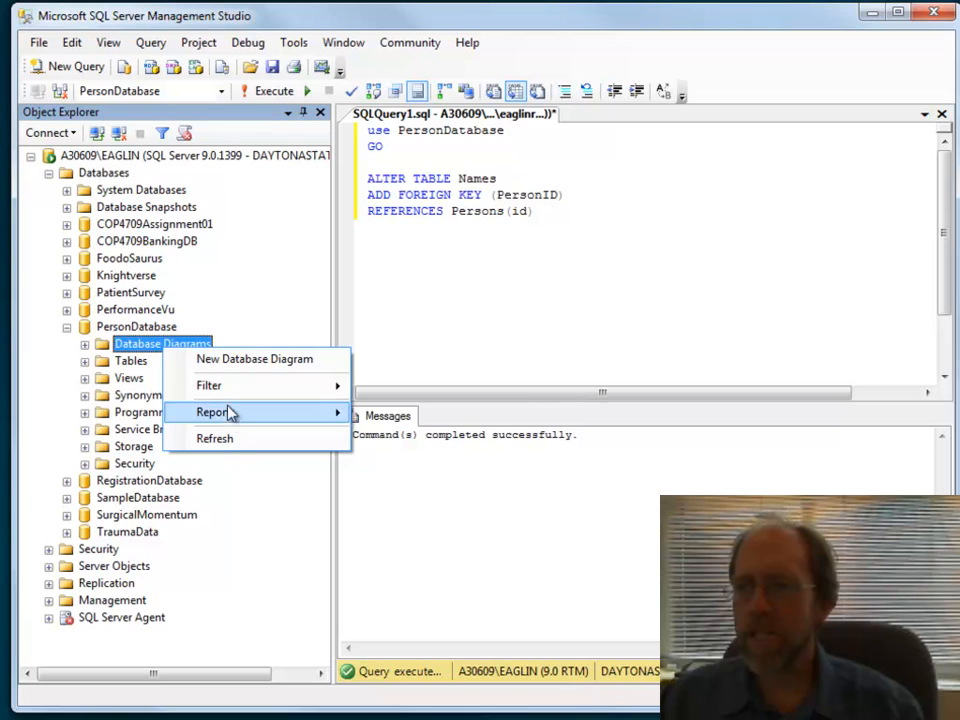
pyautogui.click(214, 438)
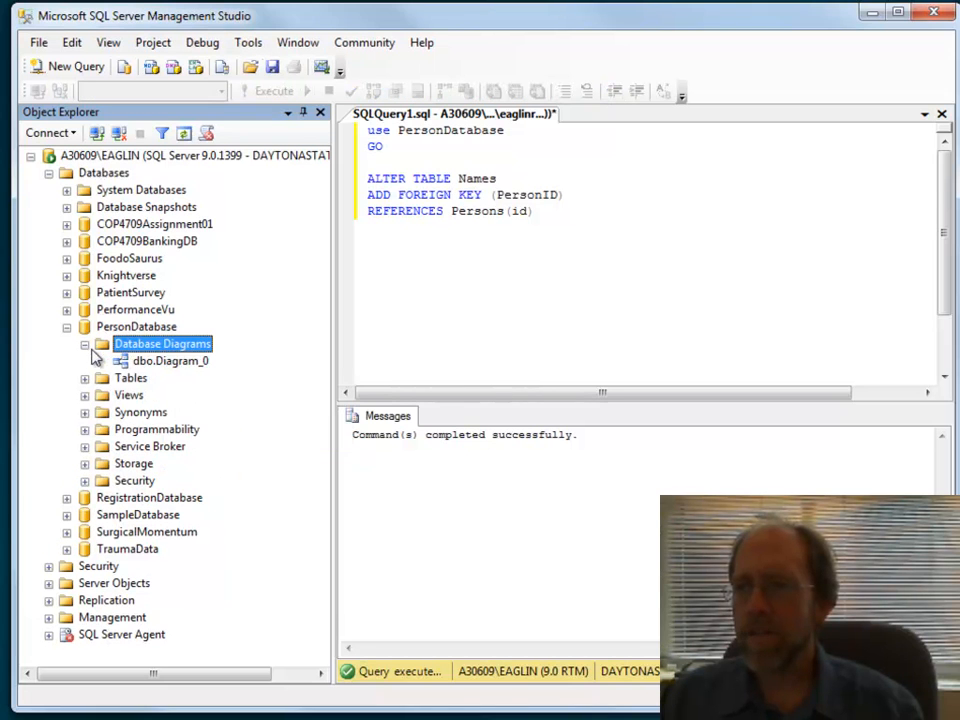
pyautogui.rightClick(170, 360)
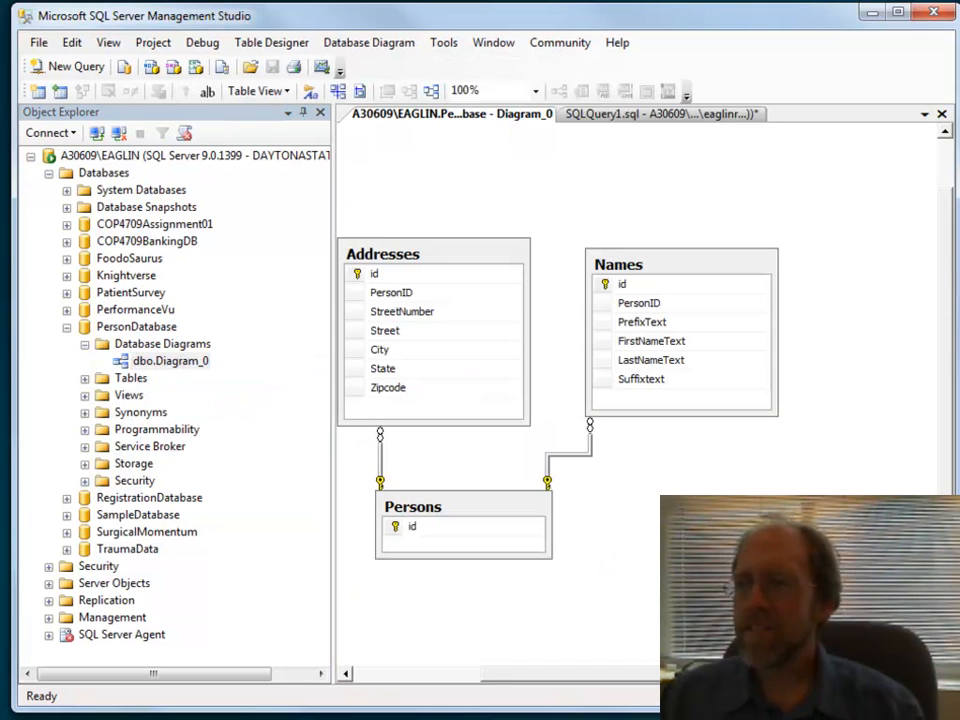
# Step: Scroll the reopened Diagram_0 to view the Addresses and Names relationships to Persons
pyautogui.scroll(3)
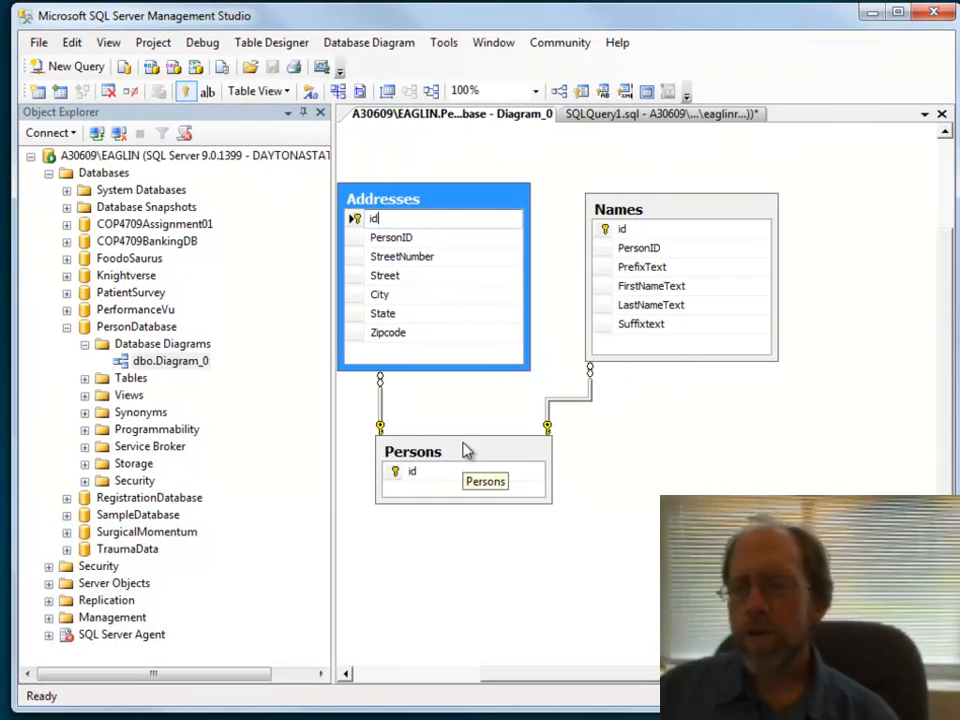
pyautogui.moveTo(560, 424)
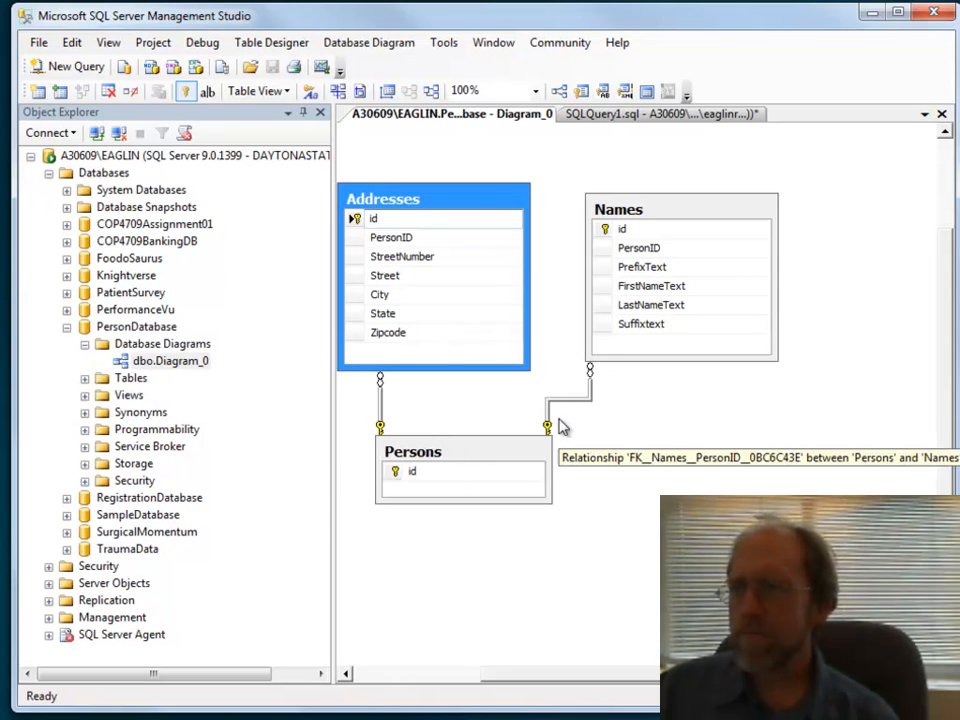
pyautogui.moveTo(510, 430)
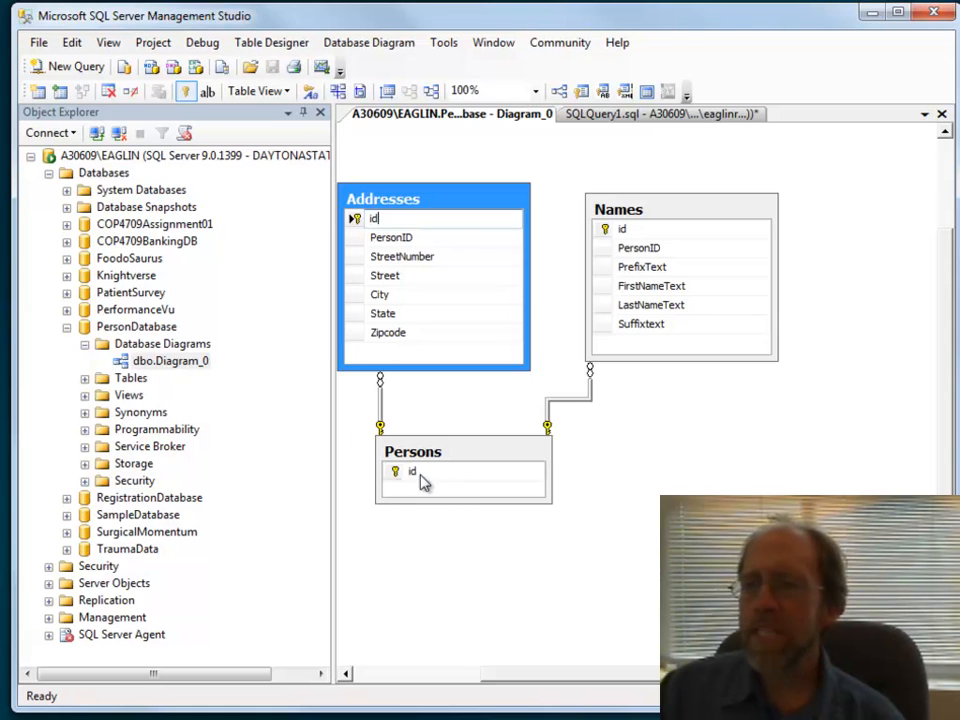
pyautogui.moveTo(468, 480)
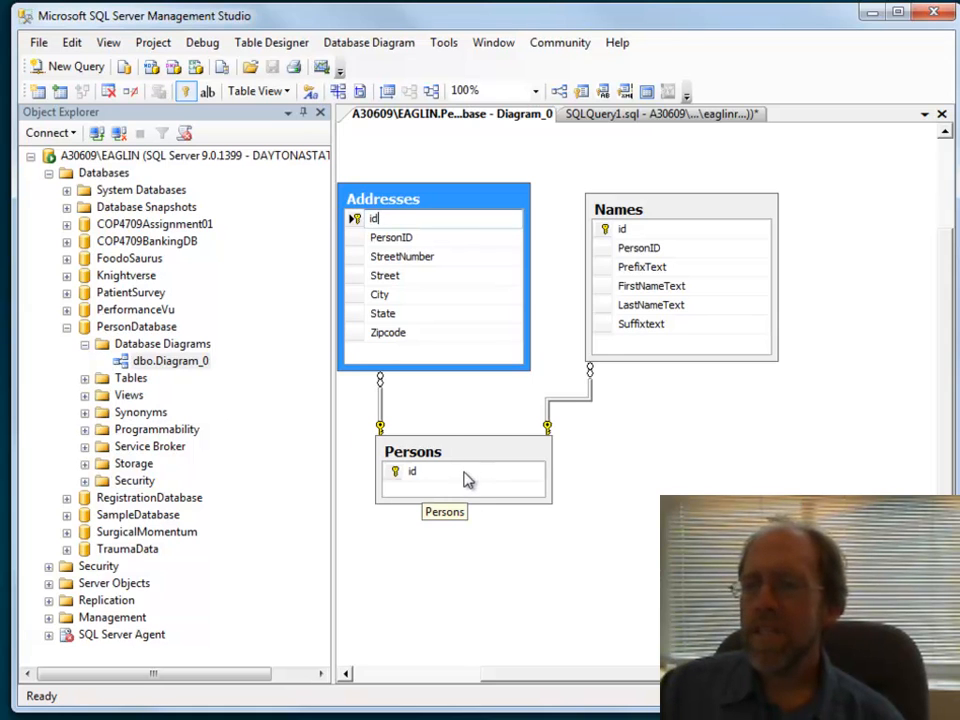
pyautogui.moveTo(120, 404)
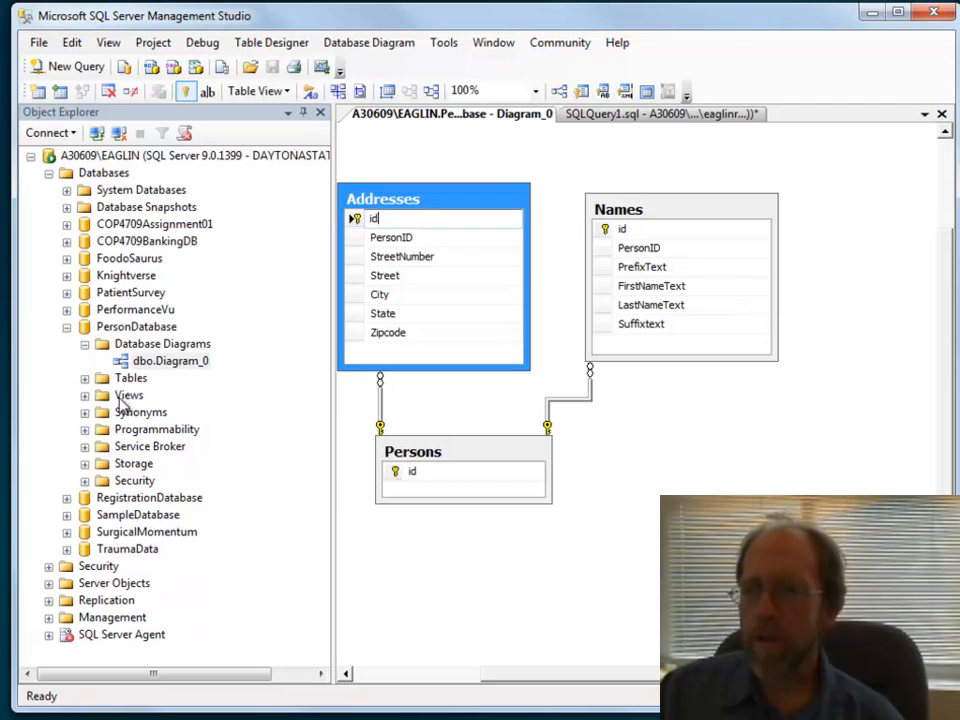
# Step: Create a new view in PersonDatabase and add the Names and Persons tables to it
pyautogui.click(128, 394)
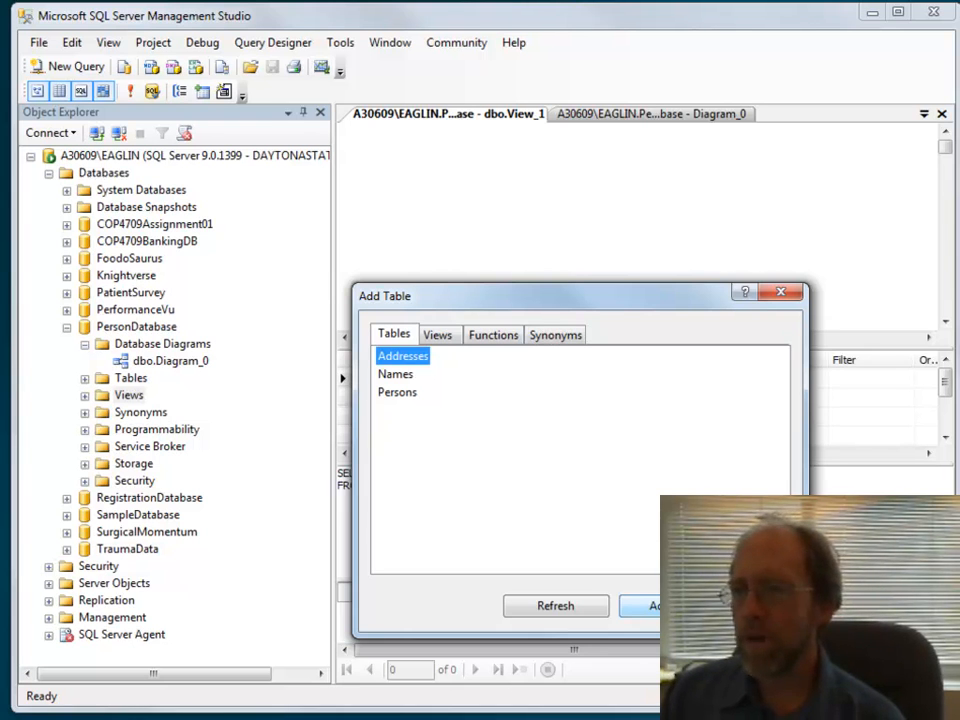
pyautogui.click(396, 390)
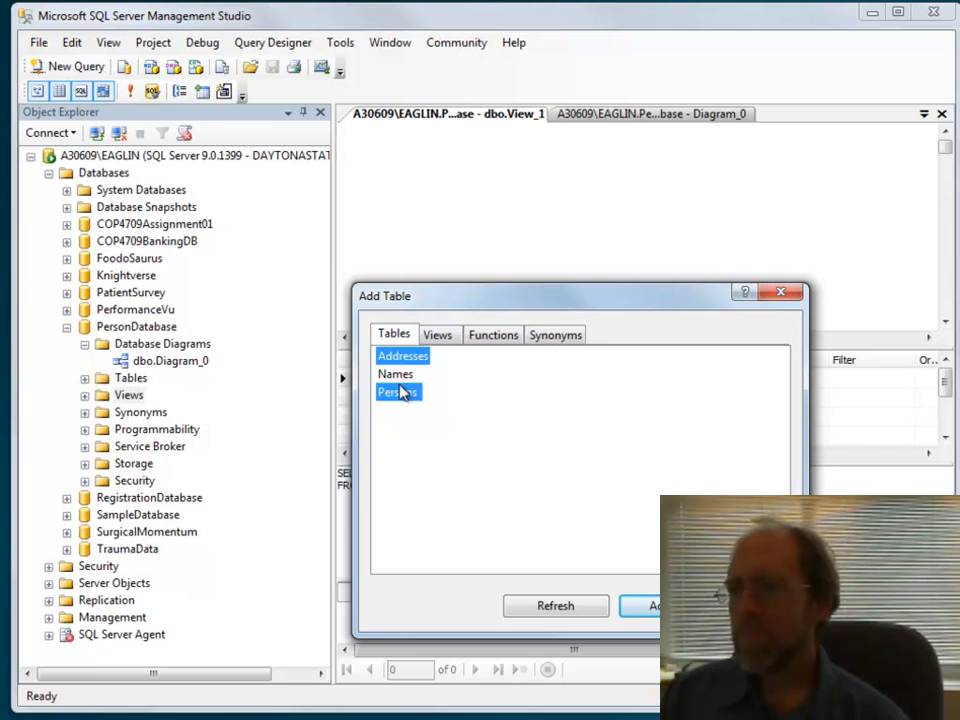
pyautogui.click(396, 374)
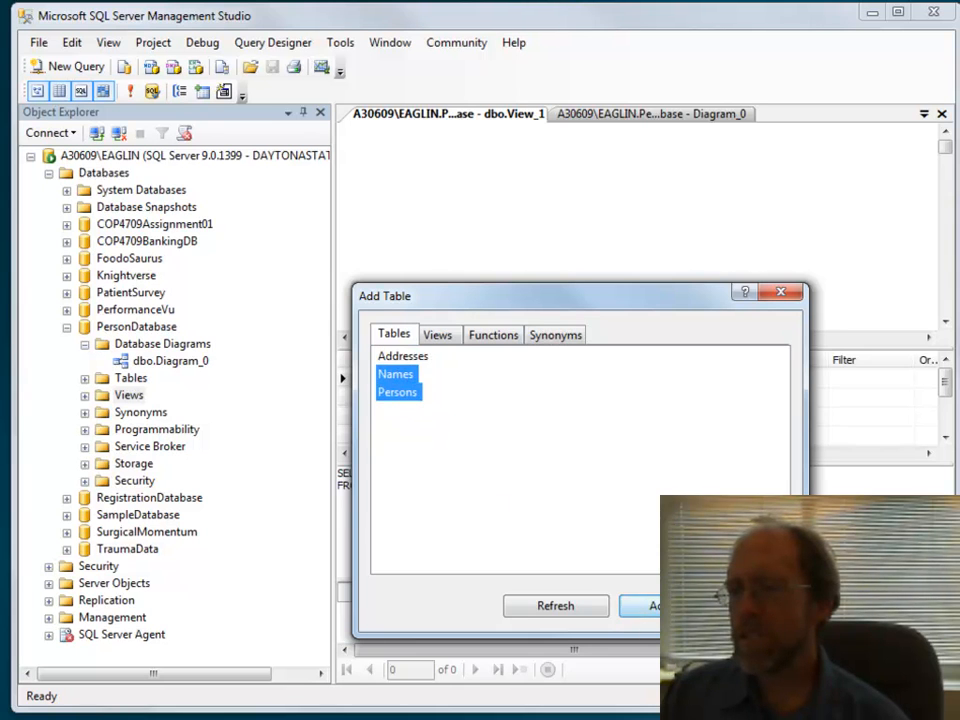
pyautogui.click(652, 604)
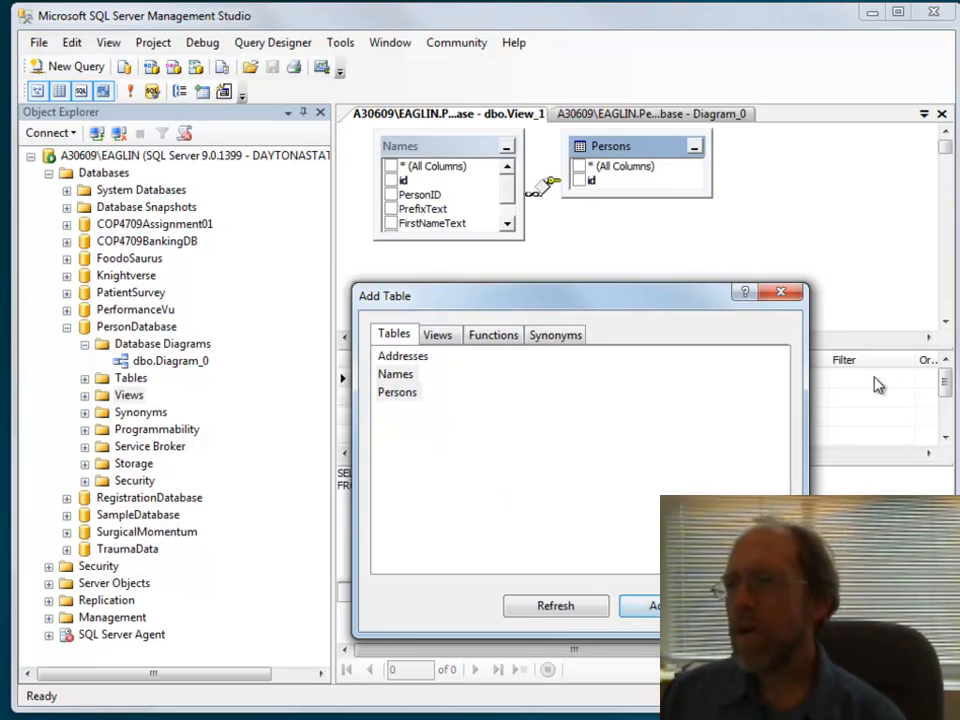
pyautogui.click(780, 292)
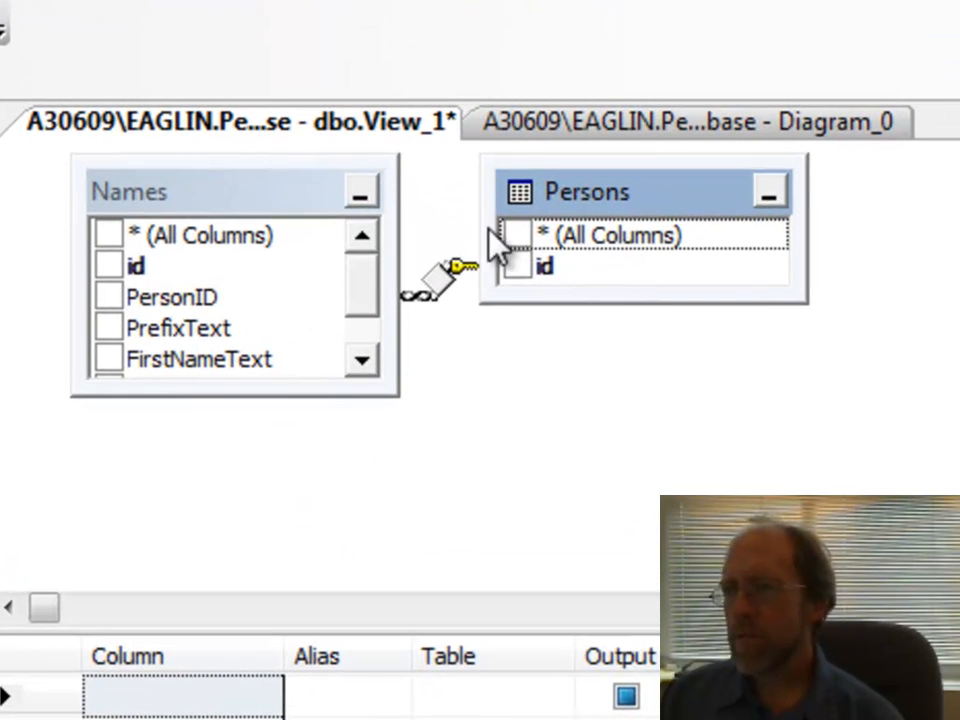
pyautogui.moveTo(620, 324)
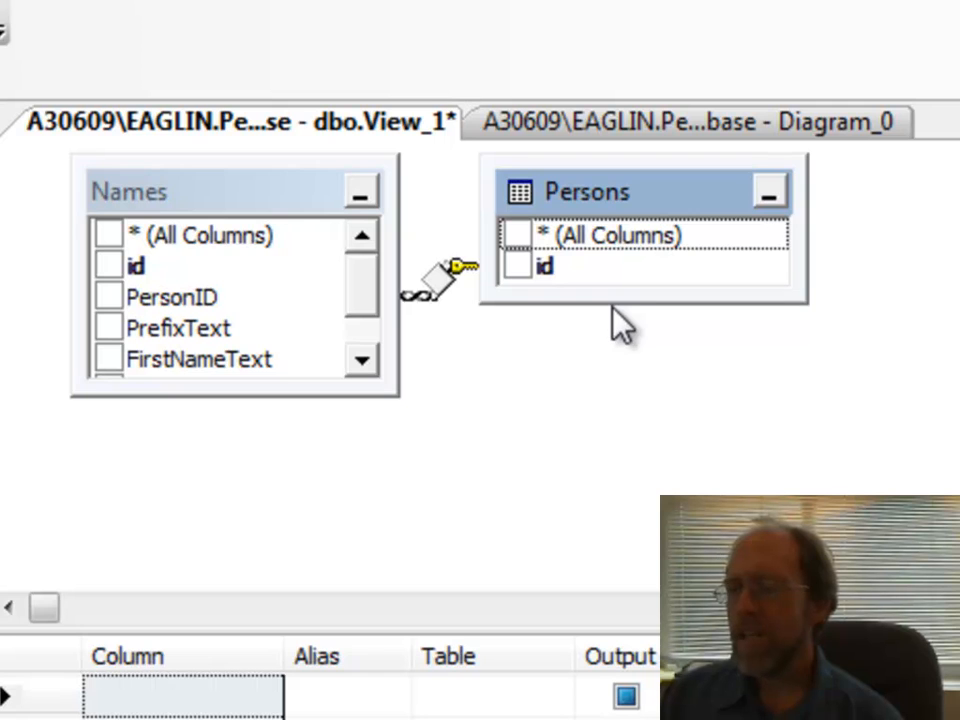
pyautogui.scroll(-3)
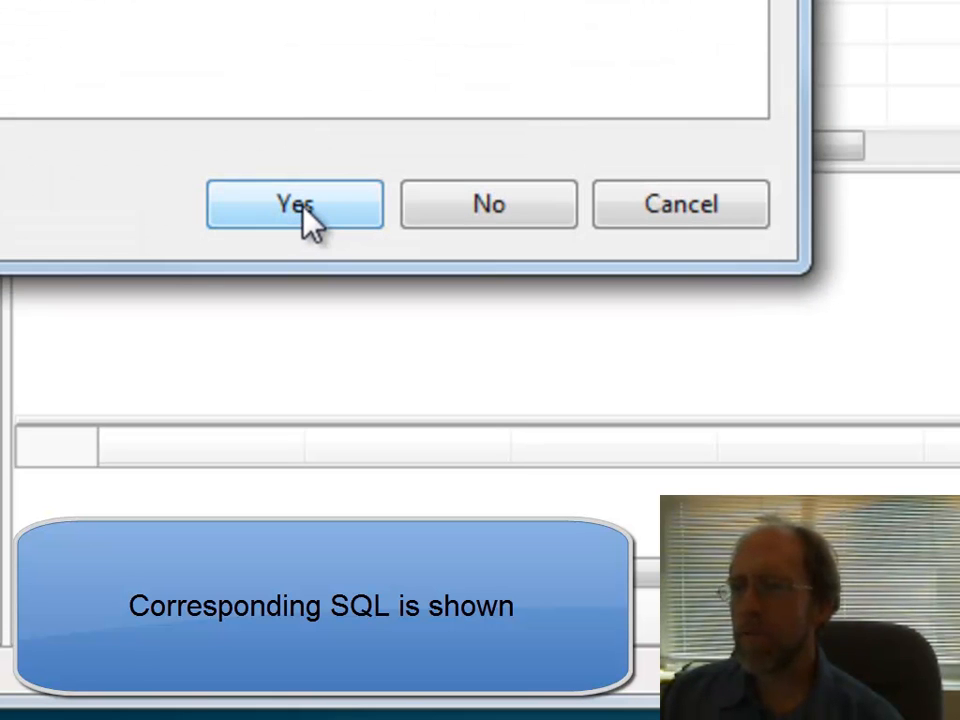
# Step: Attempt to save the column-less view as ViewNames and dismiss the failed-save error
pyautogui.click(294, 204)
pyautogui.write('View')
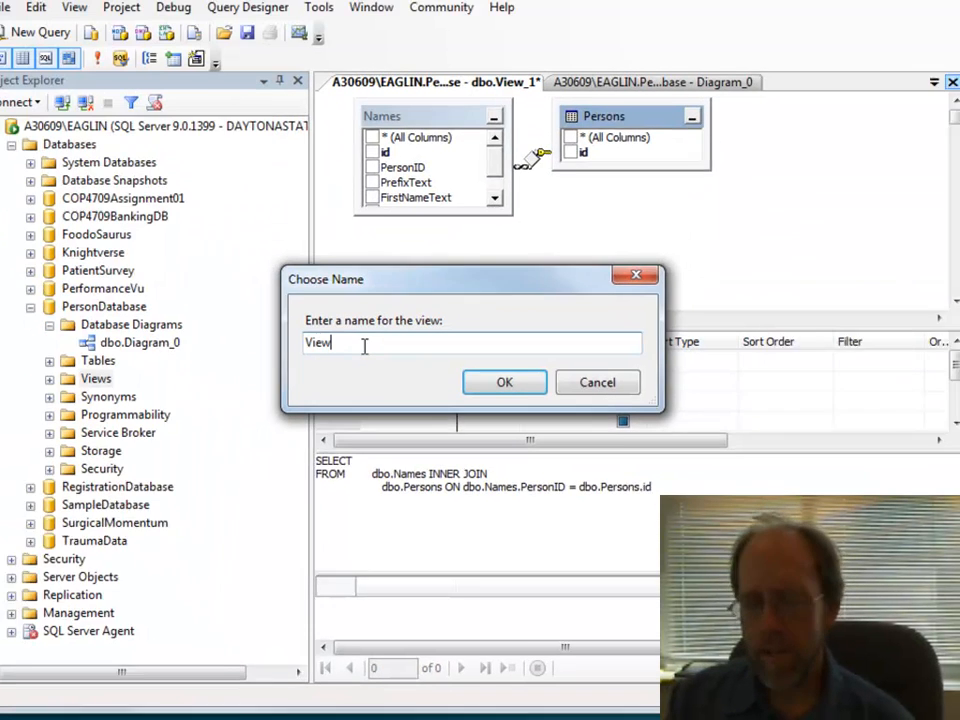
pyautogui.write('Names')
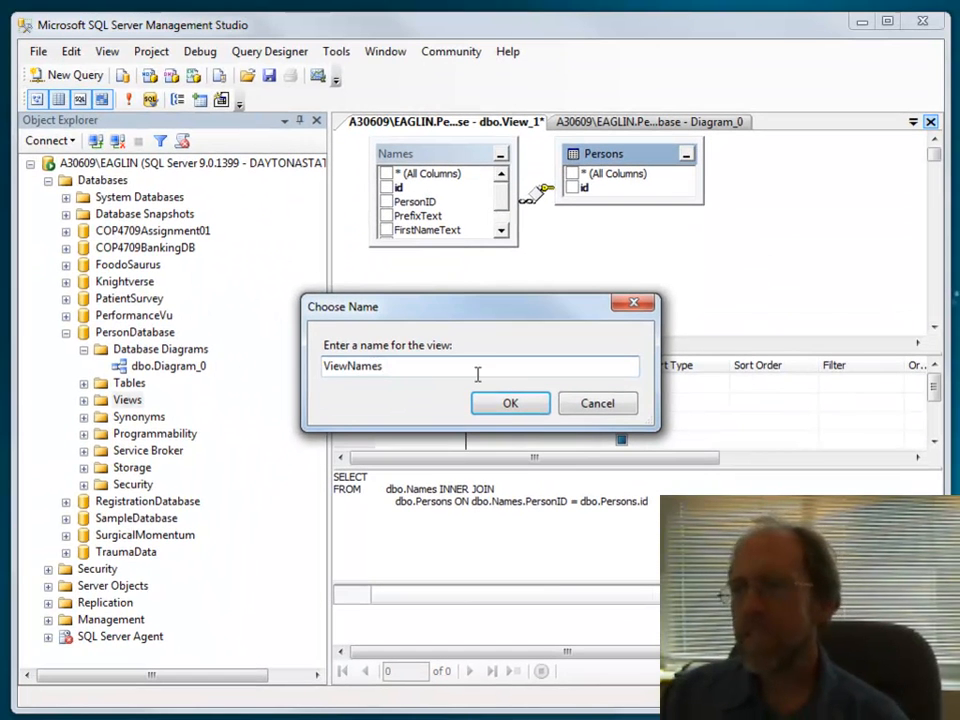
pyautogui.click(510, 404)
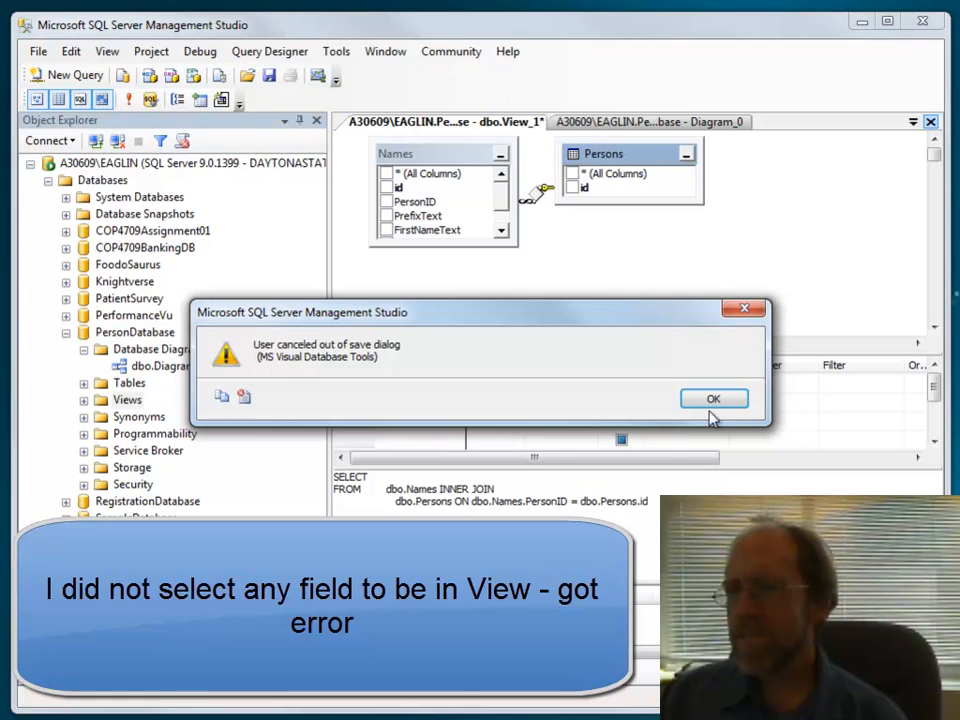
pyautogui.click(712, 398)
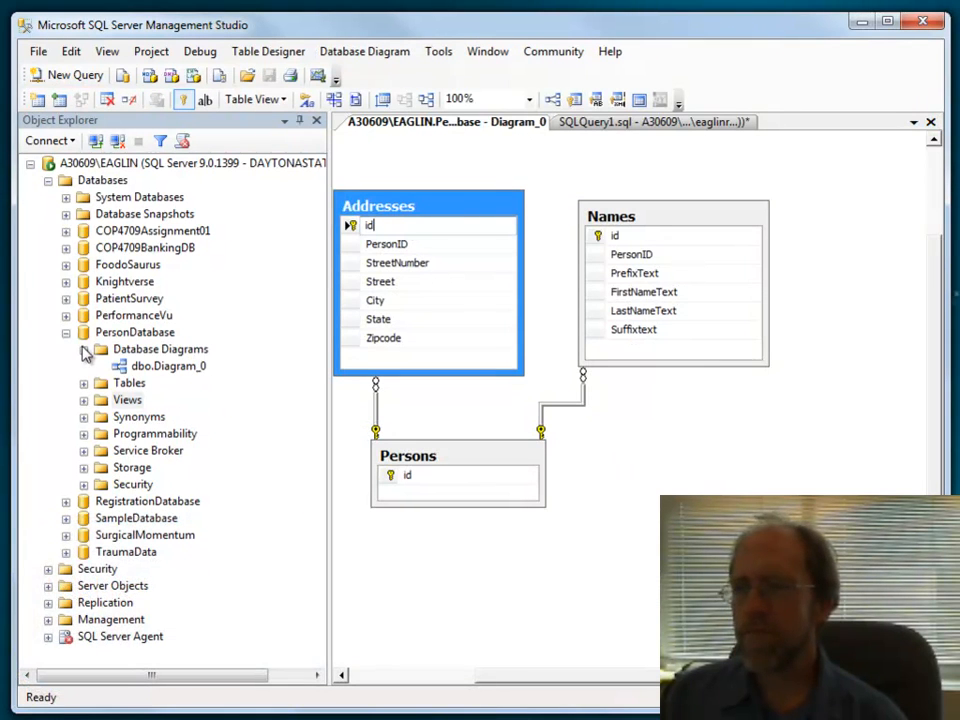
# Step: Start another new view and add the Names and Persons tables to it
pyautogui.rightClick(128, 400)
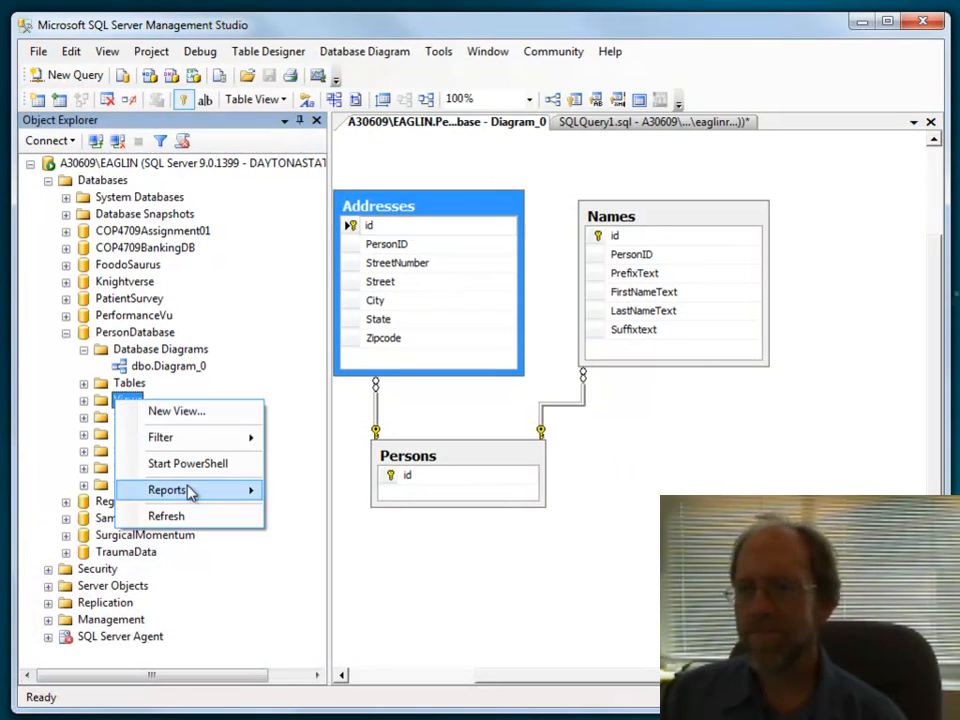
pyautogui.click(176, 412)
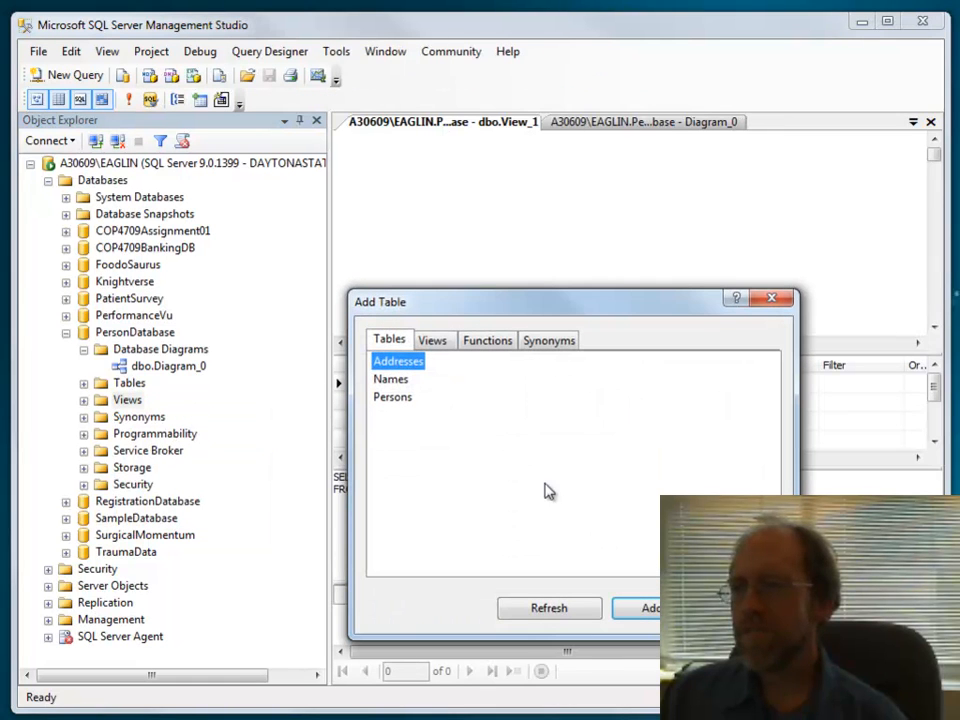
pyautogui.click(392, 378)
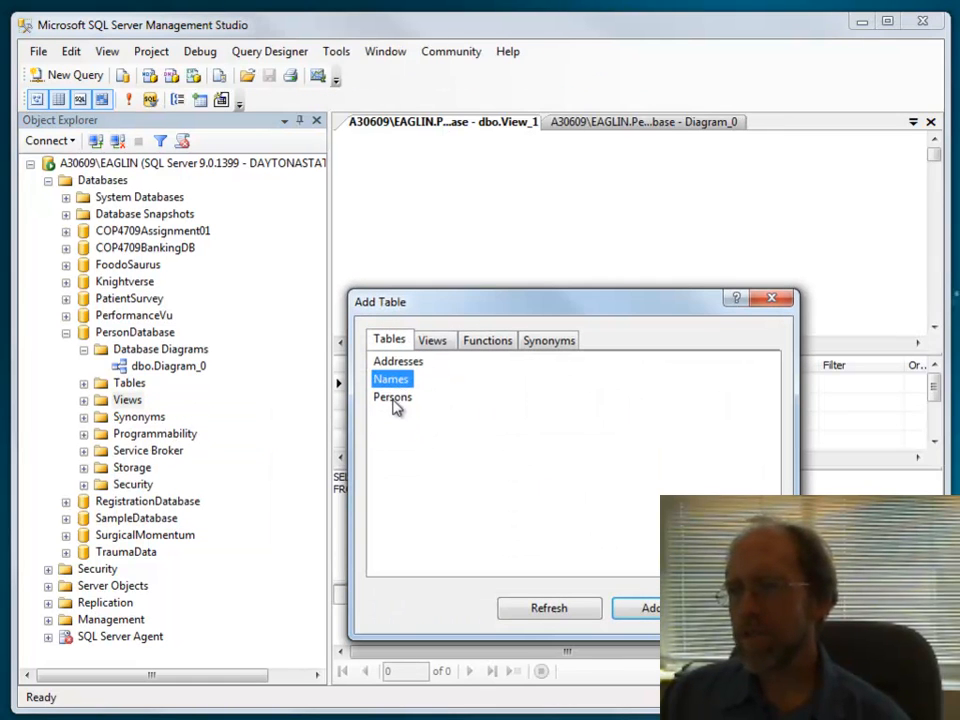
pyautogui.click(392, 396)
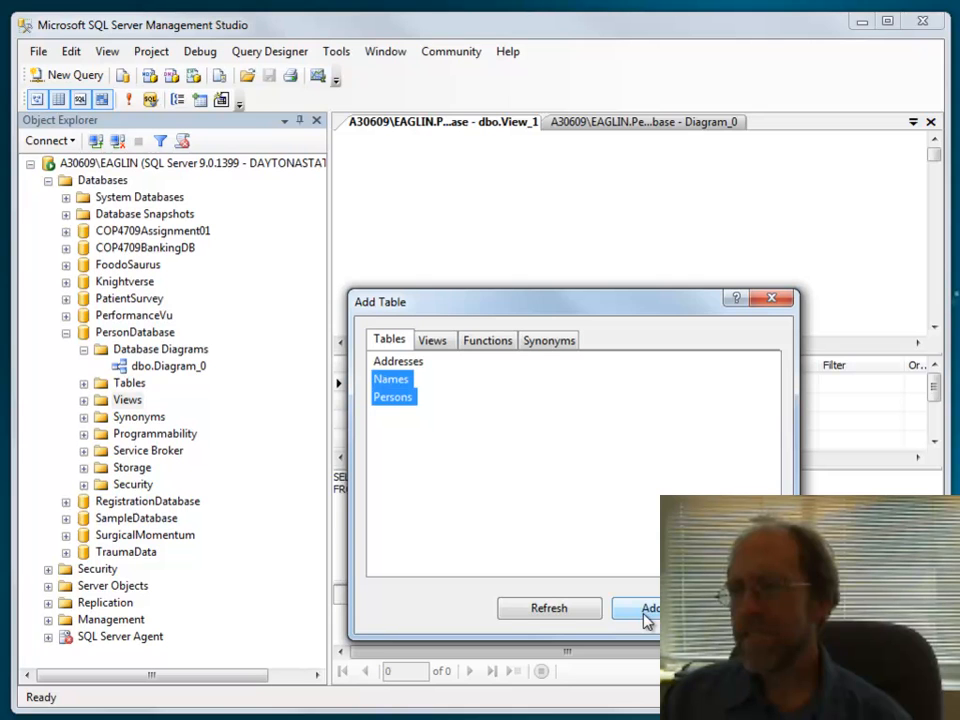
pyautogui.click(652, 608)
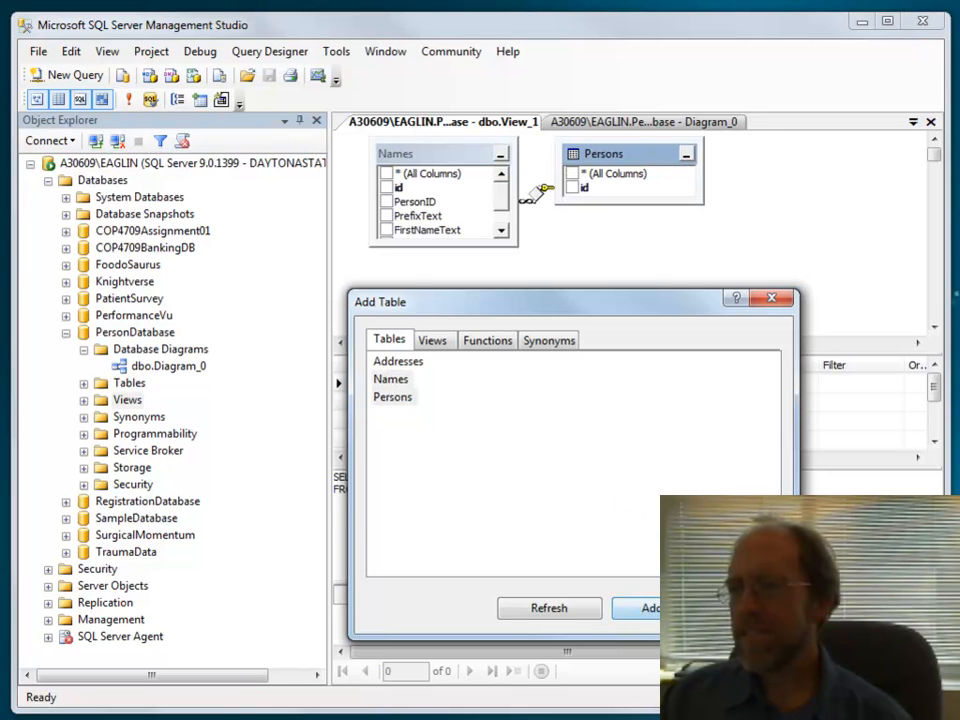
pyautogui.click(772, 298)
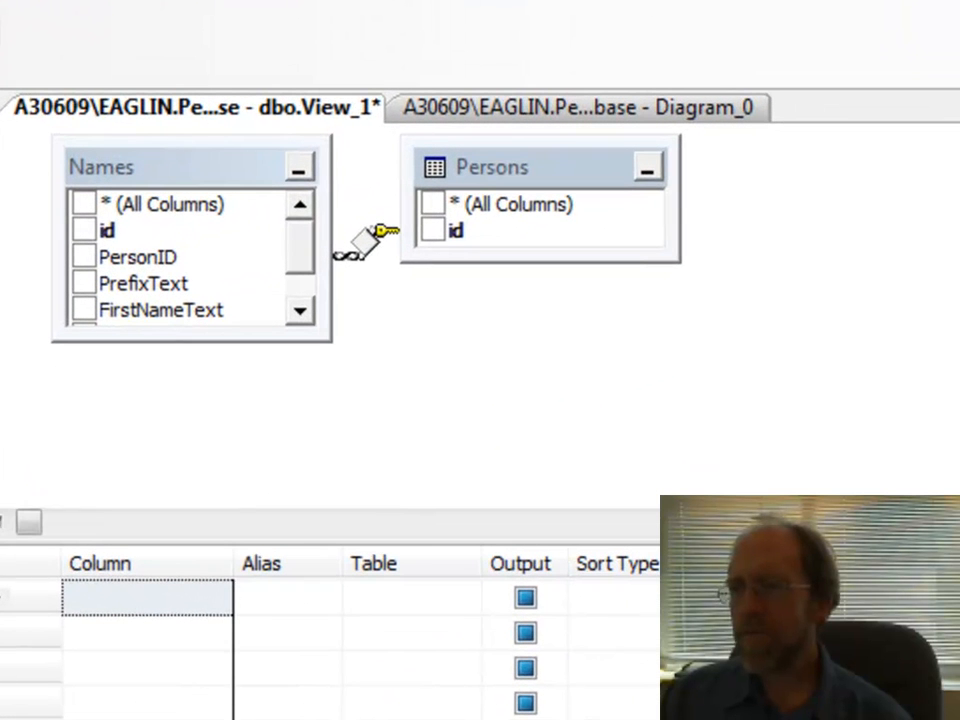
pyautogui.moveTo(24, 616)
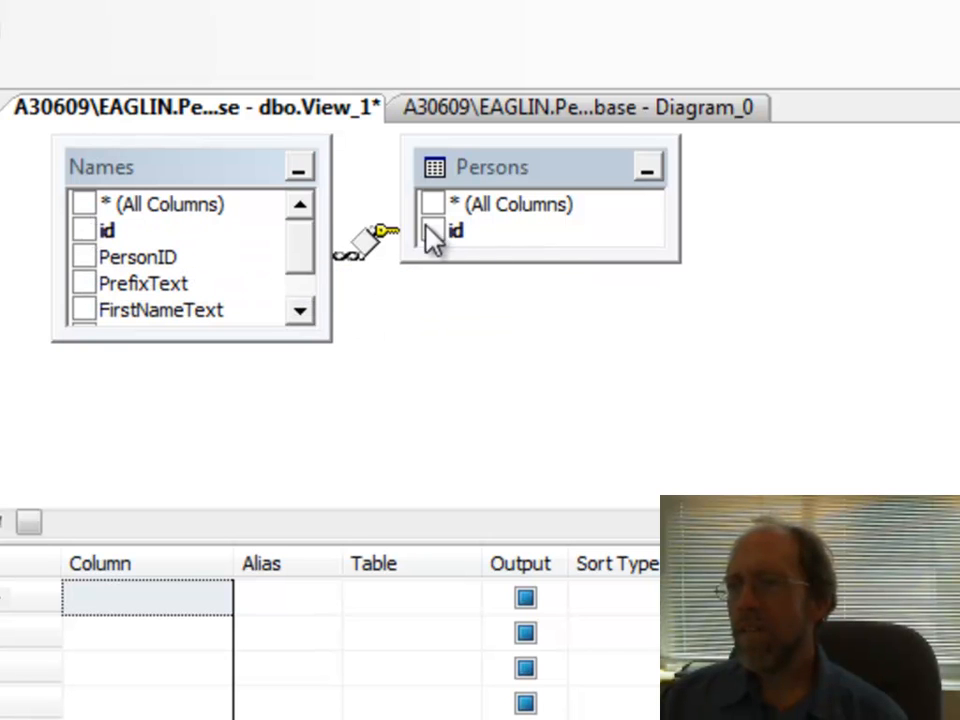
# Step: Output Persons.id, Names.id, PrefixText, LastNameText and Suffixtext in the view
pyautogui.click(432, 230)
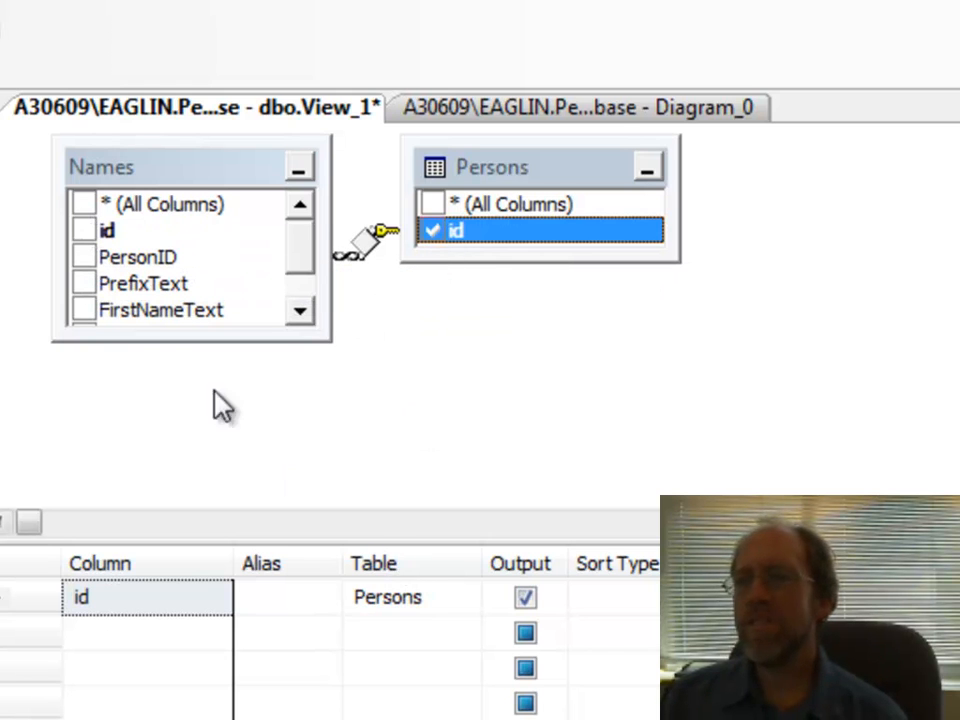
pyautogui.moveTo(84, 264)
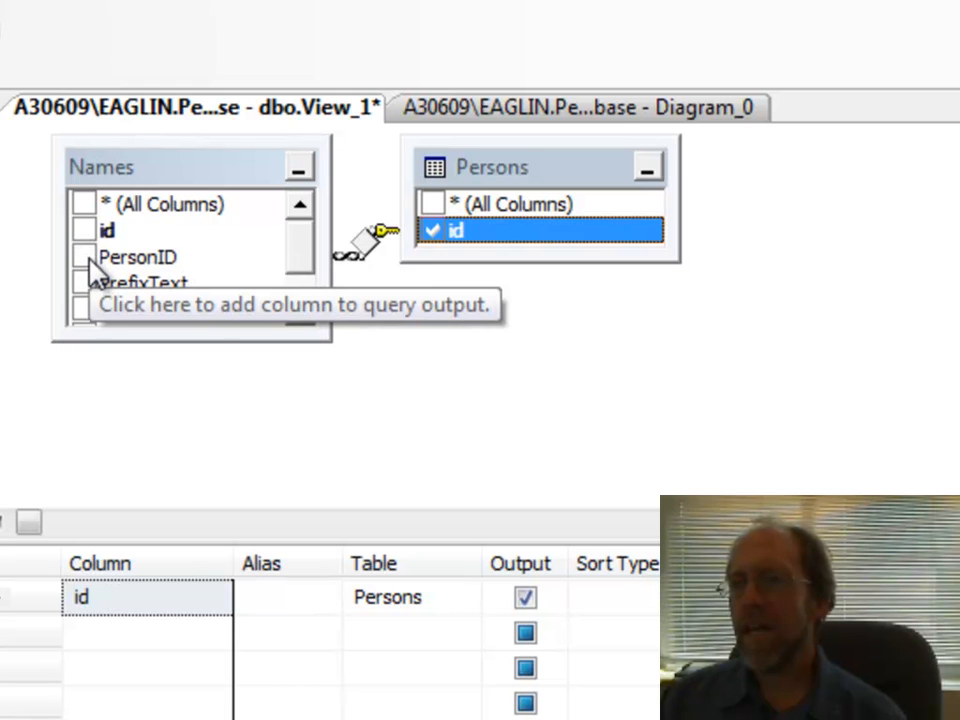
pyautogui.click(84, 230)
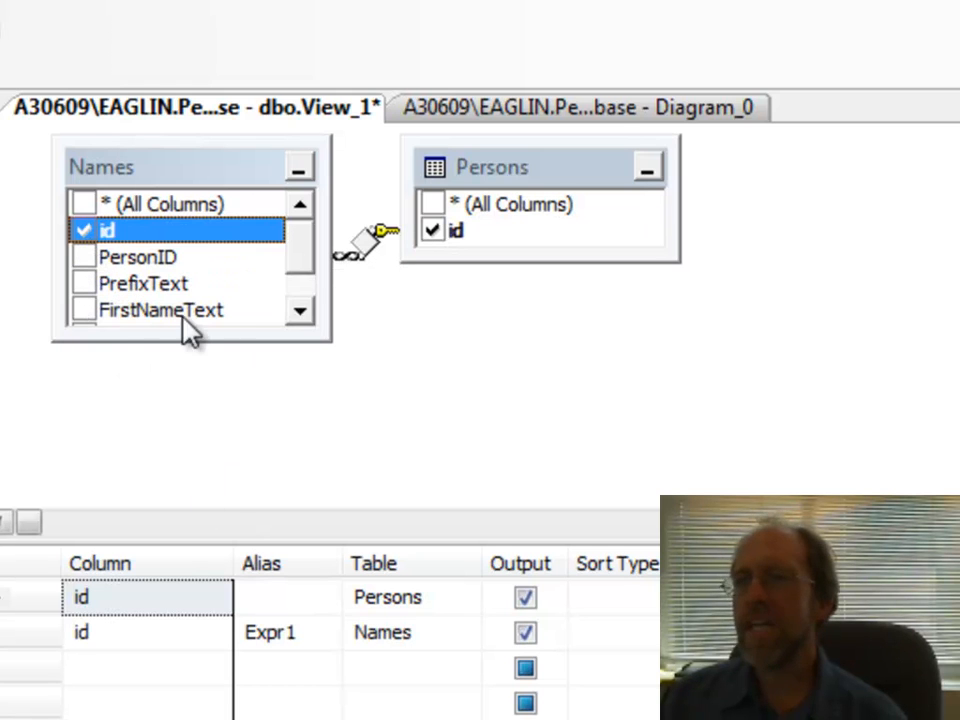
pyautogui.click(300, 312)
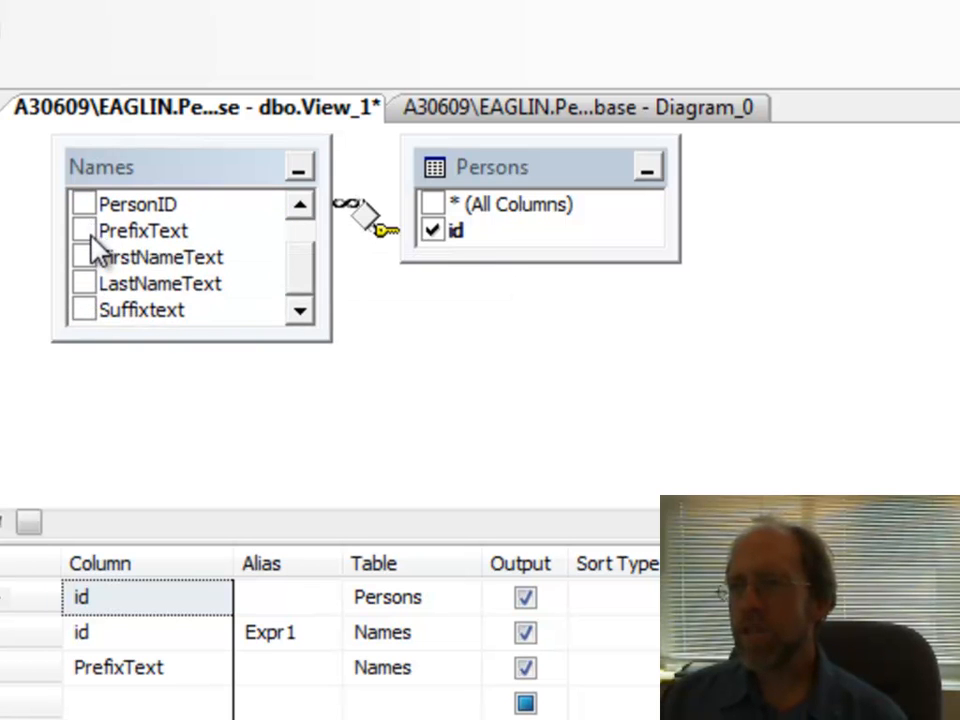
pyautogui.click(84, 284)
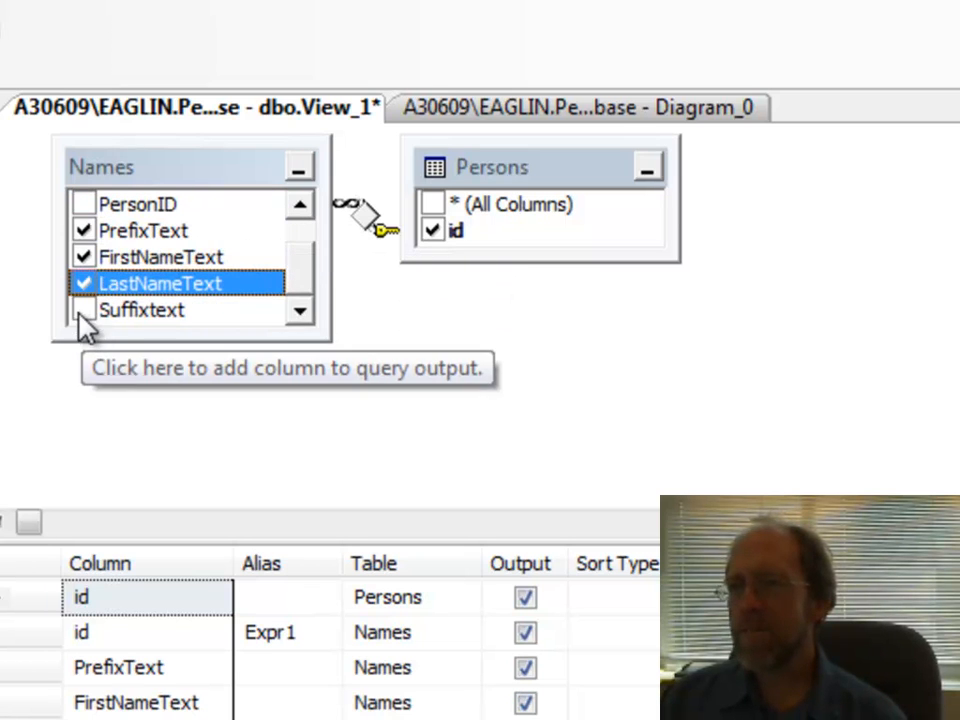
pyautogui.click(84, 310)
pyautogui.write('View')
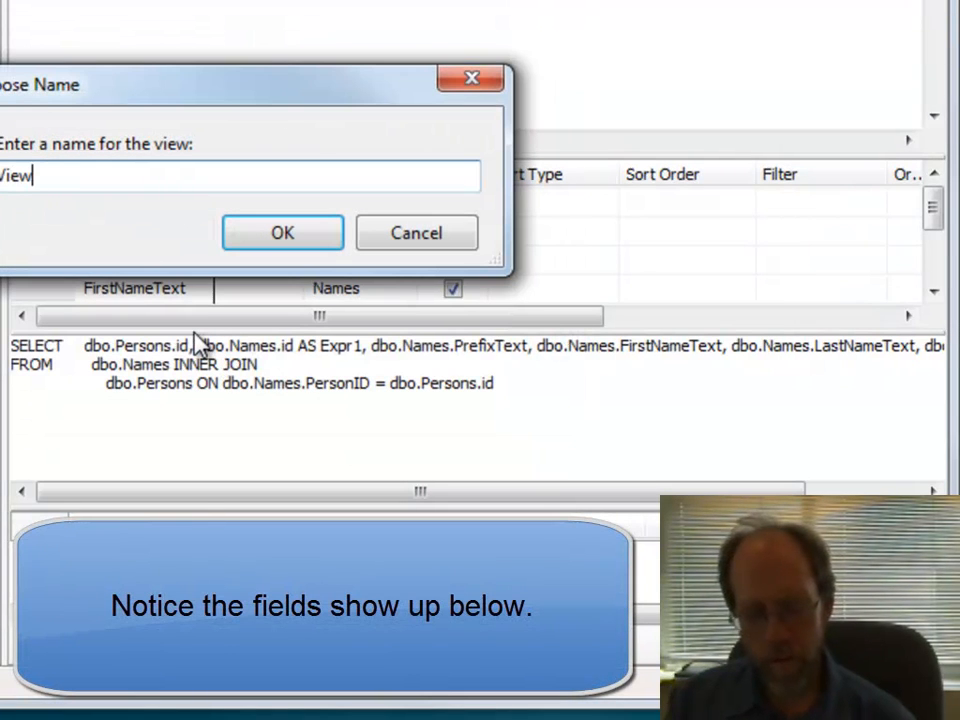
# Step: Save the view as ViewPerson
pyautogui.write('Person')
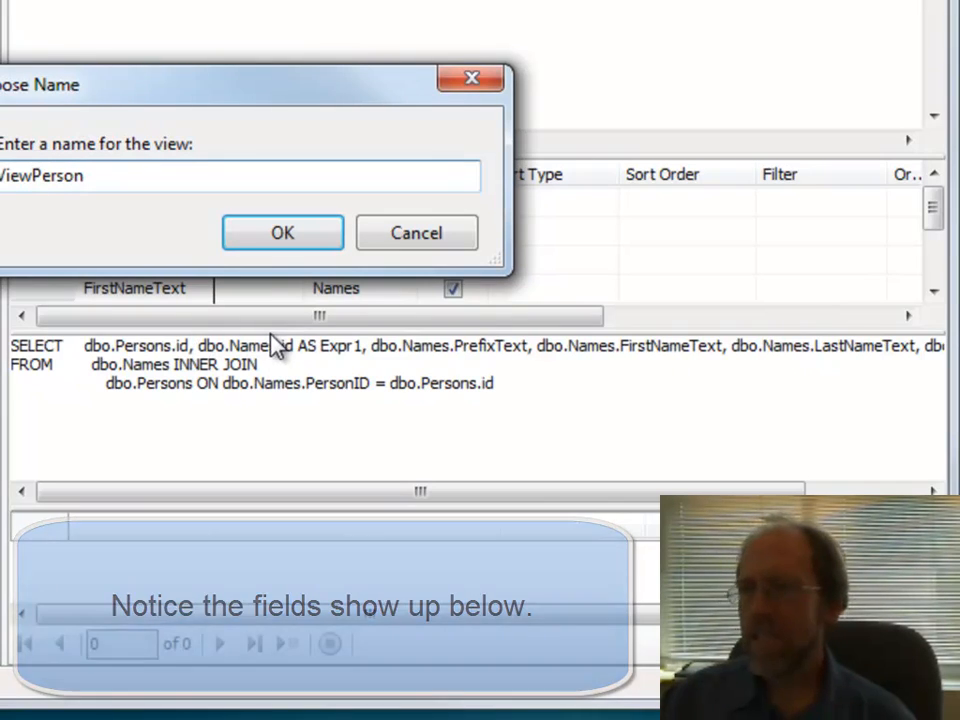
pyautogui.click(282, 232)
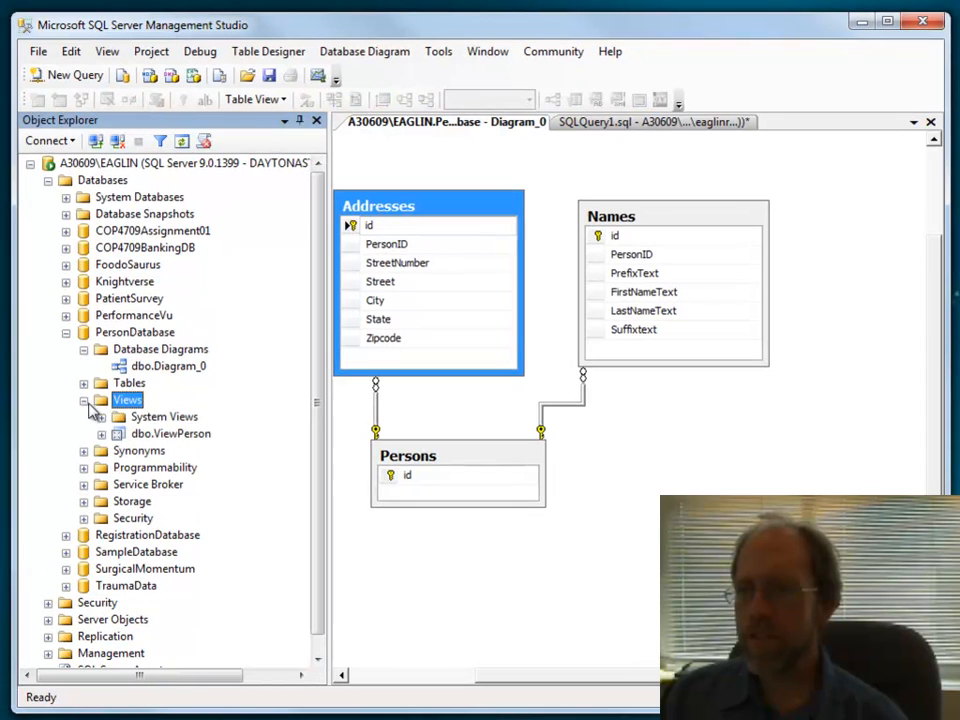
# Step: Script ViewPerson as CREATE to a new query window and scroll through the generated script
pyautogui.rightClick(172, 432)
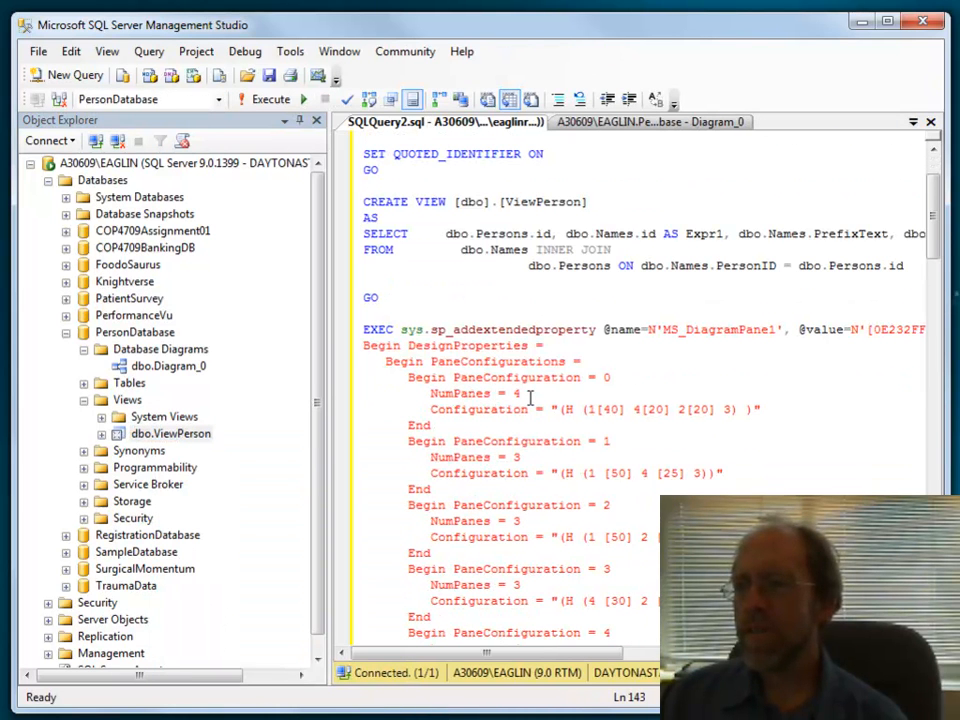
pyautogui.scroll(-3)
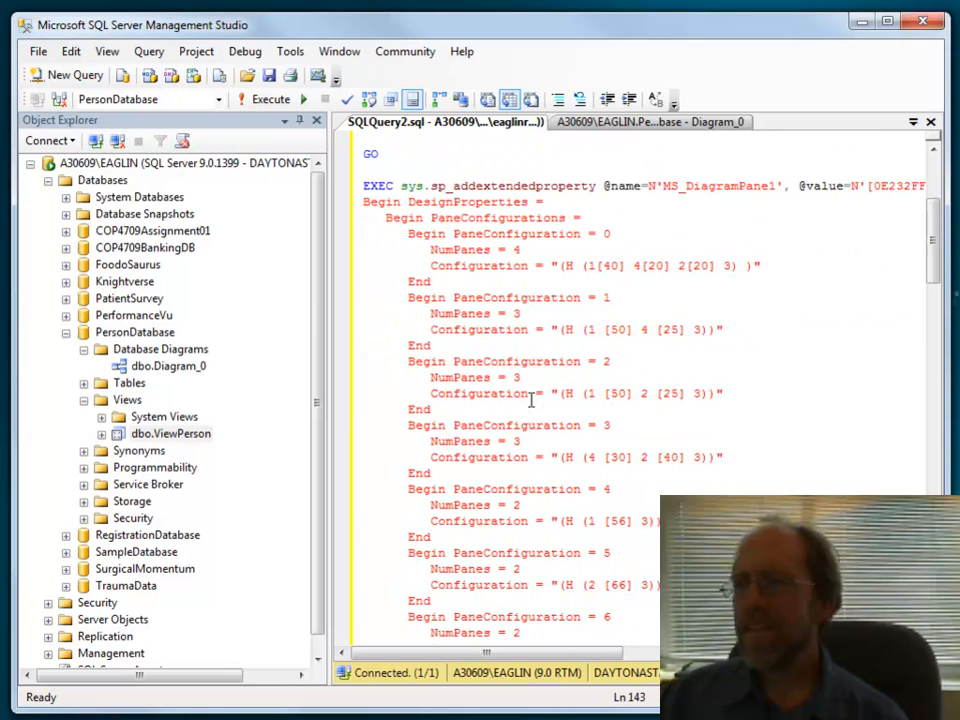
pyautogui.scroll(-3)
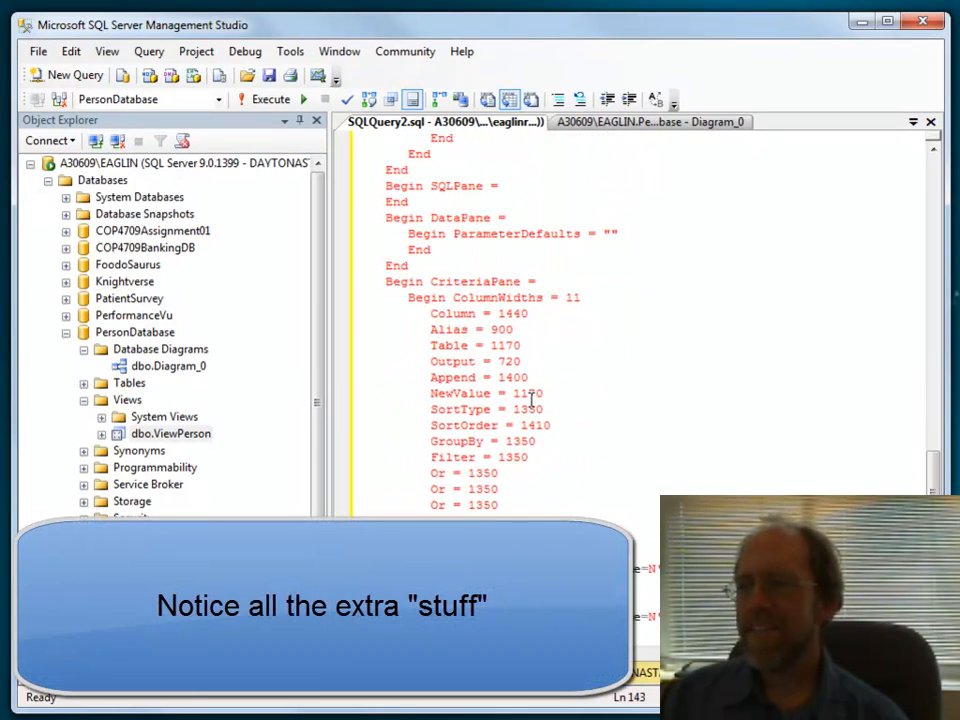
pyautogui.scroll(-3)
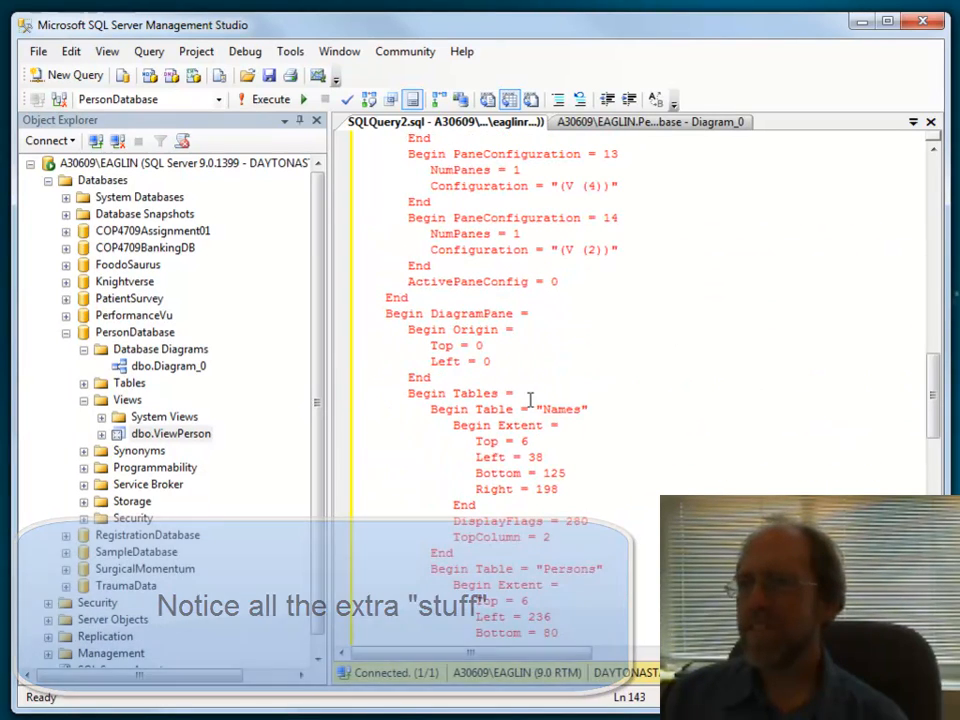
pyautogui.scroll(3)
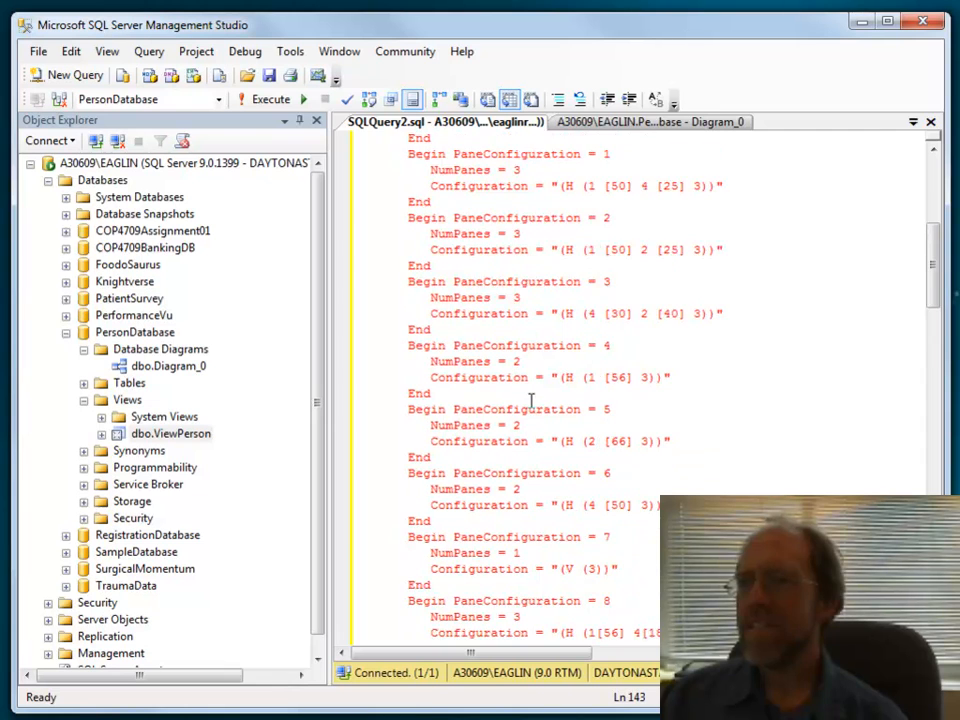
pyautogui.scroll(3)
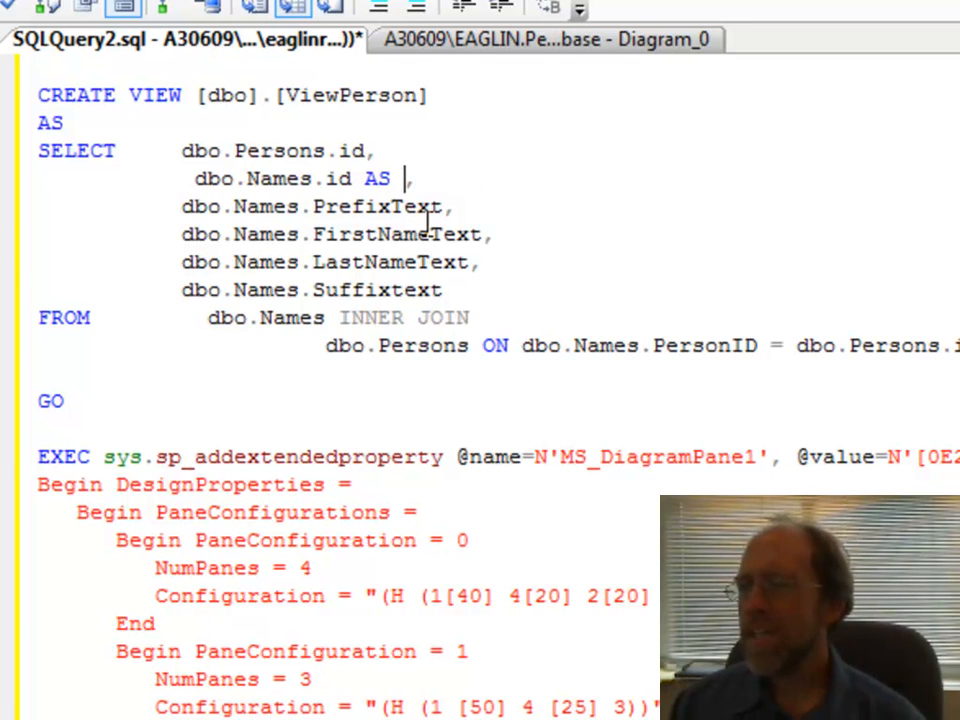
# Step: Alias dbo.Names.id AS 'NameID' in the ViewPerson script and select the whole script
pyautogui.write("'Name'")
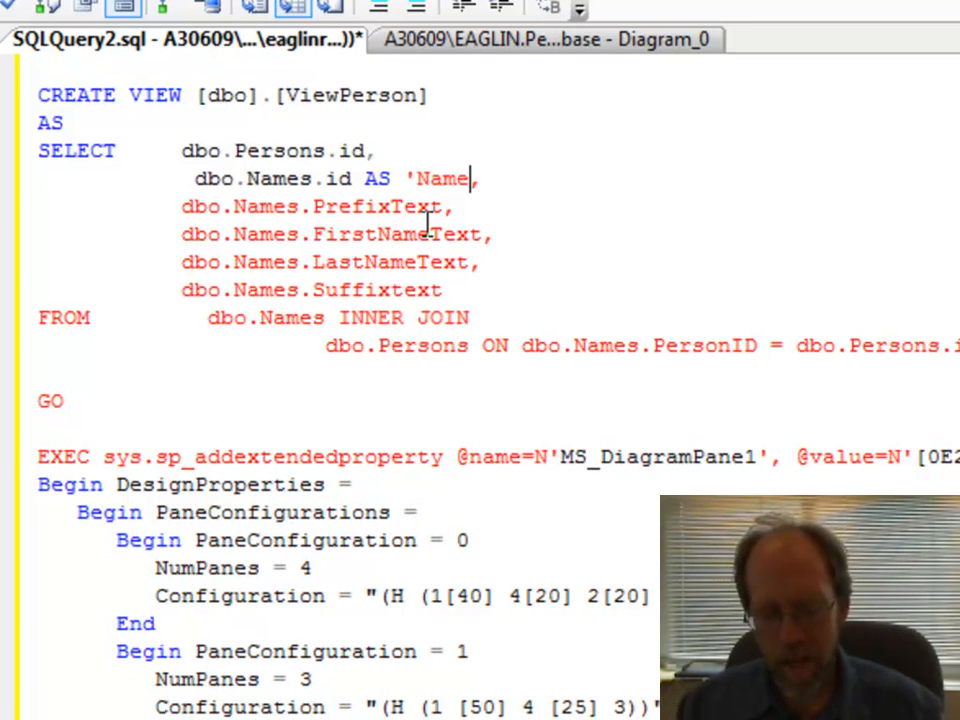
pyautogui.write("ID'")
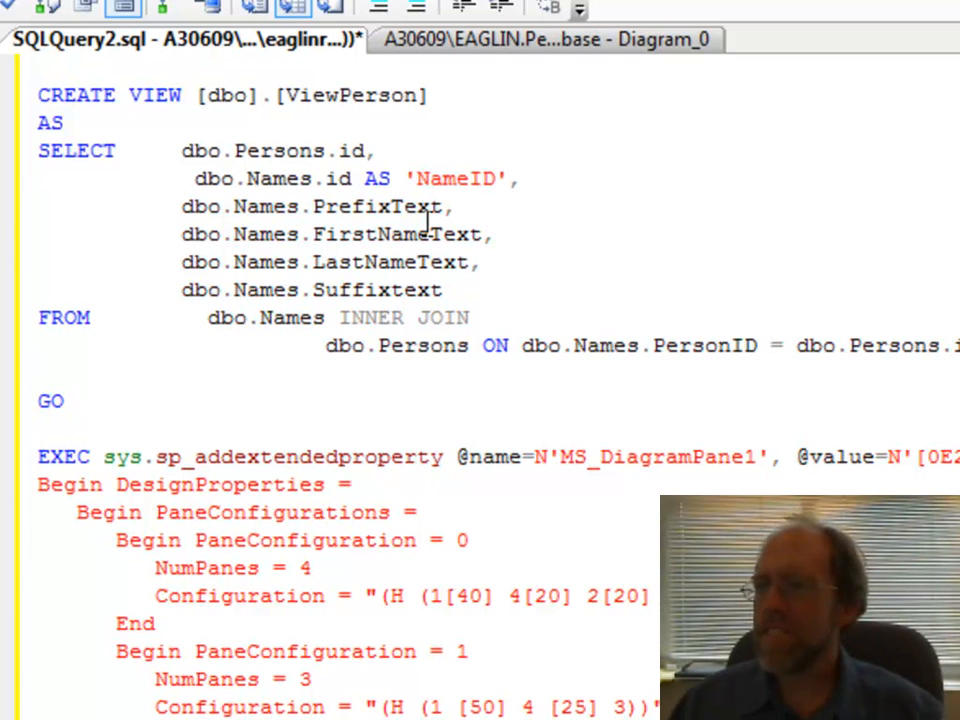
pyautogui.press('ctrl+a')
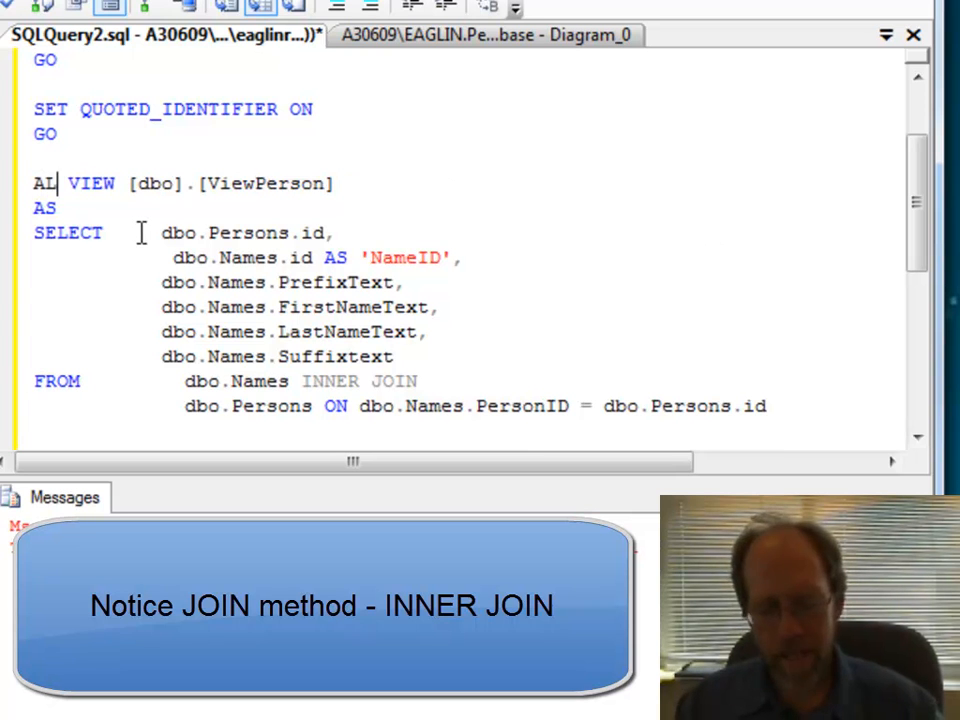
# Step: Change CREATE VIEW to ALTER VIEW so the script alters the existing ViewPerson
pyautogui.write('TER')
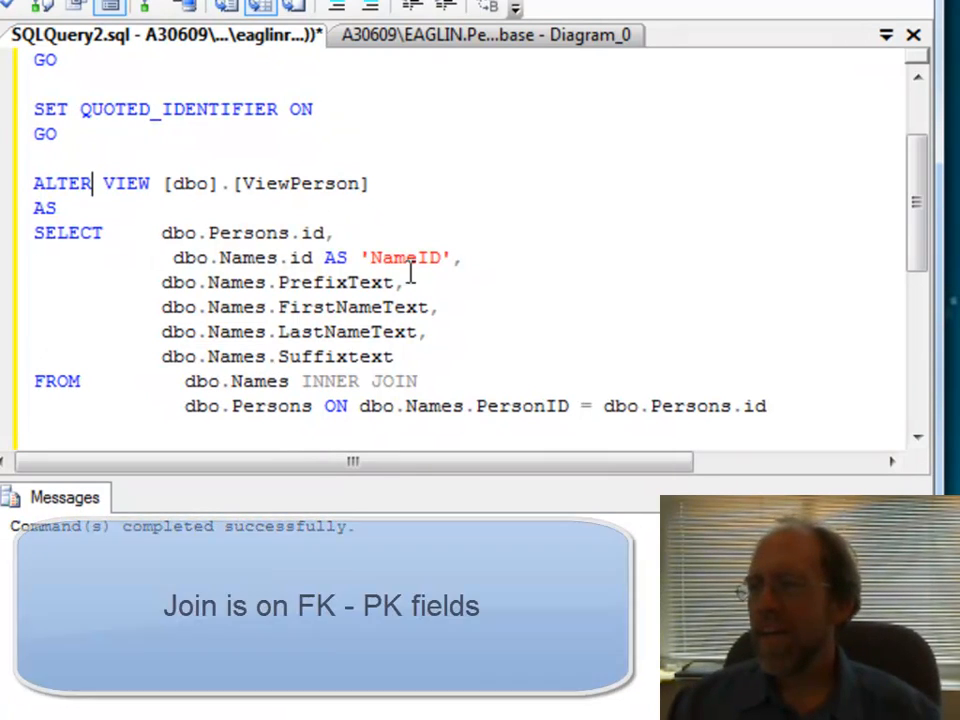
pyautogui.moveTo(458, 360)
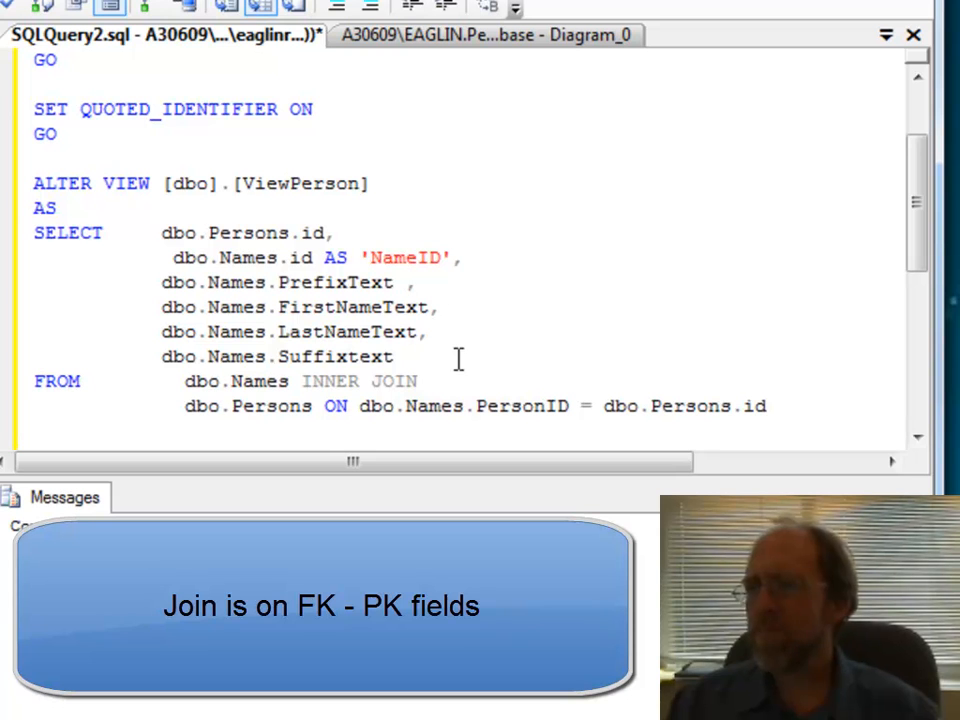
# Step: Alias the prefix and first name columns as 'Prefix' and 'First' in the ViewPerson script
pyautogui.write('AS')
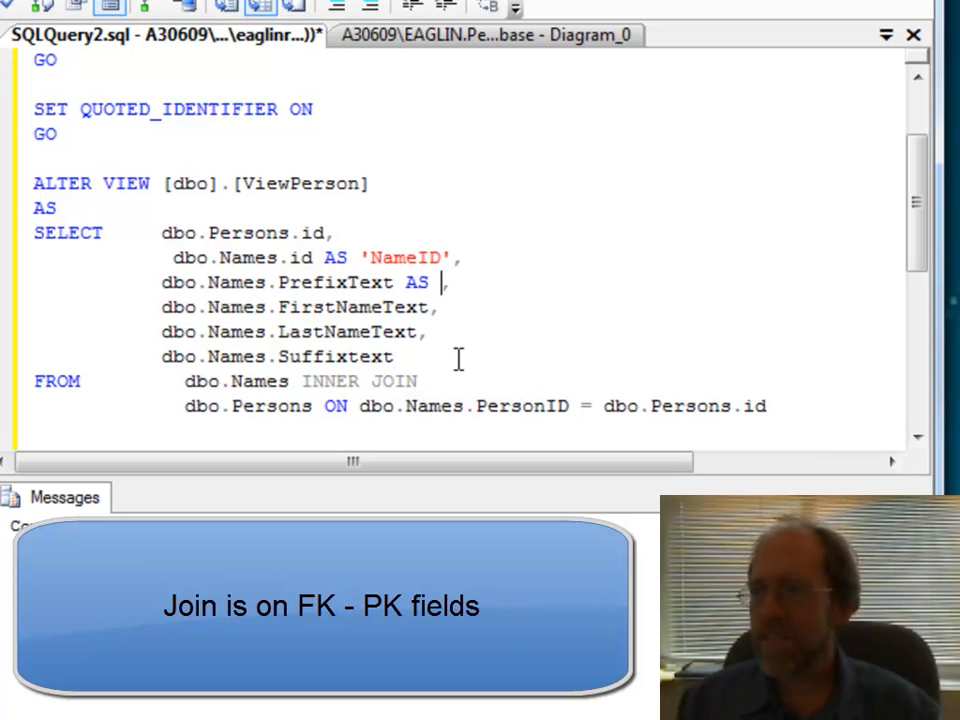
pyautogui.write("'")
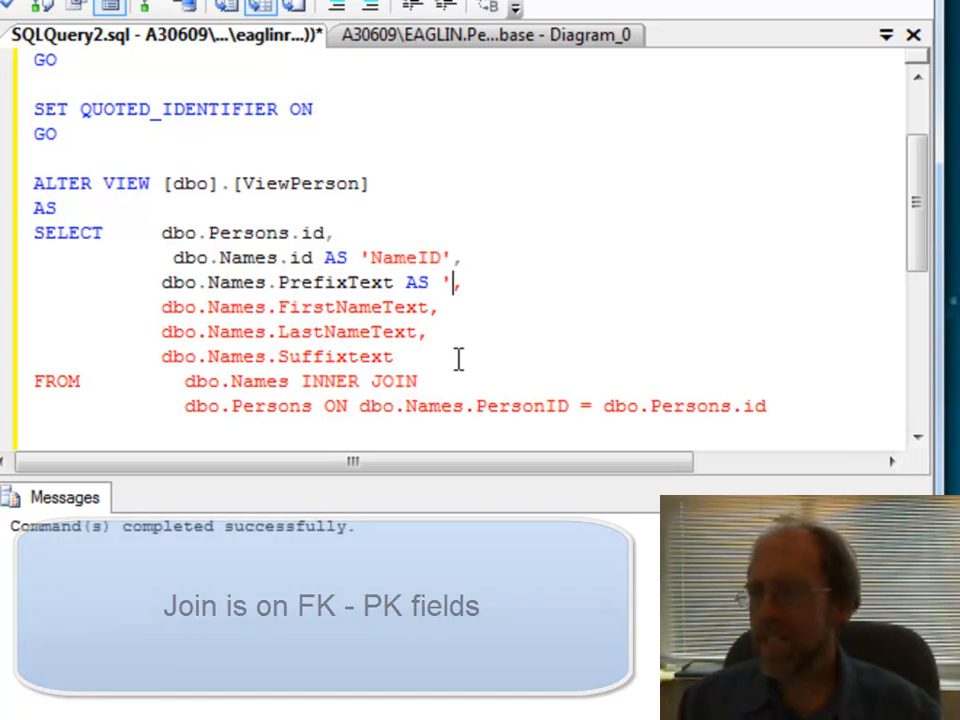
pyautogui.write('PRefix')
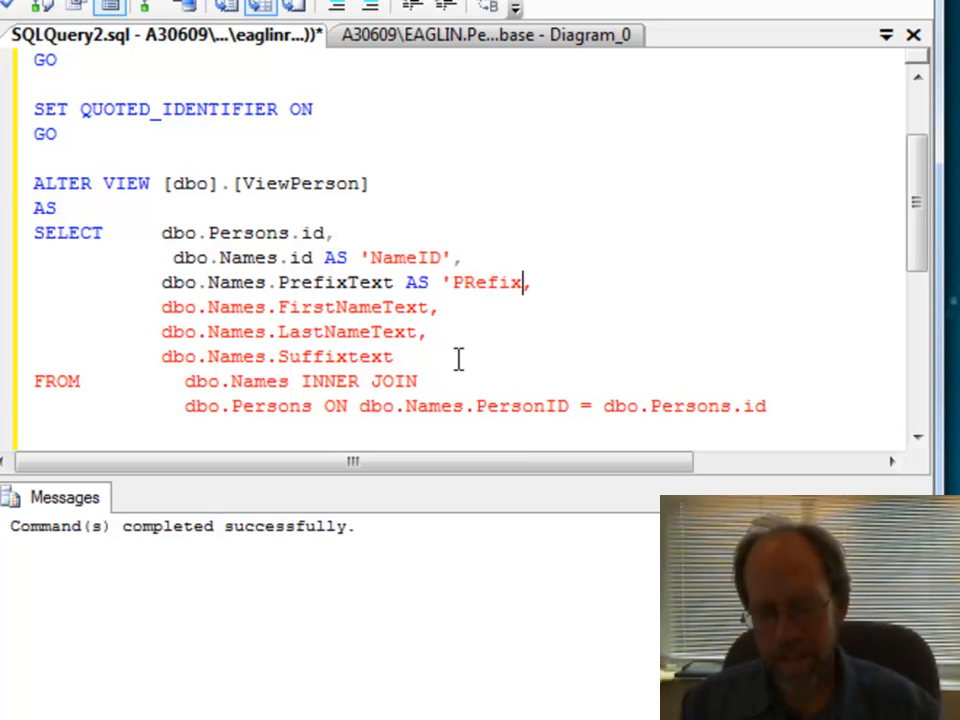
pyautogui.press('BackSpace')
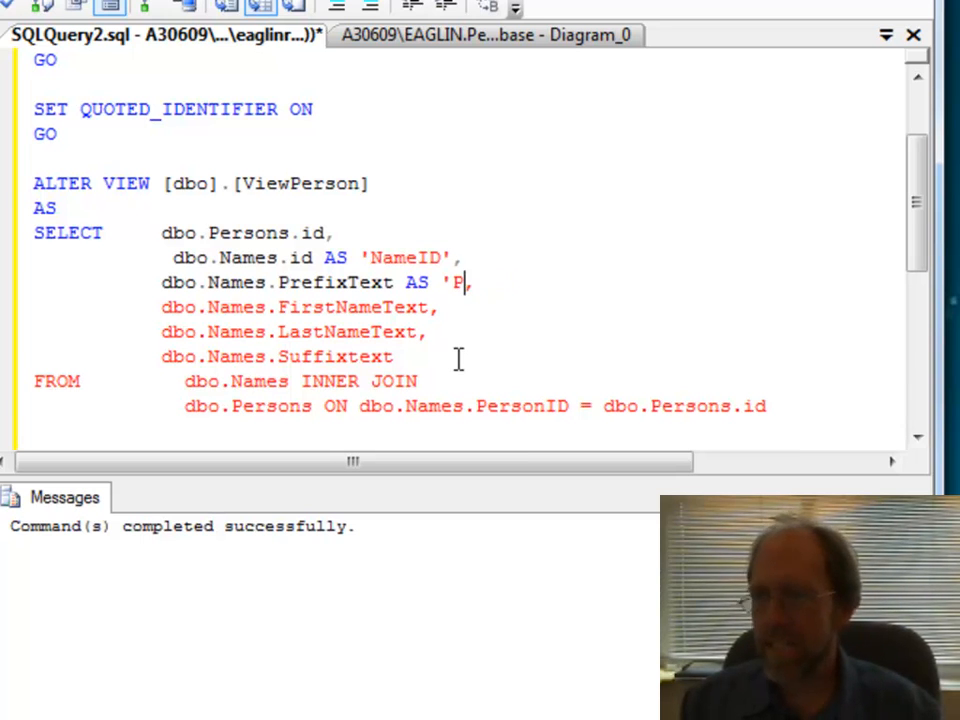
pyautogui.write("refix'")
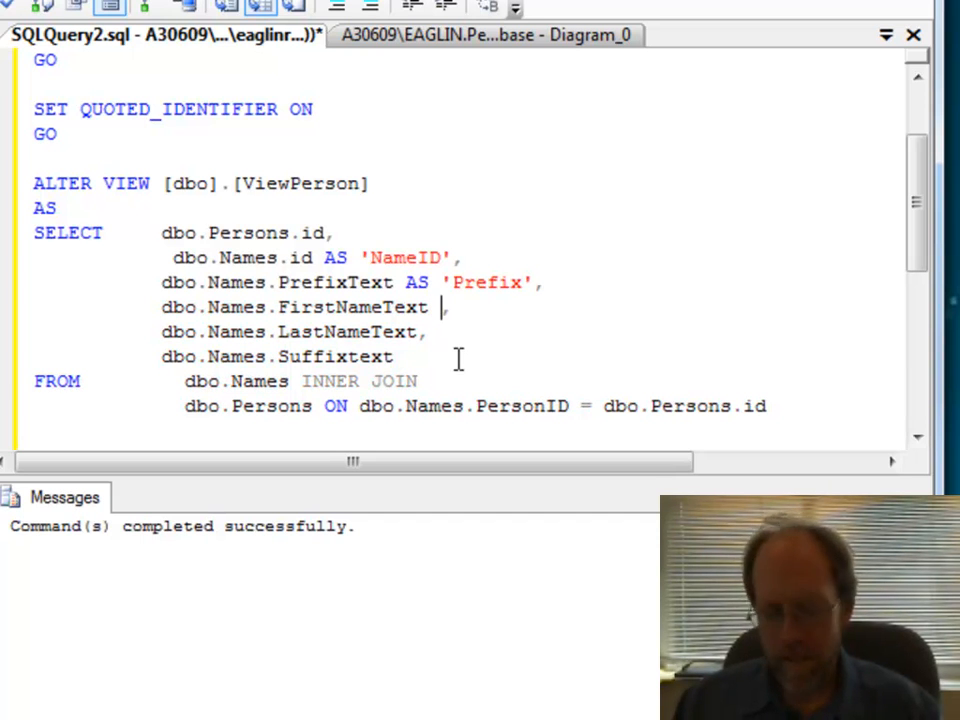
pyautogui.write("AS '")
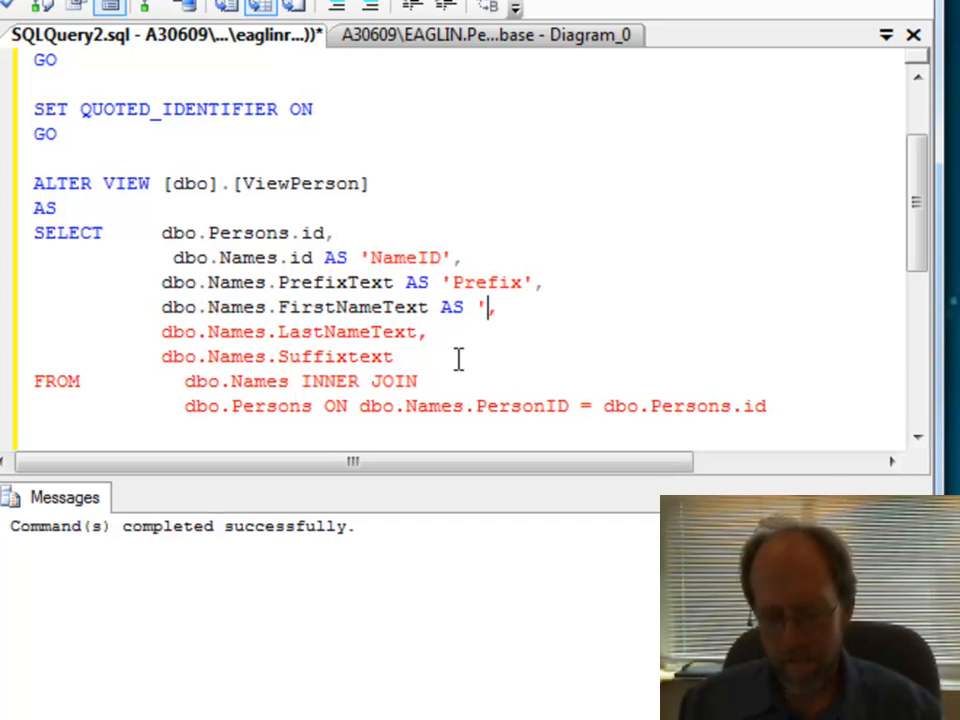
pyautogui.write("First'")
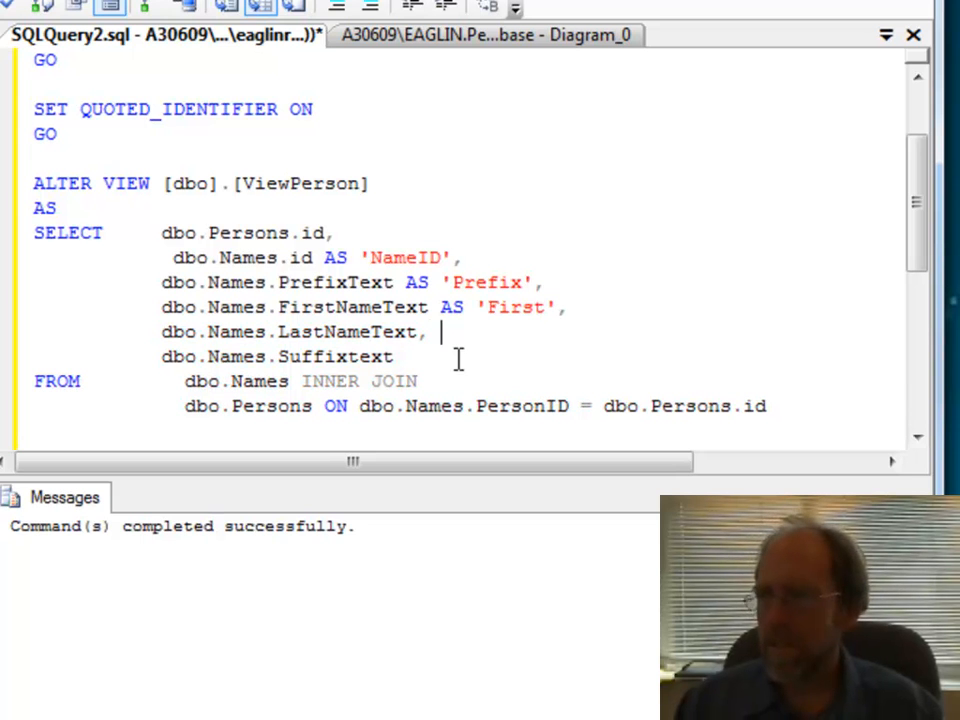
# Step: Alias the last name and suffix columns as 'Last' and 'Suffix'
pyautogui.write('AS')
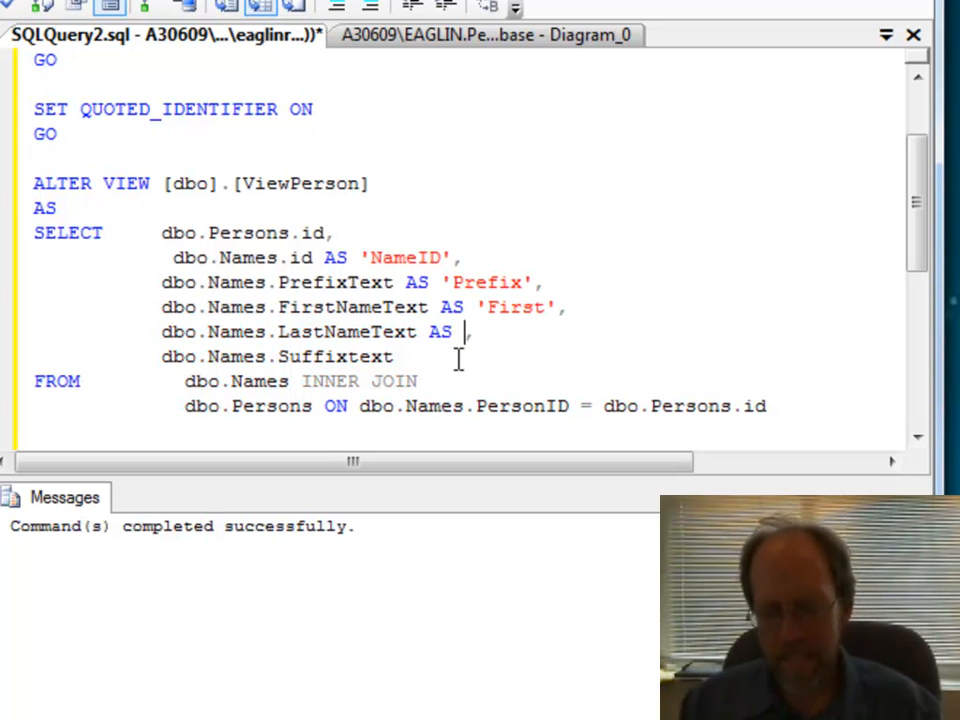
pyautogui.write("'Last,")
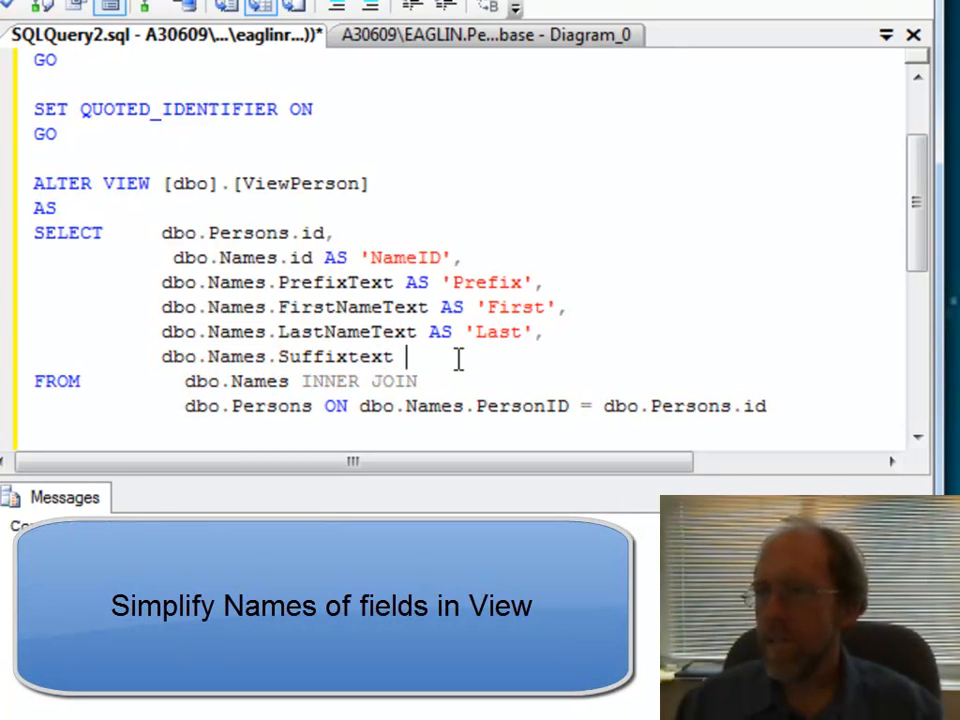
pyautogui.write('AS')
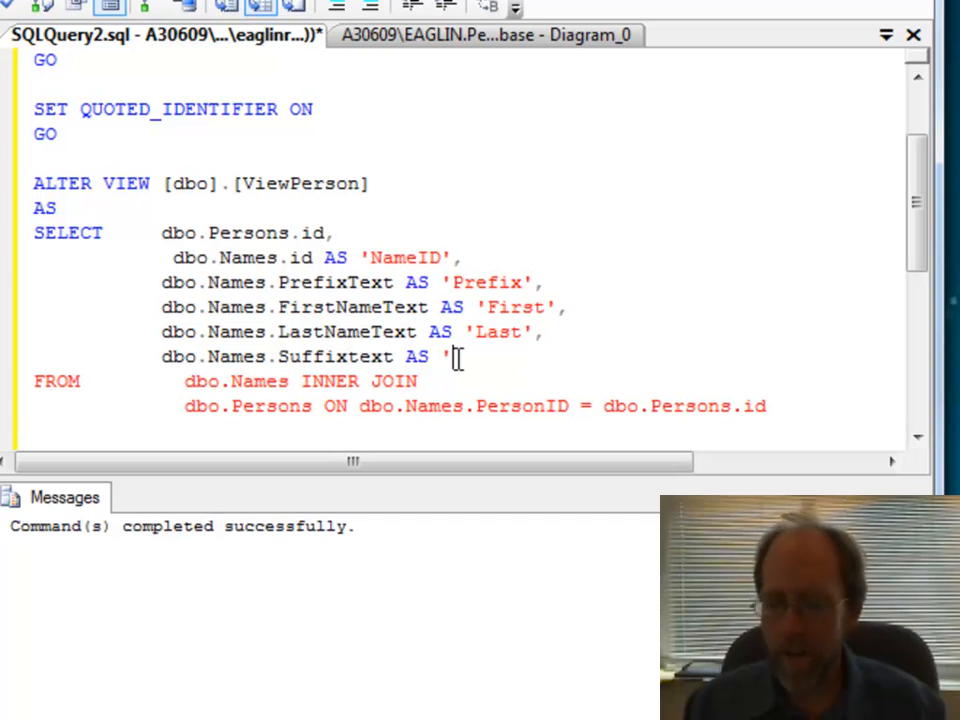
pyautogui.write('Suffix')
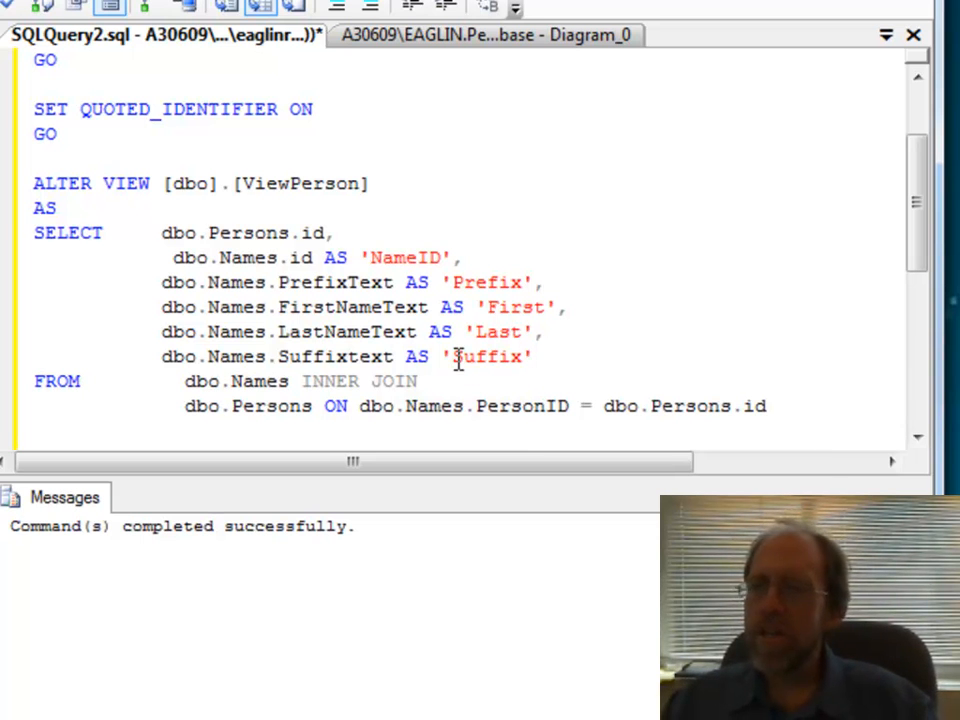
pyautogui.click(536, 356)
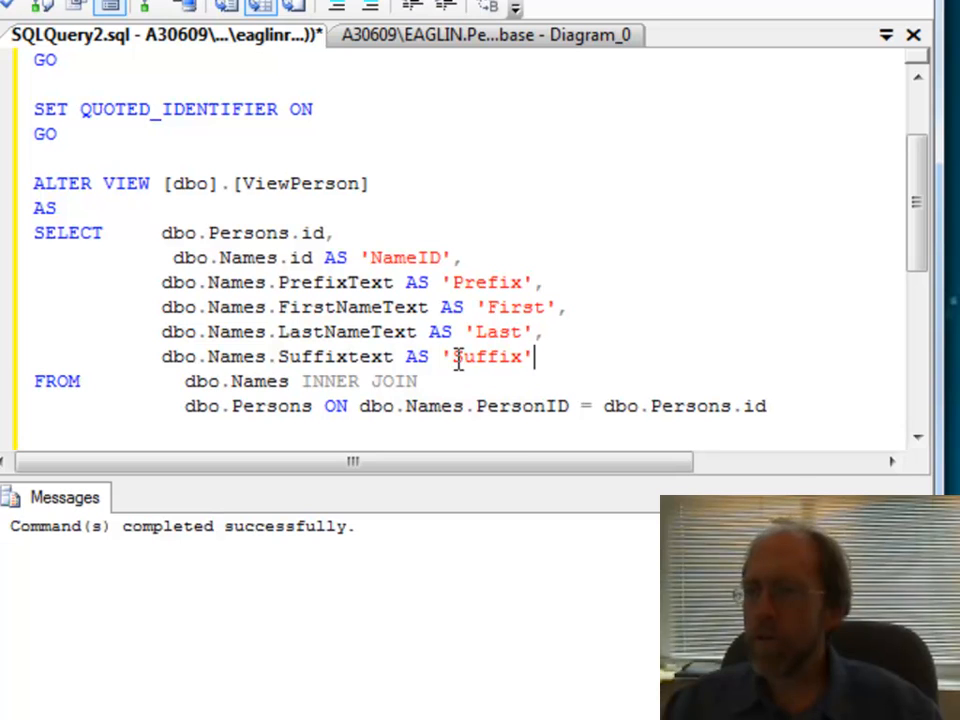